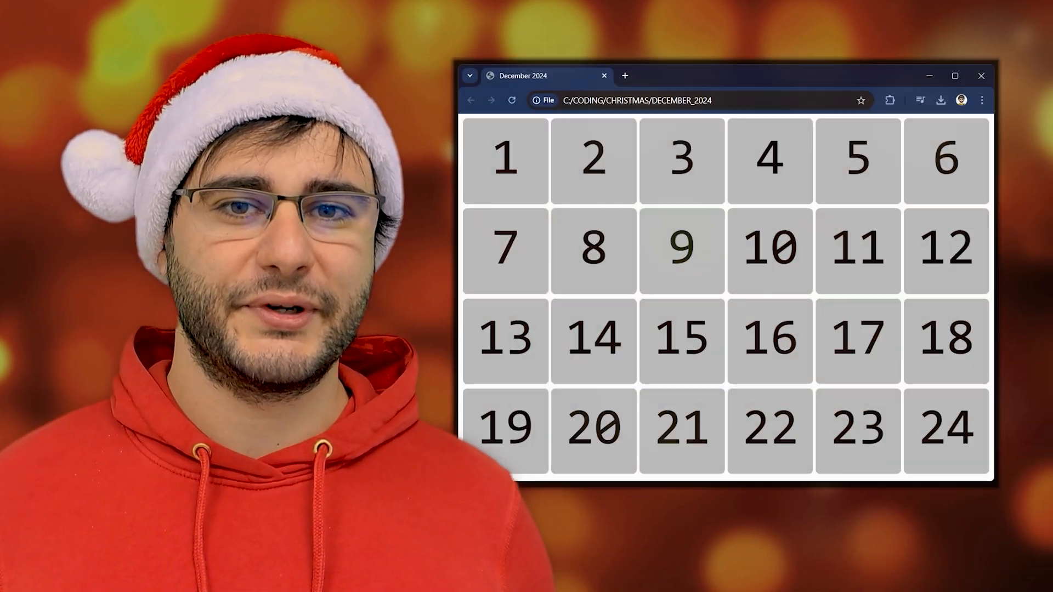
# View index.html in Chrome, with ornaments in cells 1–7 and plain numbers after
pyautogui.click(679, 248)
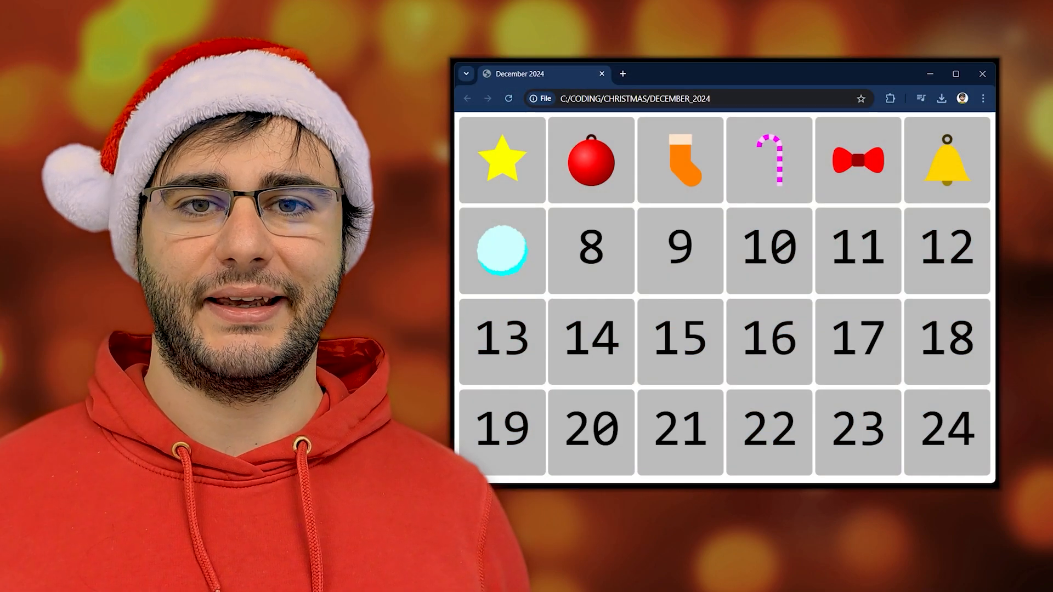
pyautogui.click(589, 248)
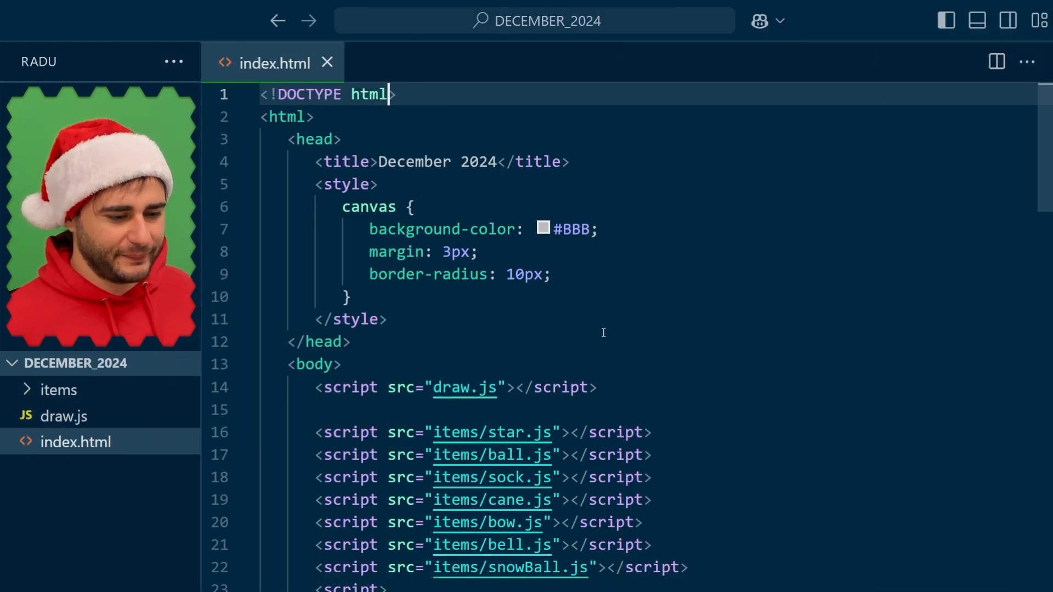
# Add drawItemFunctions[8] = drawCandle; in index.html and open candle.js
pyautogui.scroll(-3)
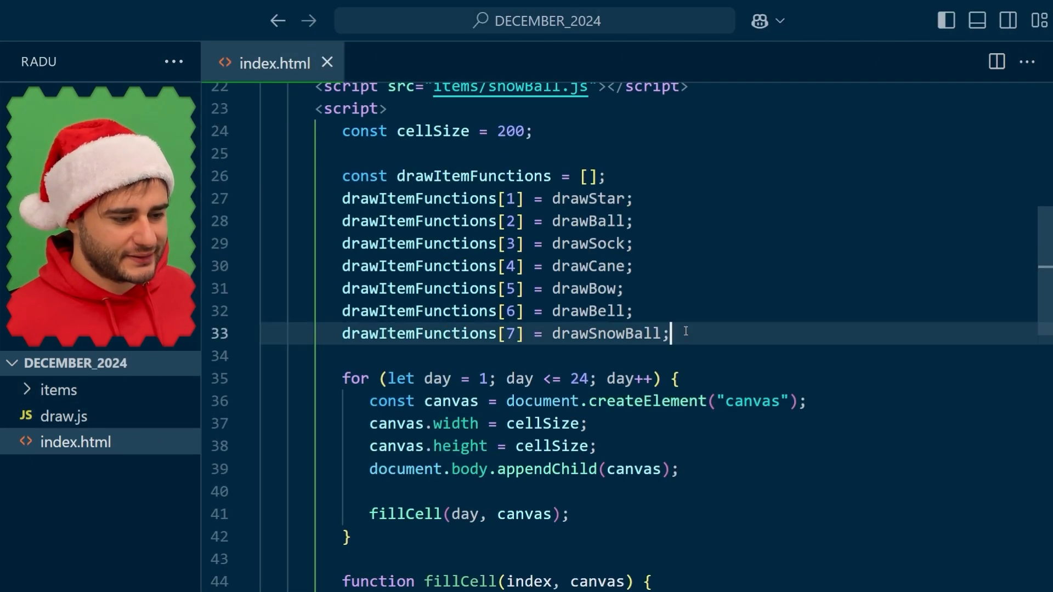
pyautogui.write('drawI')
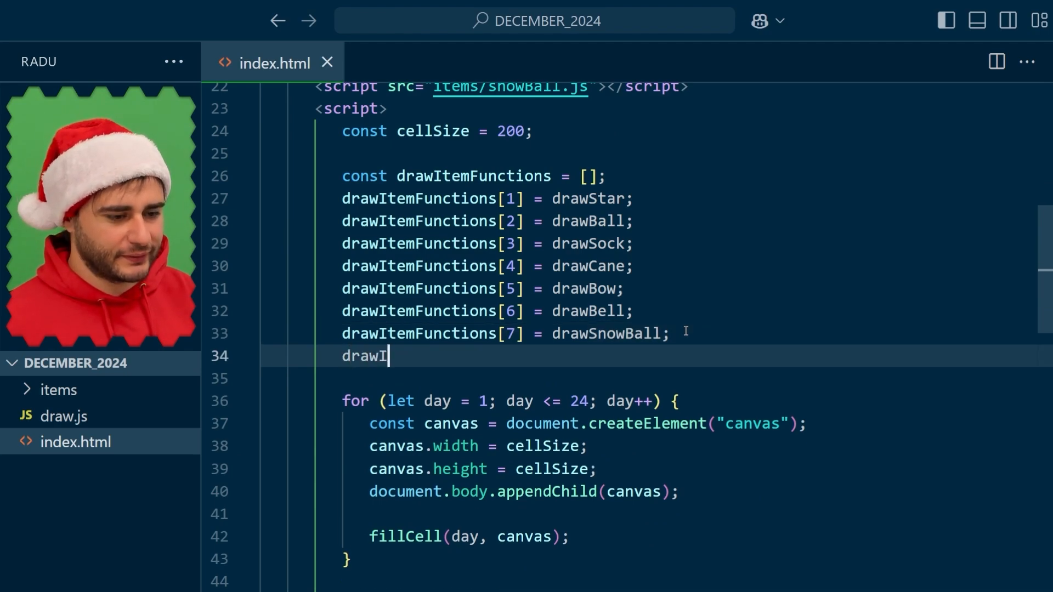
pyautogui.write('temFunctions[8')
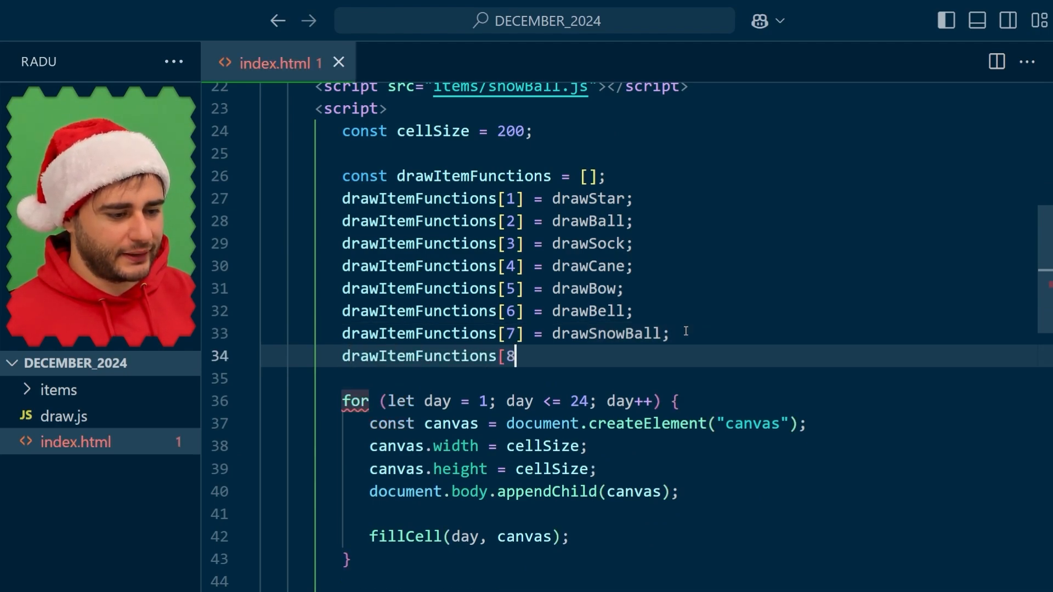
pyautogui.write('] = d')
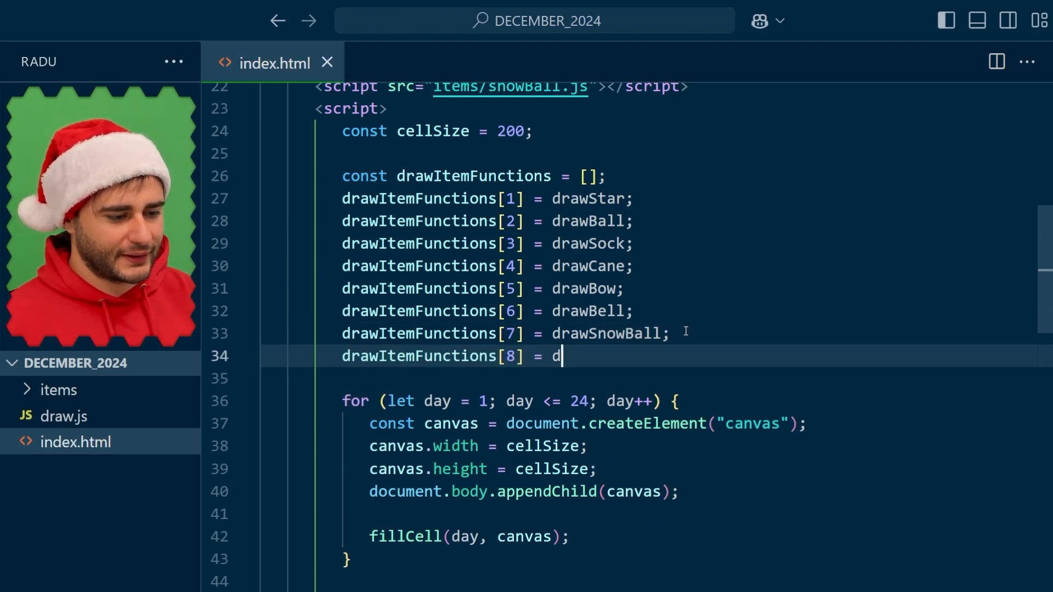
pyautogui.write('rawCandle;')
pyautogui.write('<script src="items/candle.js"></script>')
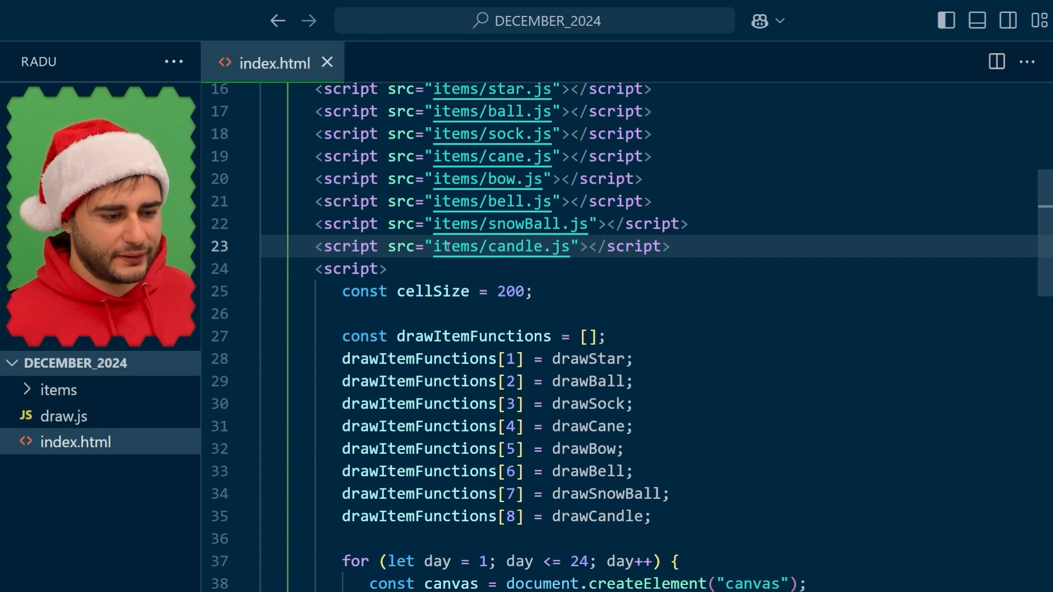
pyautogui.click(78, 493)
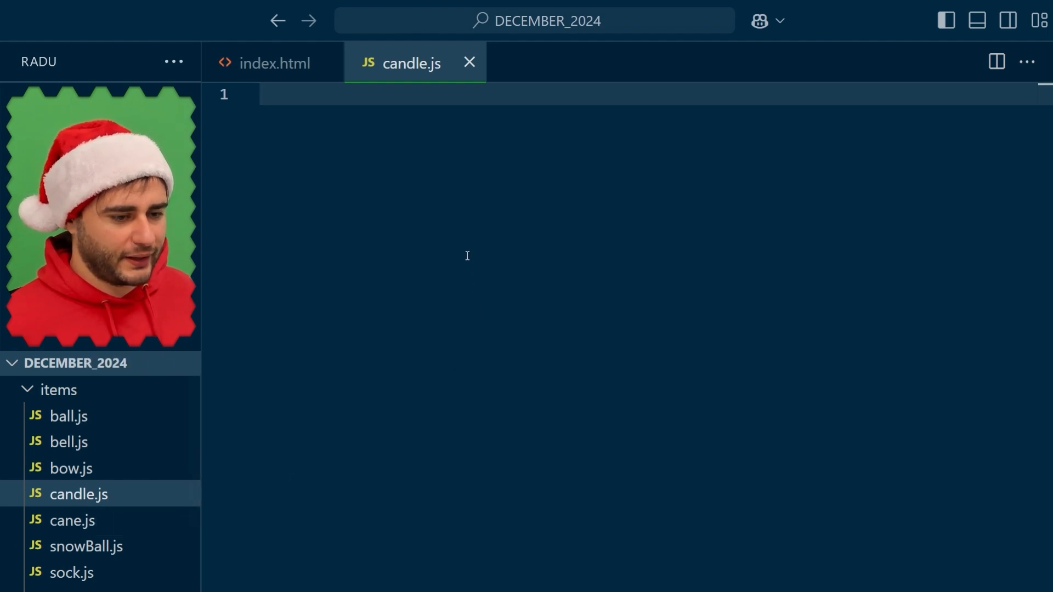
# Declare function drawCandle(ctx, x, y, size, hue) in candle.js
pyautogui.write('functio')
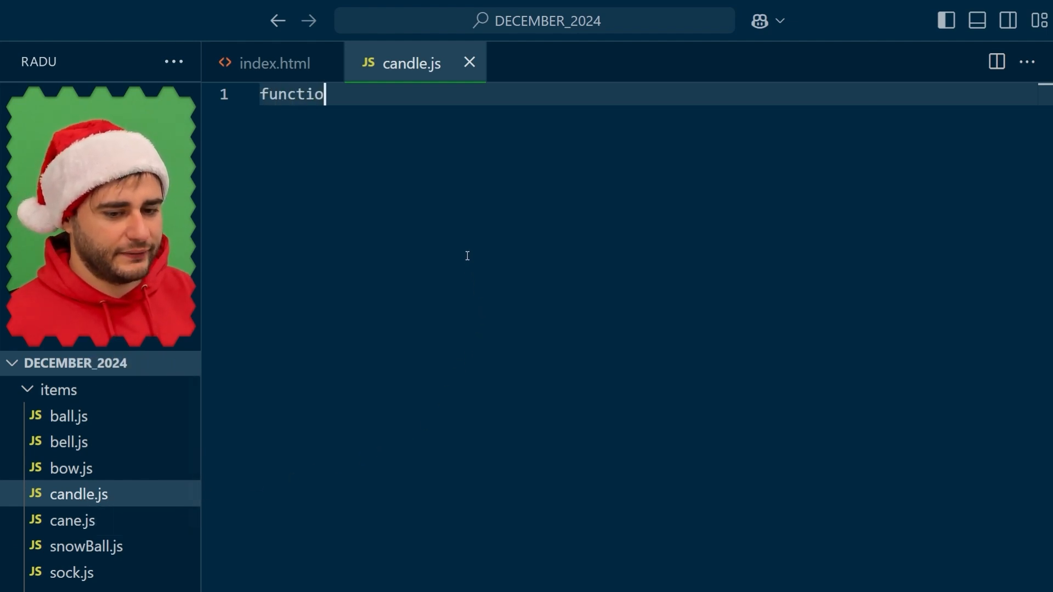
pyautogui.write('n drawCandle(c')
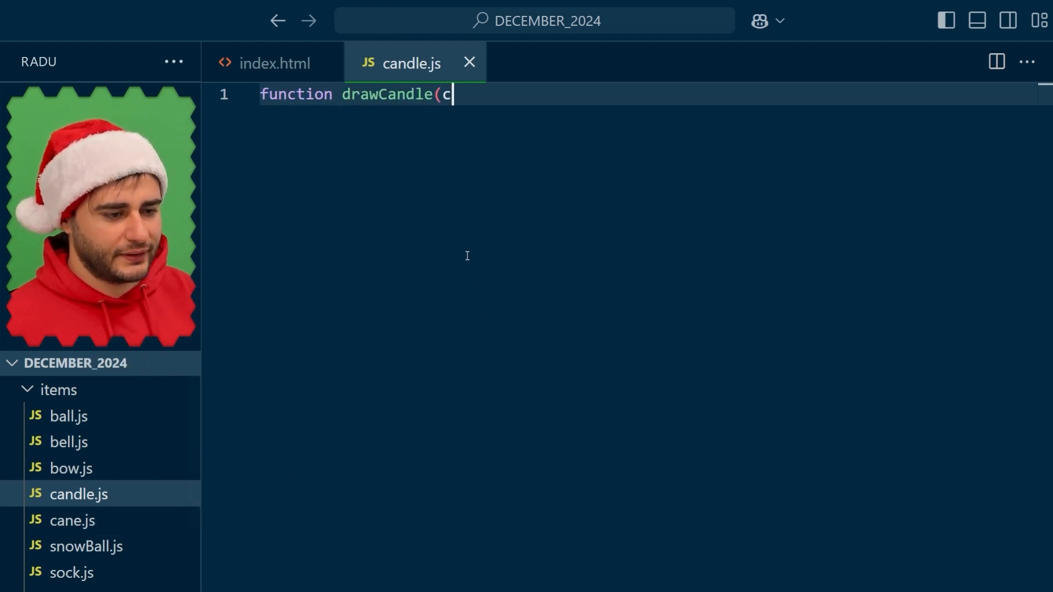
pyautogui.write('tx, x, y,')
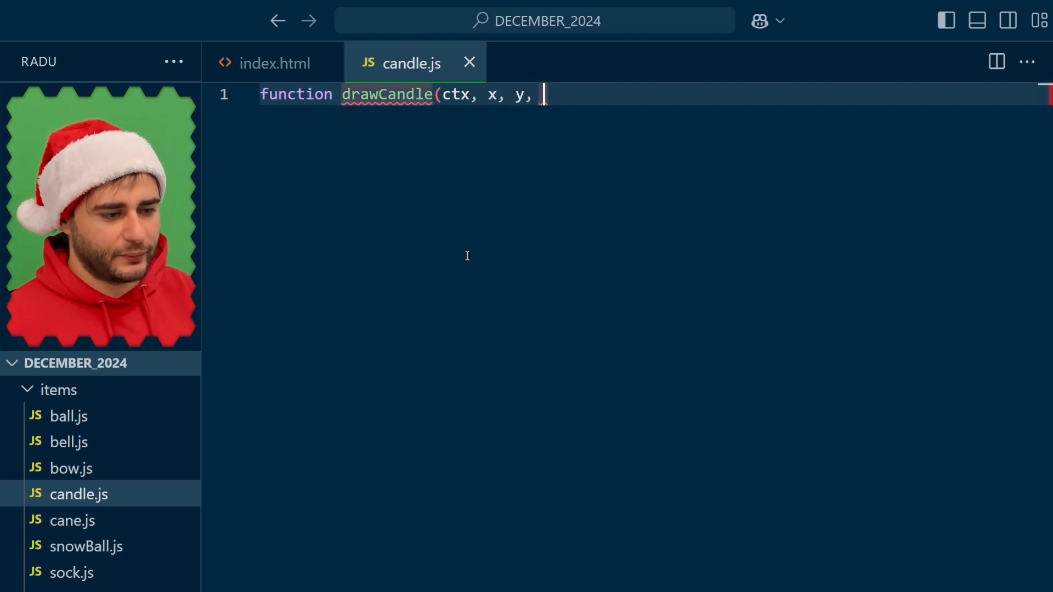
pyautogui.write('size, hue')
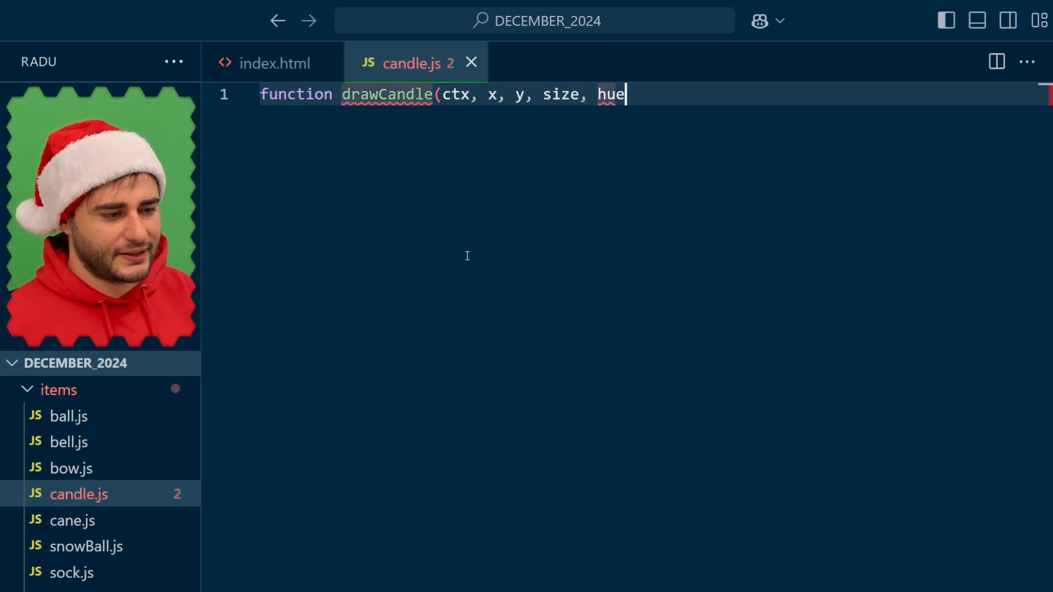
pyautogui.write(') {')
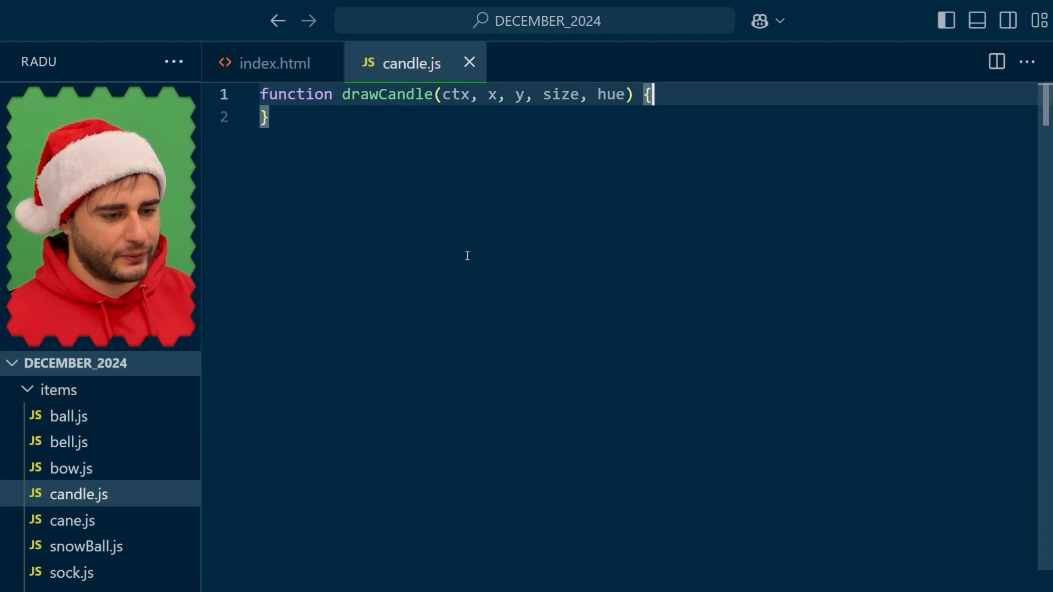
pyautogui.press('Enter')
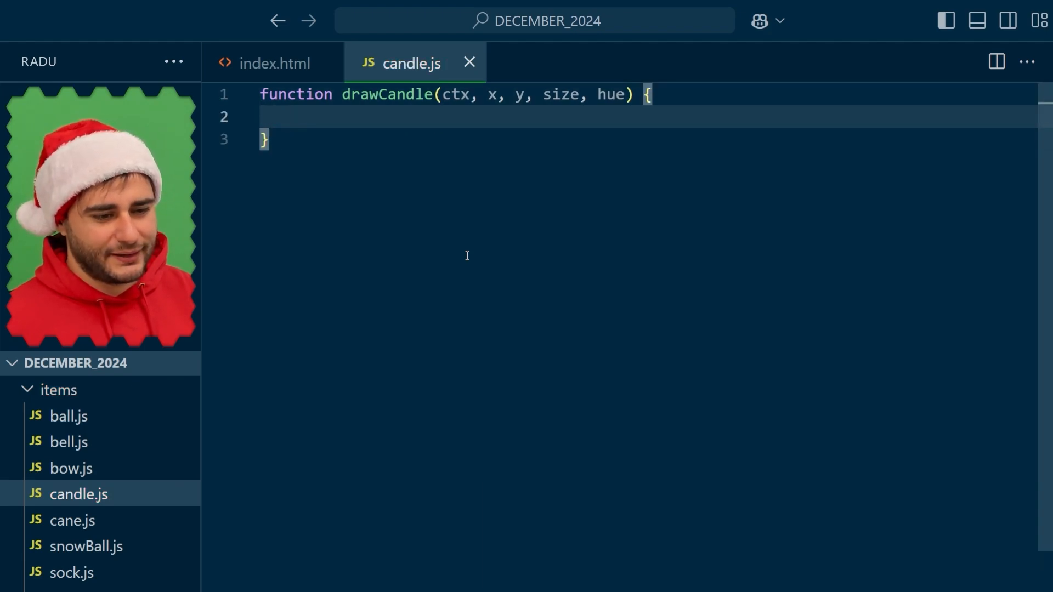
# Compute top and left as centre minus size / 2, then strokeRect a size-by-size square
pyautogui.write('const top =')
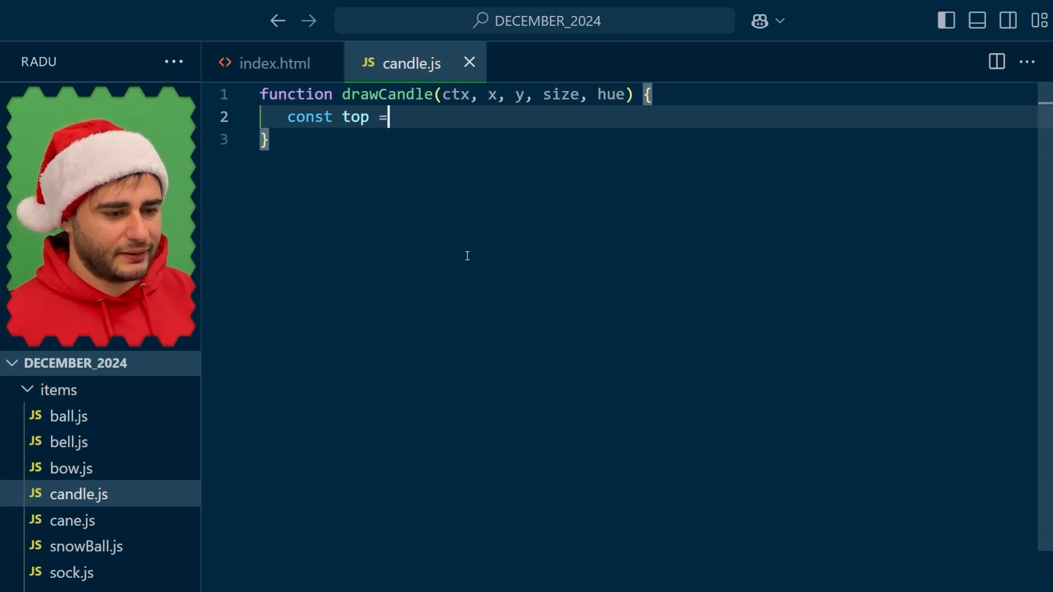
pyautogui.write('y - size /')
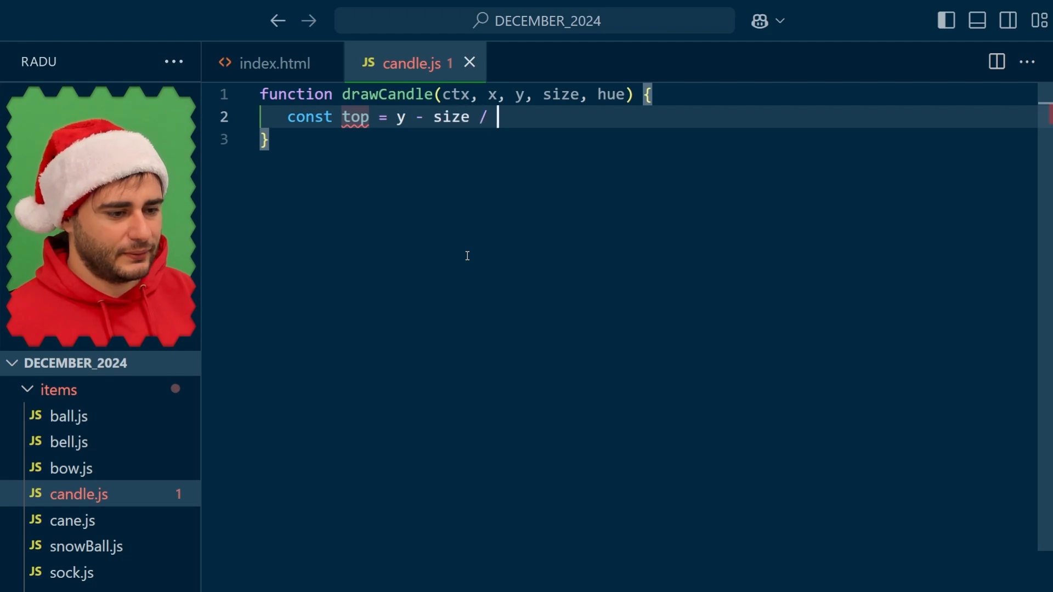
pyautogui.write('2;')
pyautogui.write('const left = x - size')
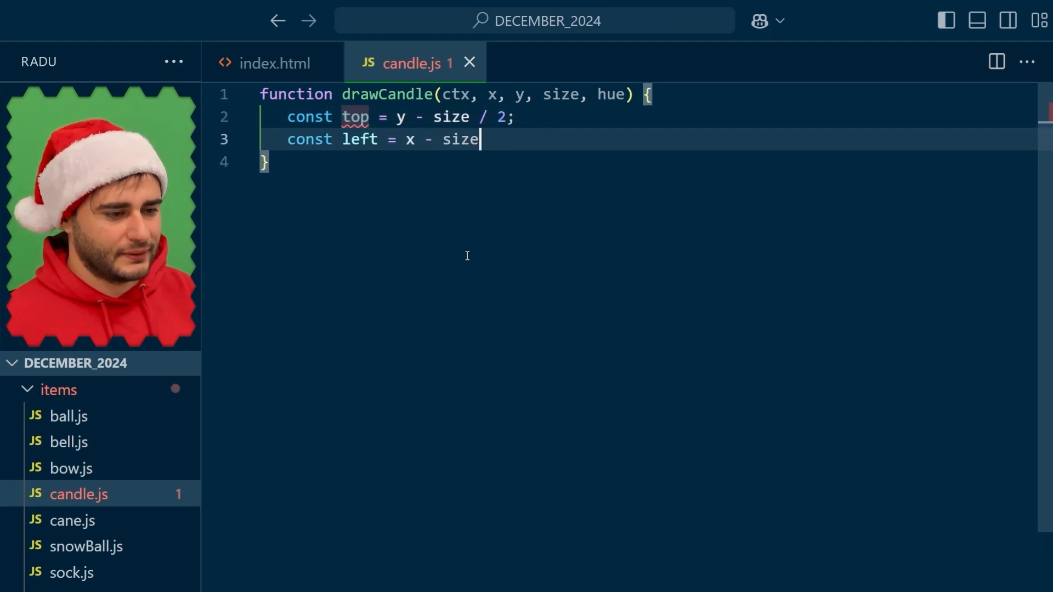
pyautogui.write('/ 2;')
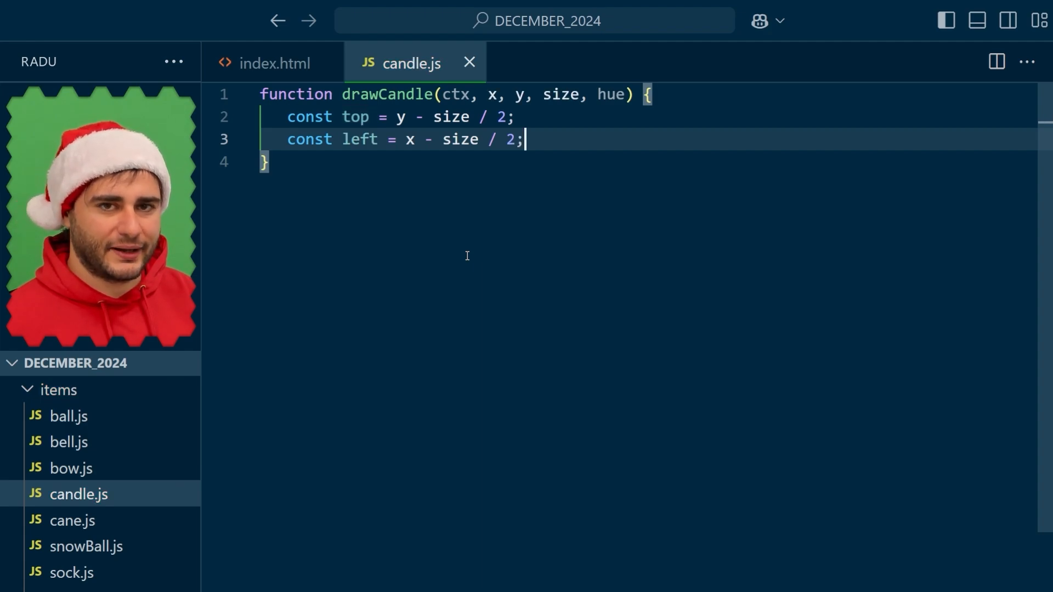
pyautogui.write('ctx.stro')
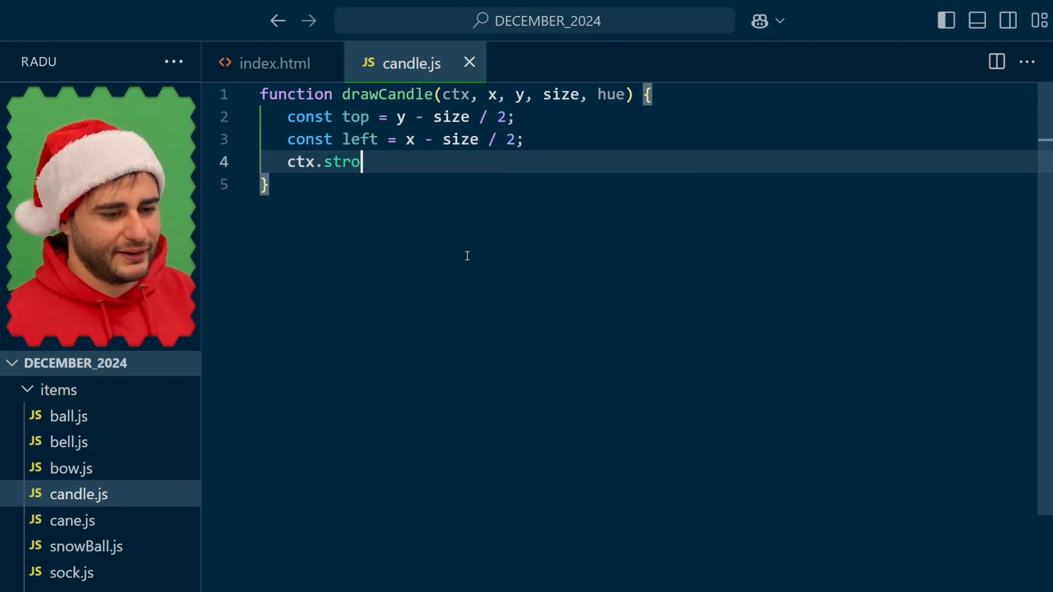
pyautogui.write('keRect(top, le')
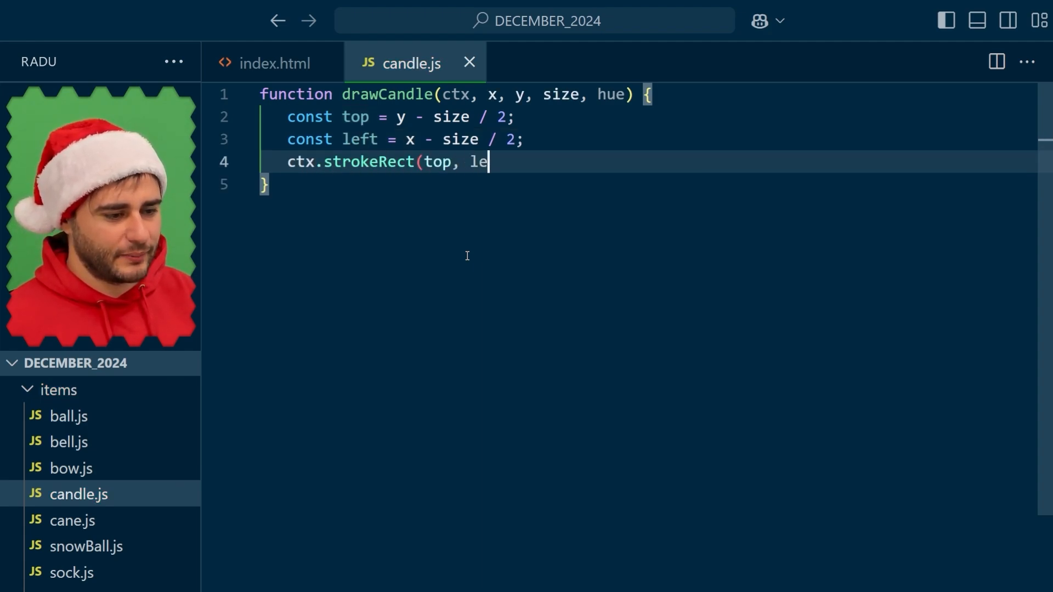
pyautogui.write('ft, size, siz')
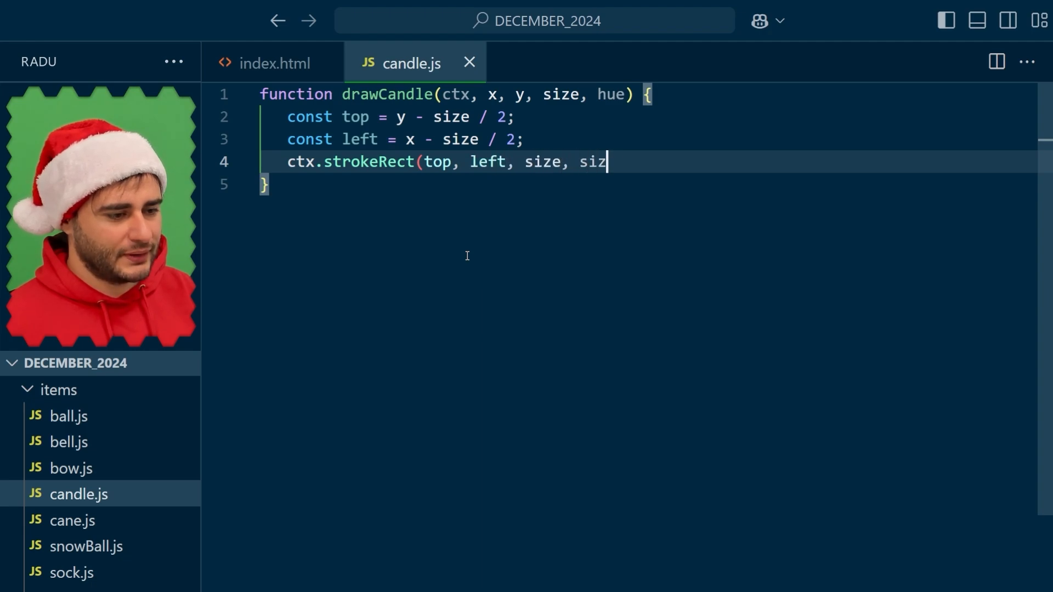
pyautogui.write('e);')
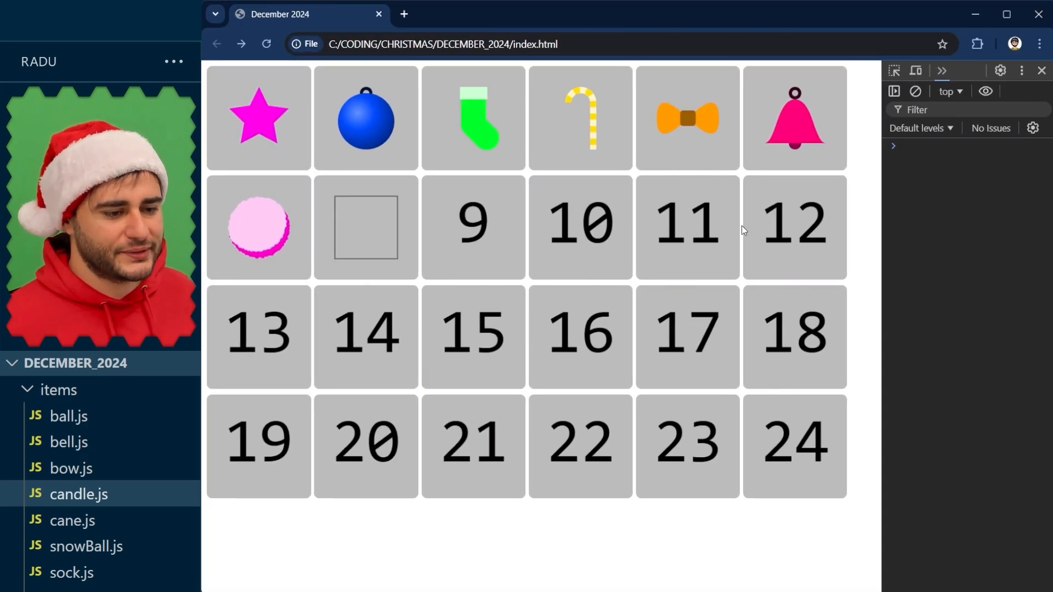
pyautogui.moveTo(398, 261)
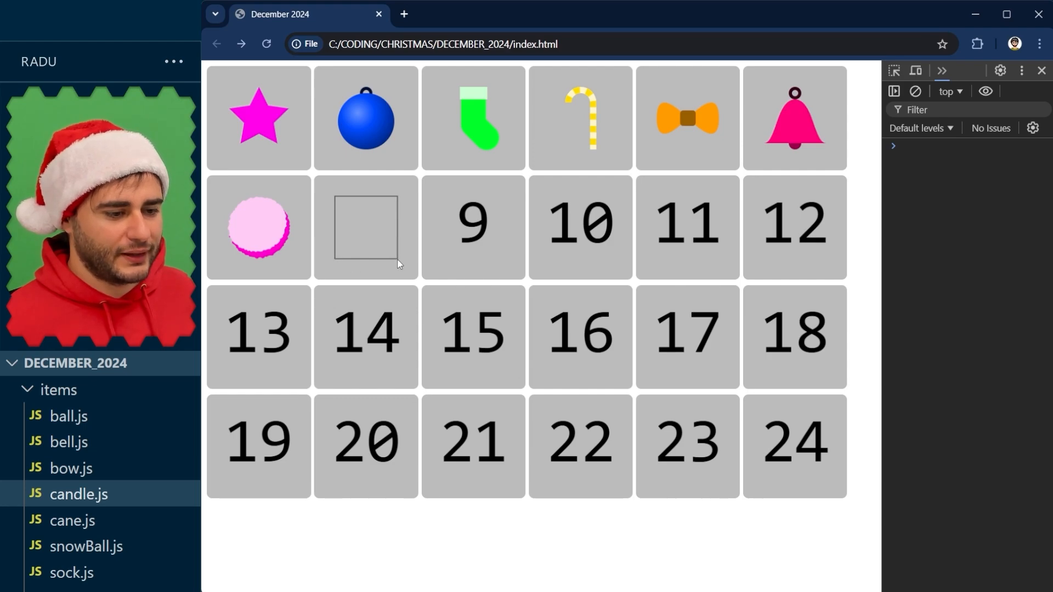
pyautogui.moveTo(339, 204)
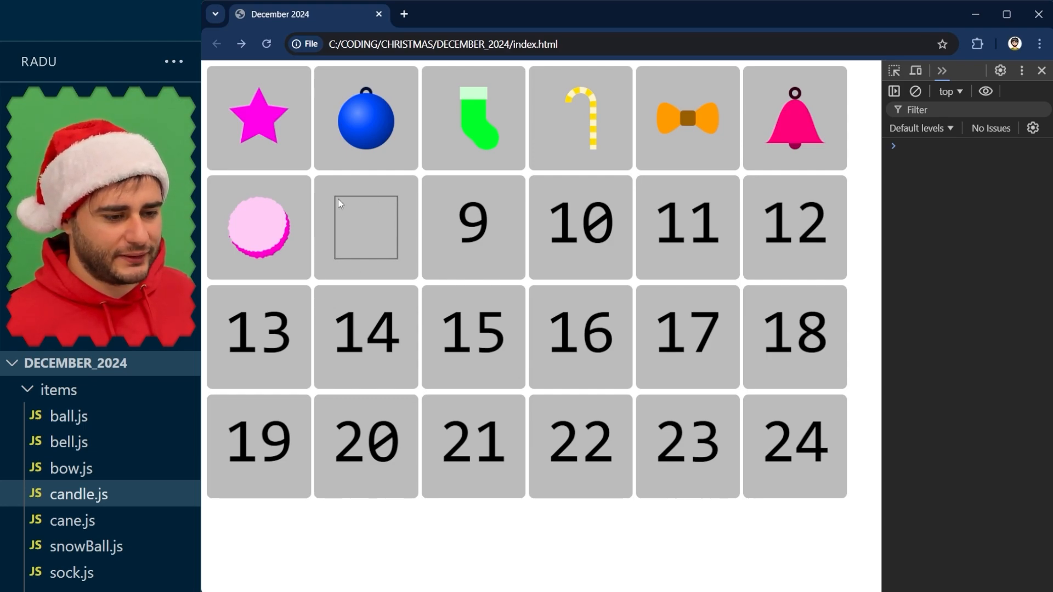
pyautogui.moveTo(369, 221)
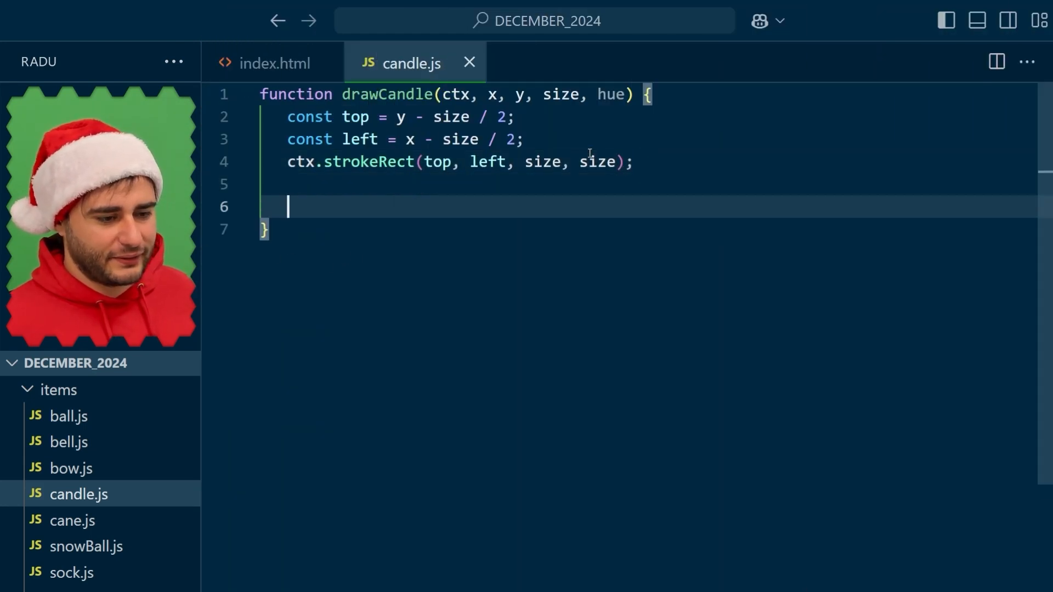
# Start the stick object with width size*0.3, height size*0.7, x, bottom; define bottom = y + size/2
pyautogui.write('const s')
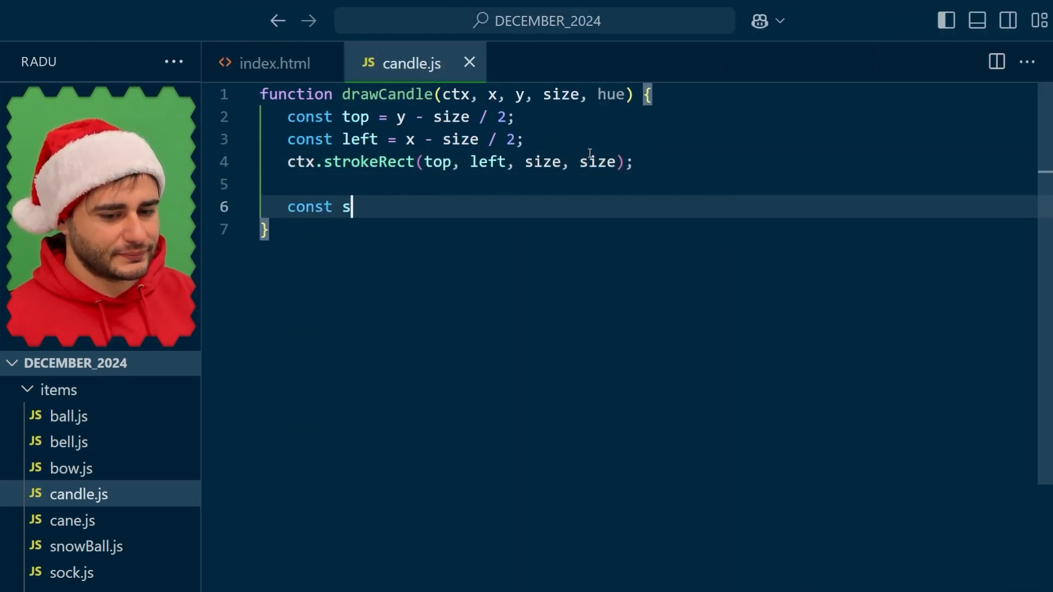
pyautogui.write('tick = {')
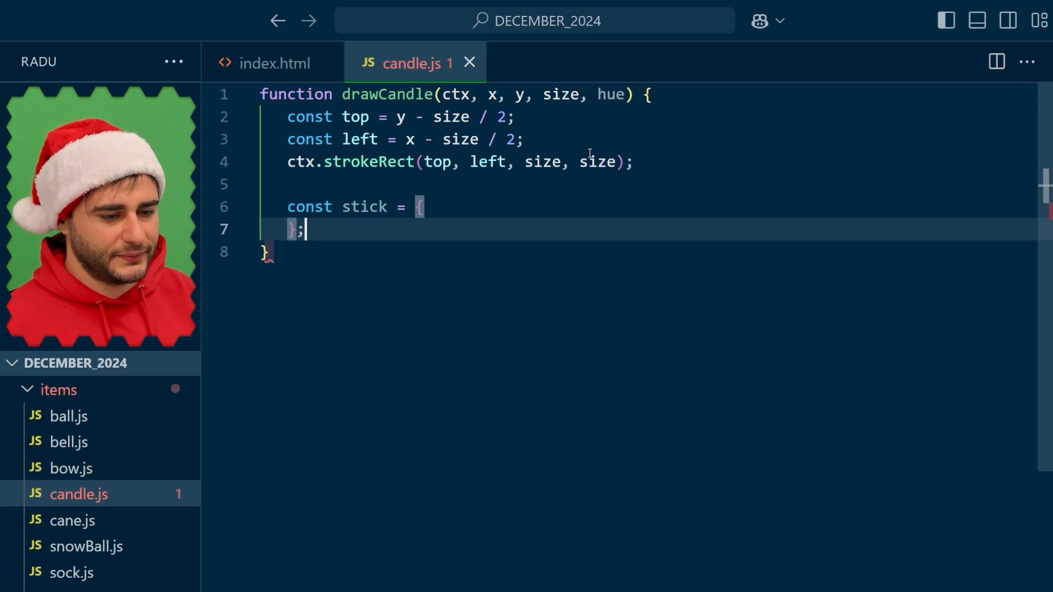
pyautogui.write('width:')
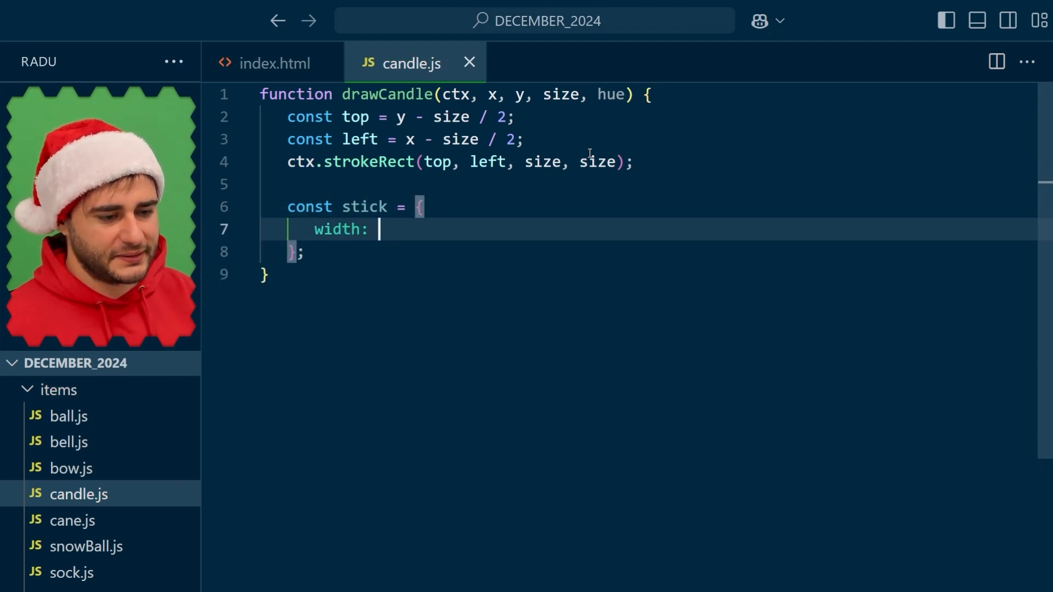
pyautogui.write('size * 0.3,')
pyautogui.write('h')
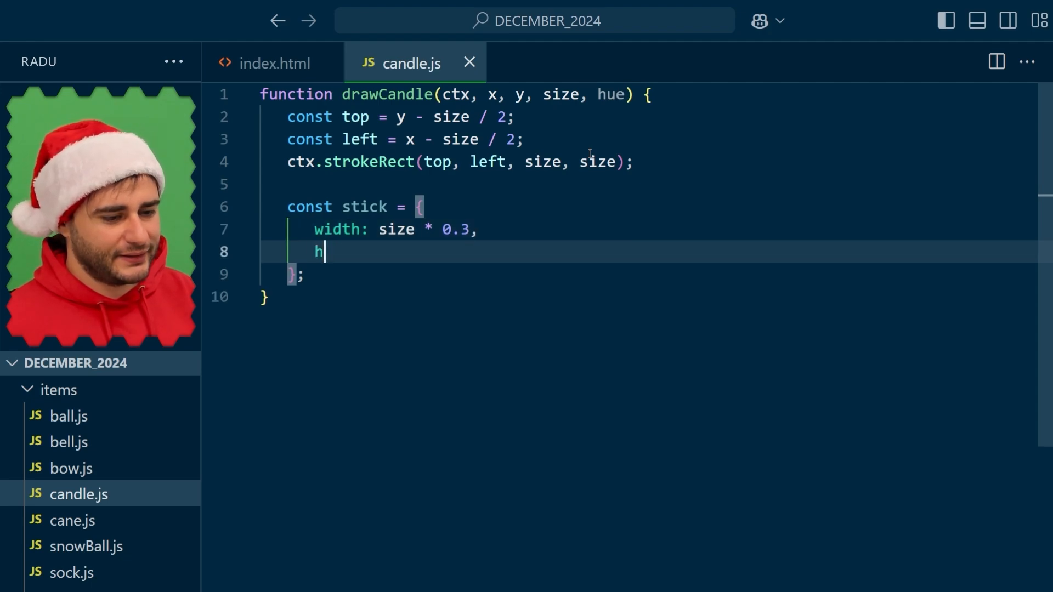
pyautogui.write('eight: size * 0')
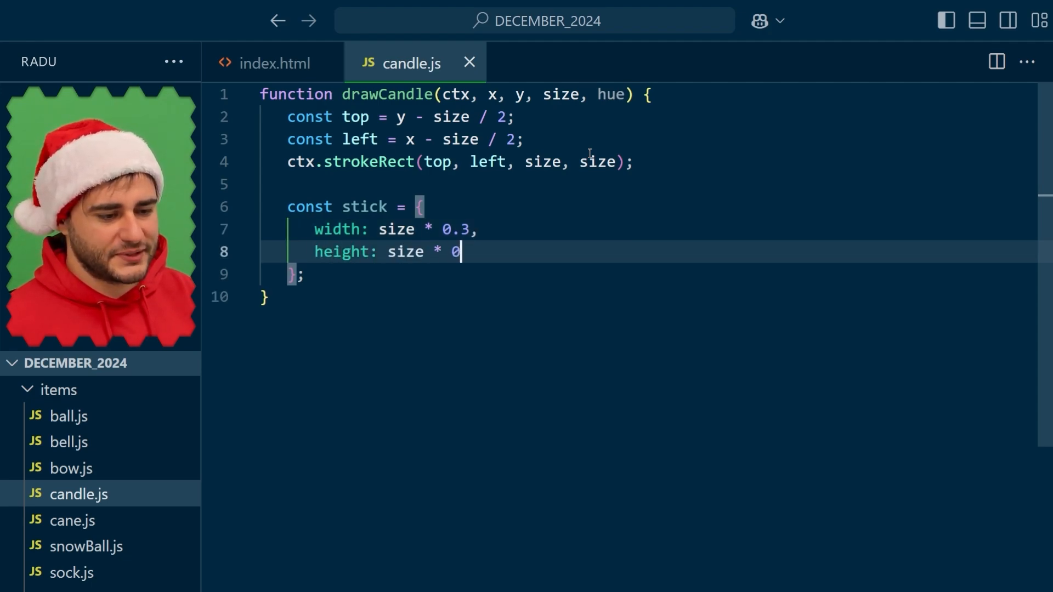
pyautogui.write('.7,')
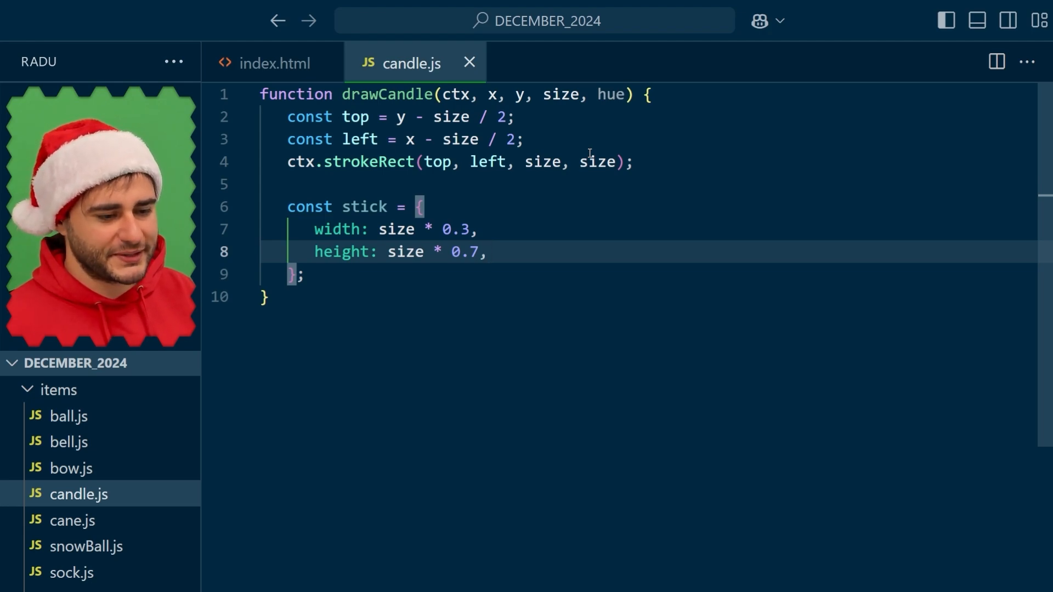
pyautogui.write('x,')
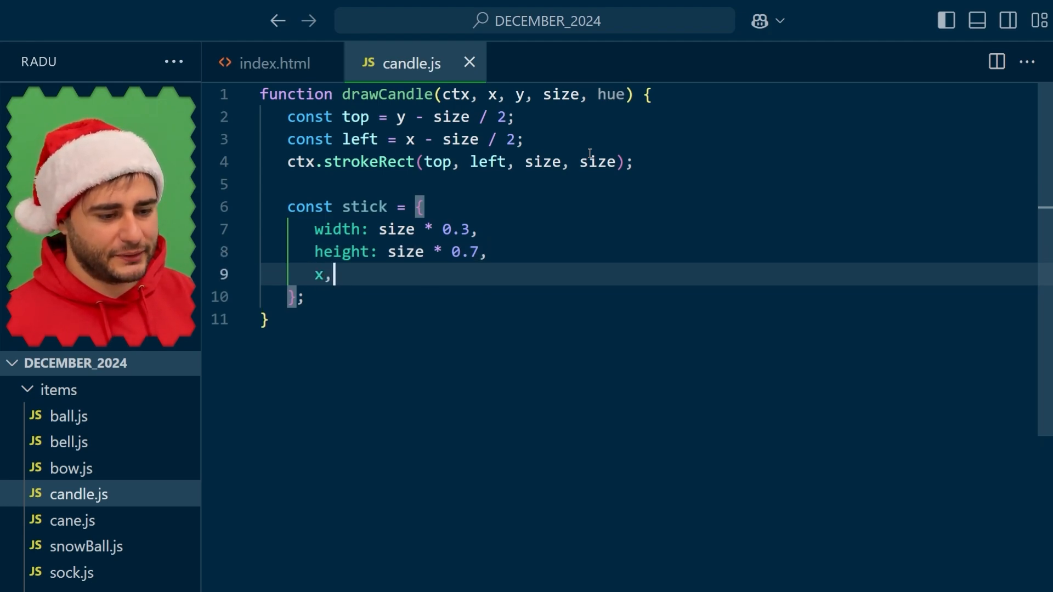
pyautogui.press('Enter')
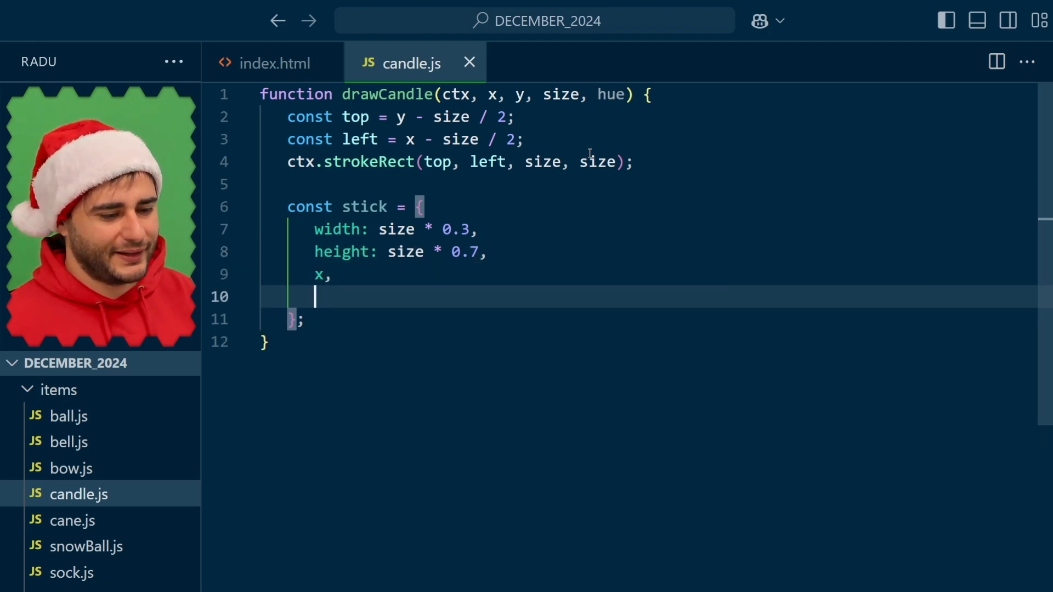
pyautogui.write('bottom')
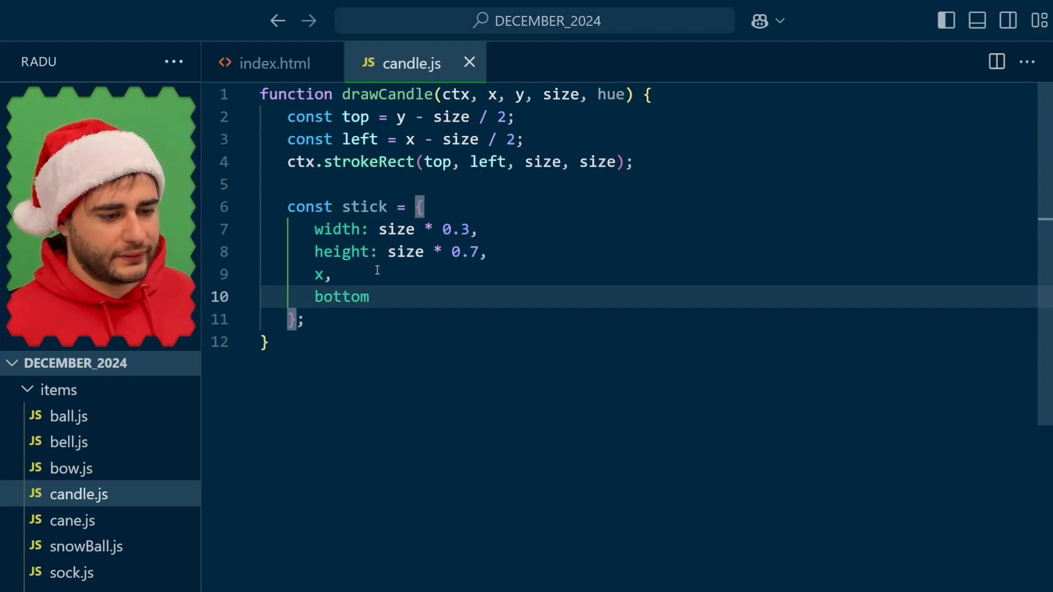
pyautogui.press('Enter')
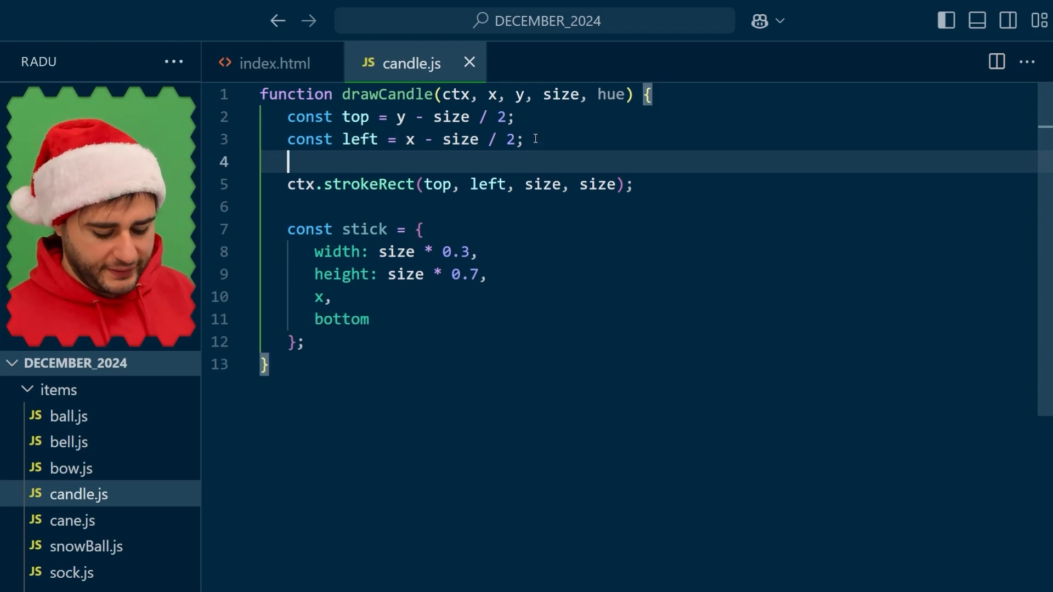
pyautogui.write('const bottom =')
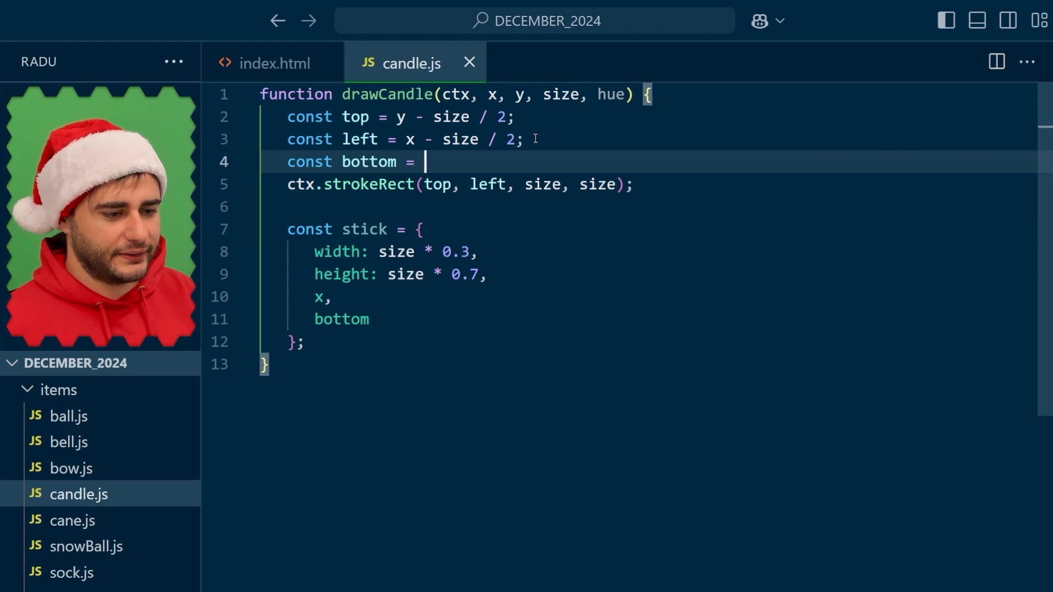
pyautogui.write('y + size / 2;')
pyautogui.click(648, 319)
pyautogui.write(',')
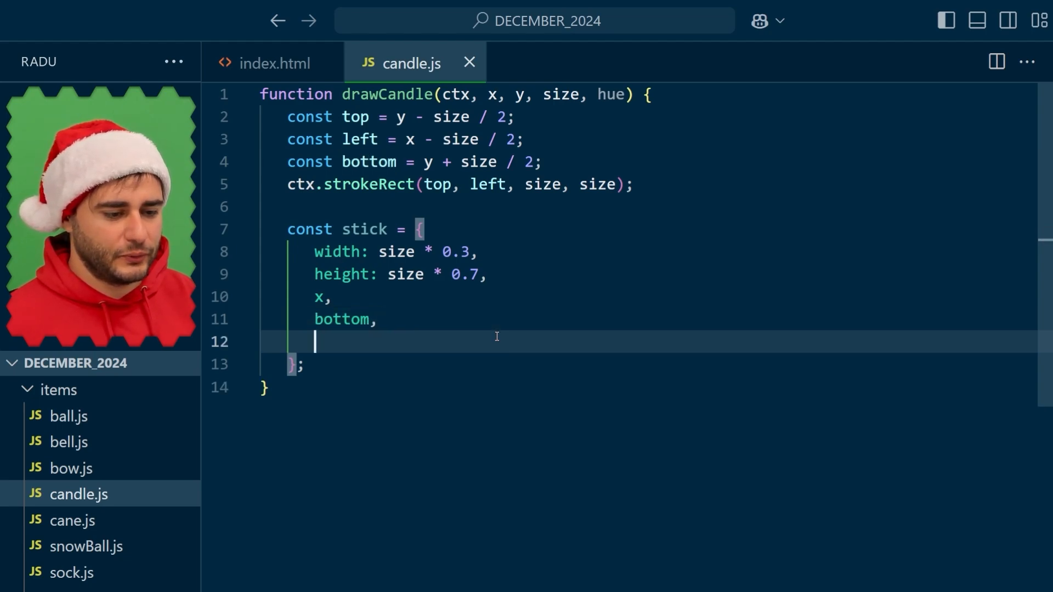
# Give the stick a top getter (bottom minus height) and color color.normal(hue)
pyautogui.write('get top() {')
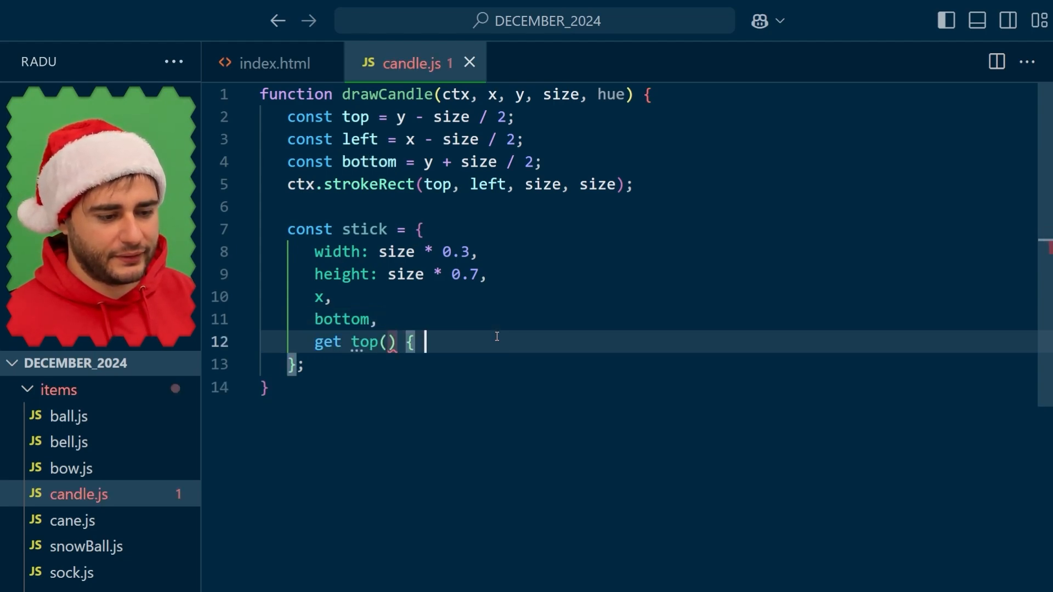
pyautogui.write('return this.bo')
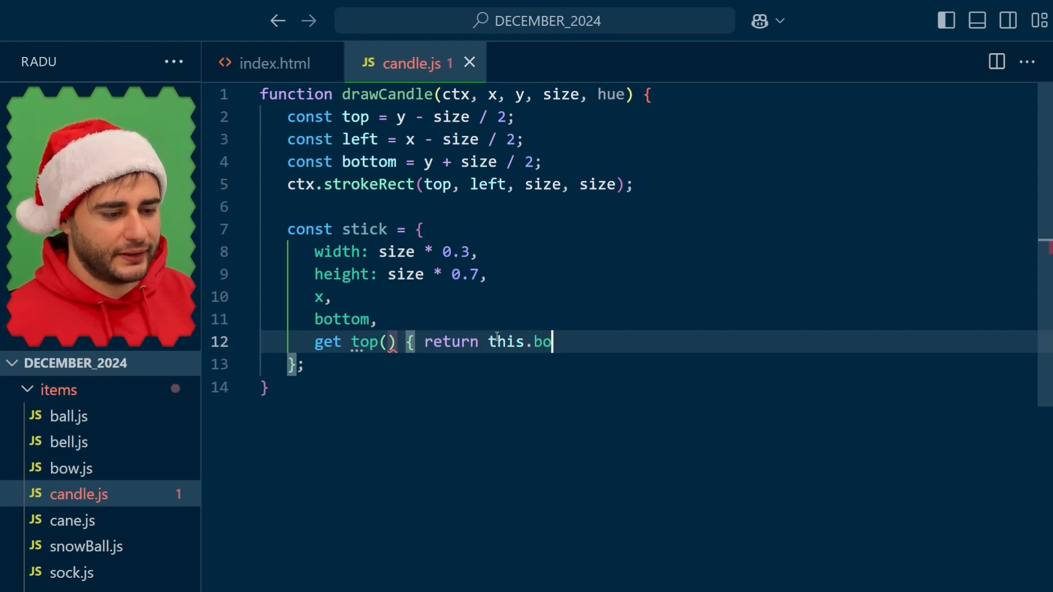
pyautogui.write('ttom - thi')
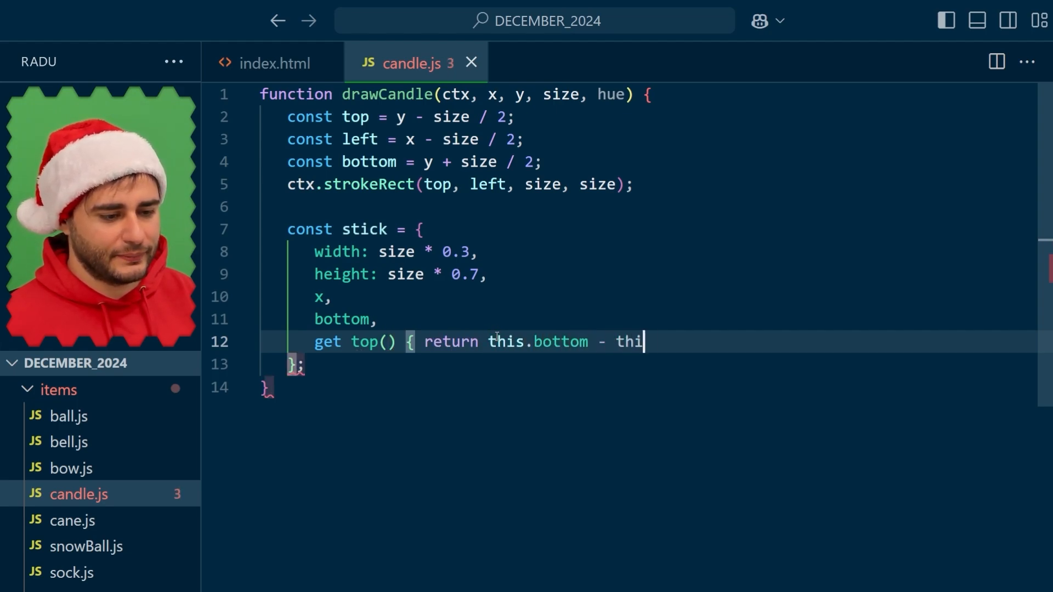
pyautogui.write('s.height },')
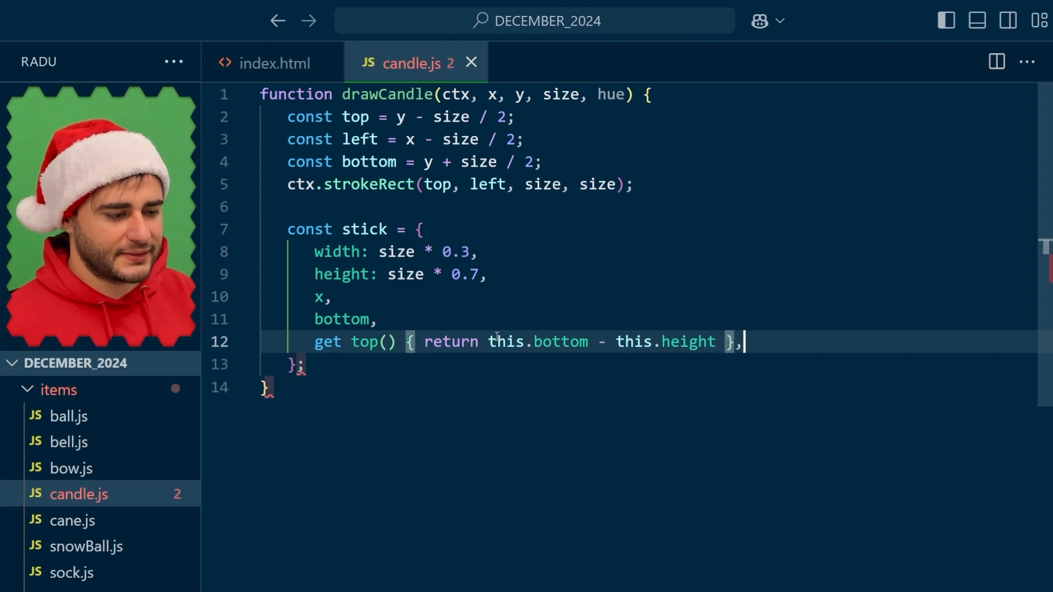
pyautogui.write('col')
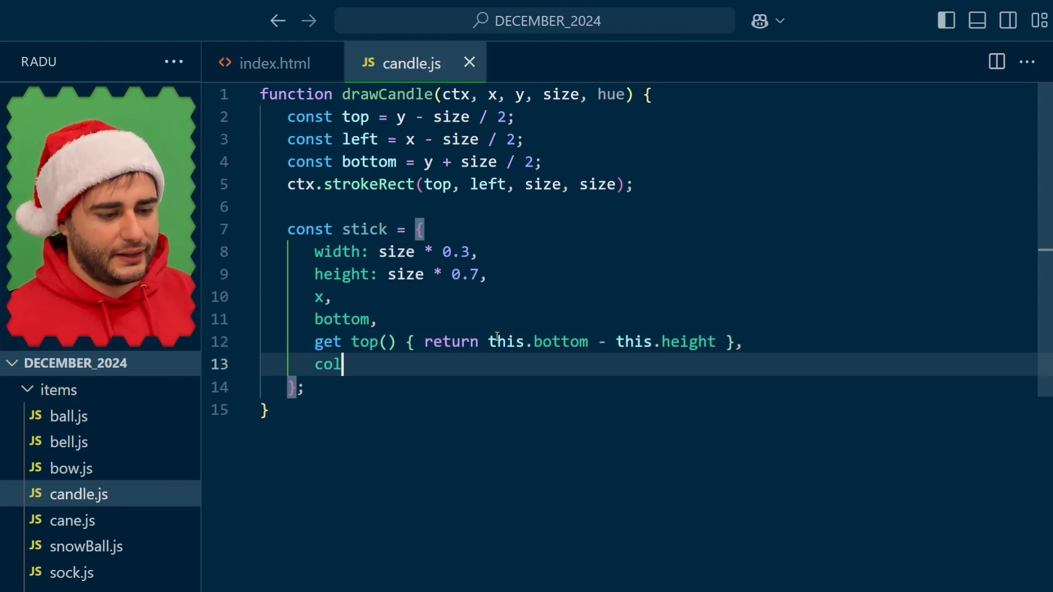
pyautogui.write('or: color.normal')
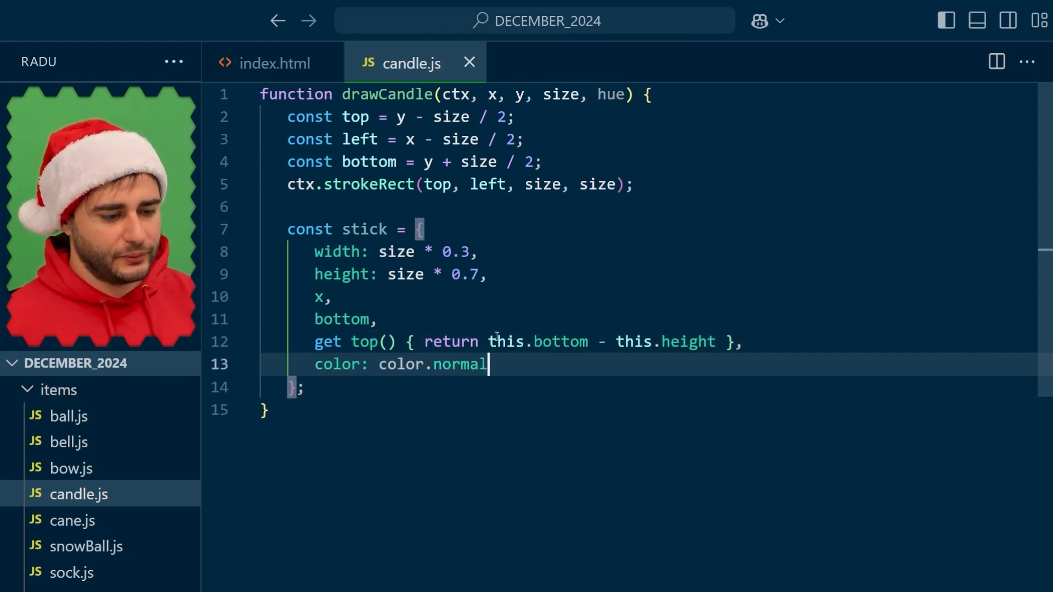
pyautogui.write('(hue)')
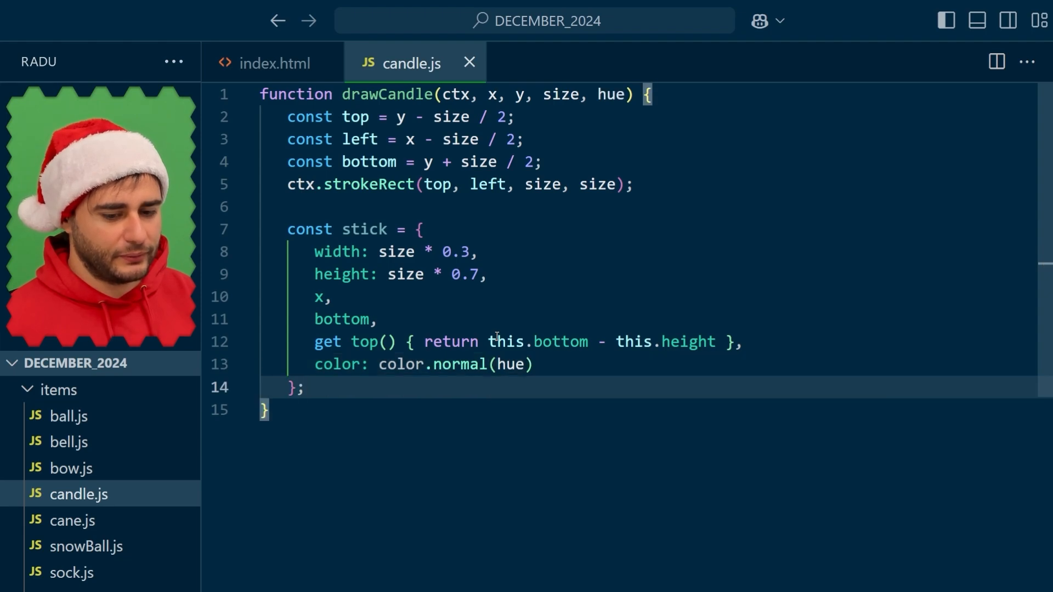
# Draw the stick with draw.line from stick.top to stick.bottom, using its colour and width
pyautogui.press('Enter')
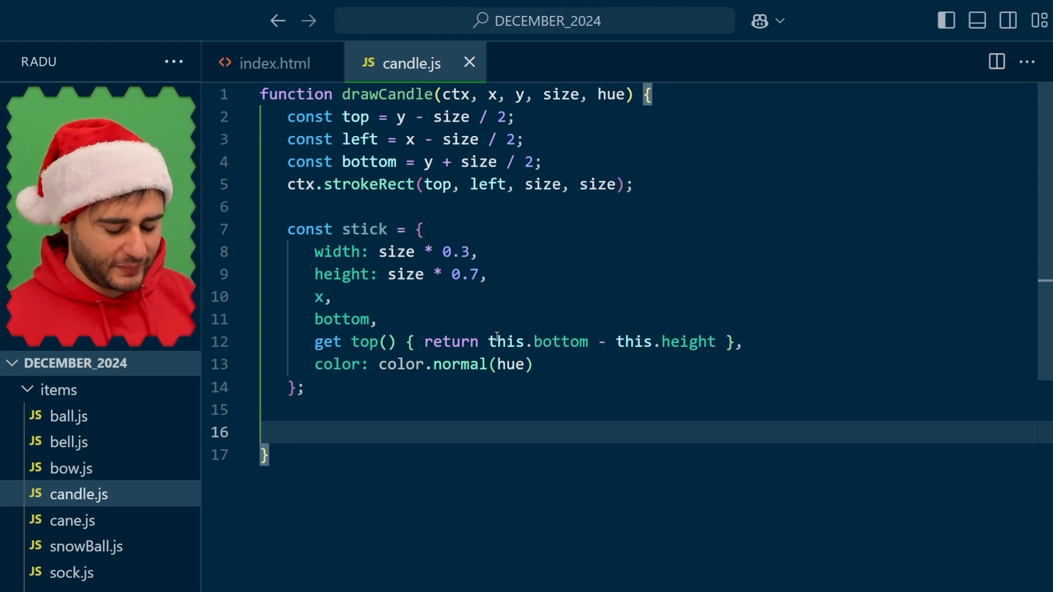
pyautogui.write('draw.line(ct')
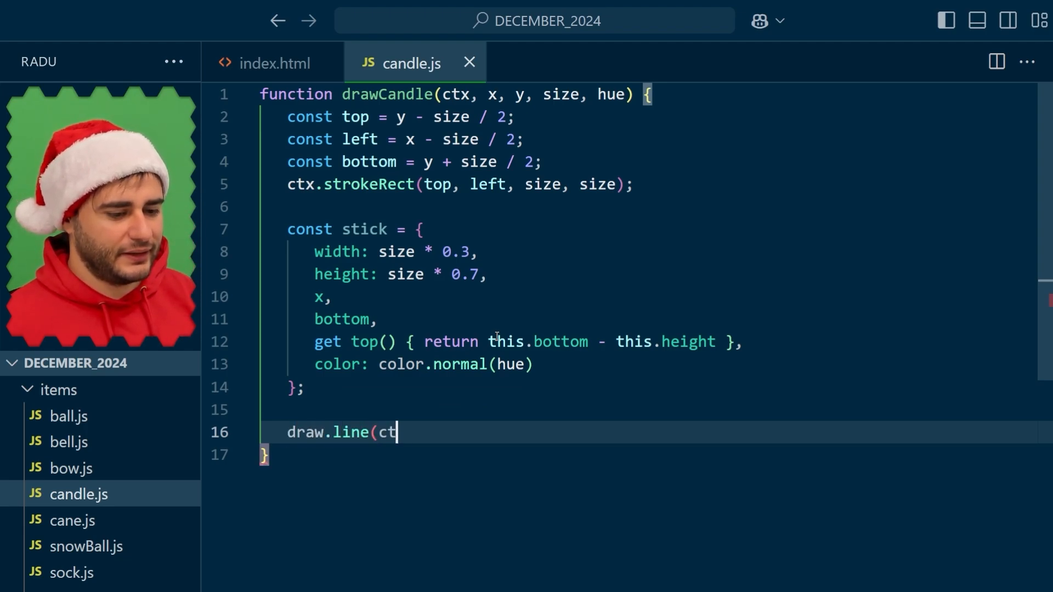
pyautogui.write('x, x, stick.top,')
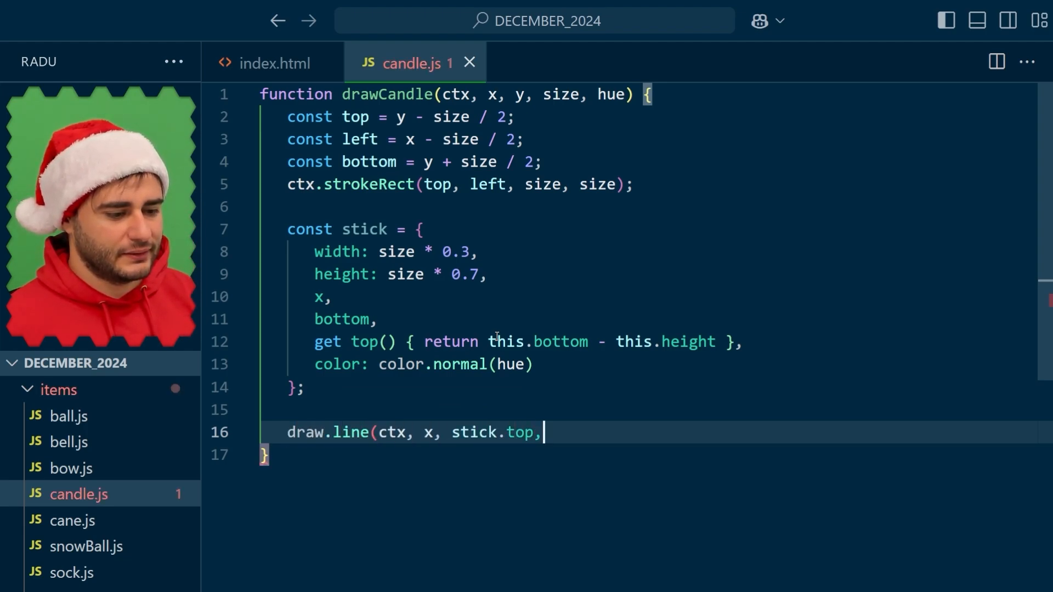
pyautogui.write('x, stick.bot')
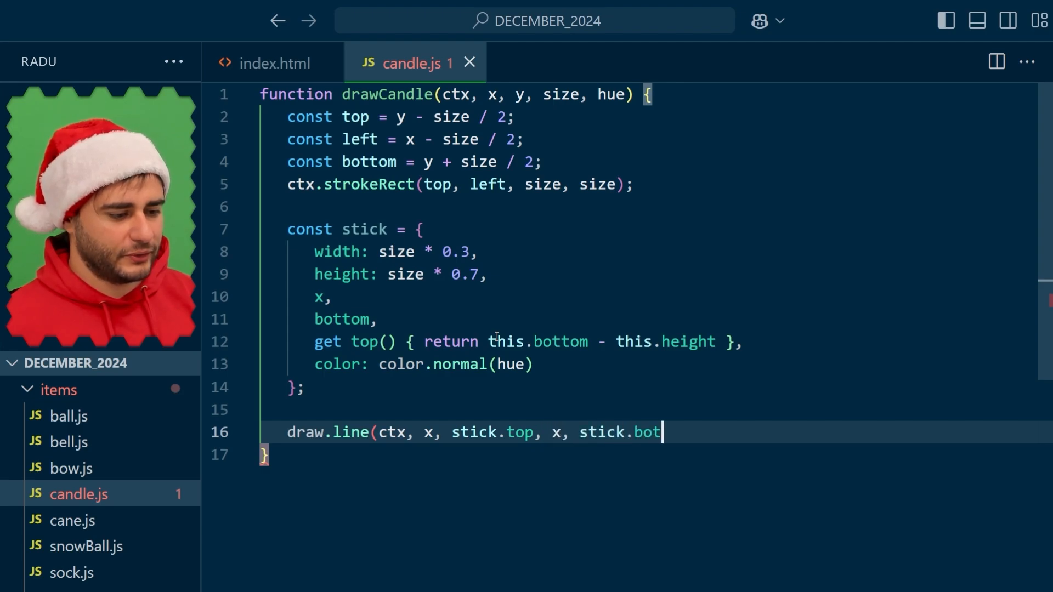
pyautogui.write('tom, {')
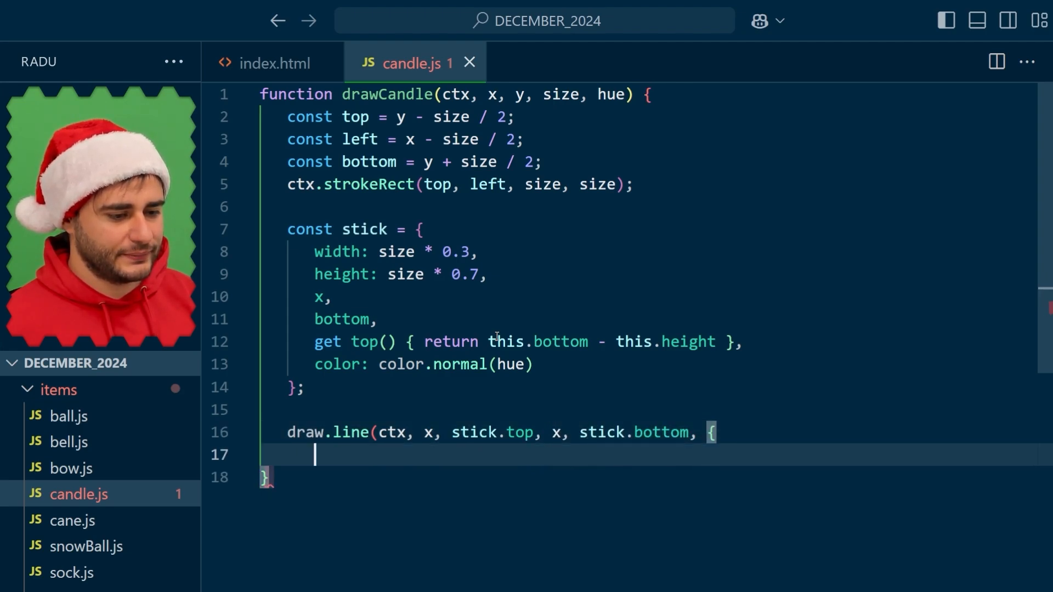
pyautogui.write('strokeStyle: stick.')
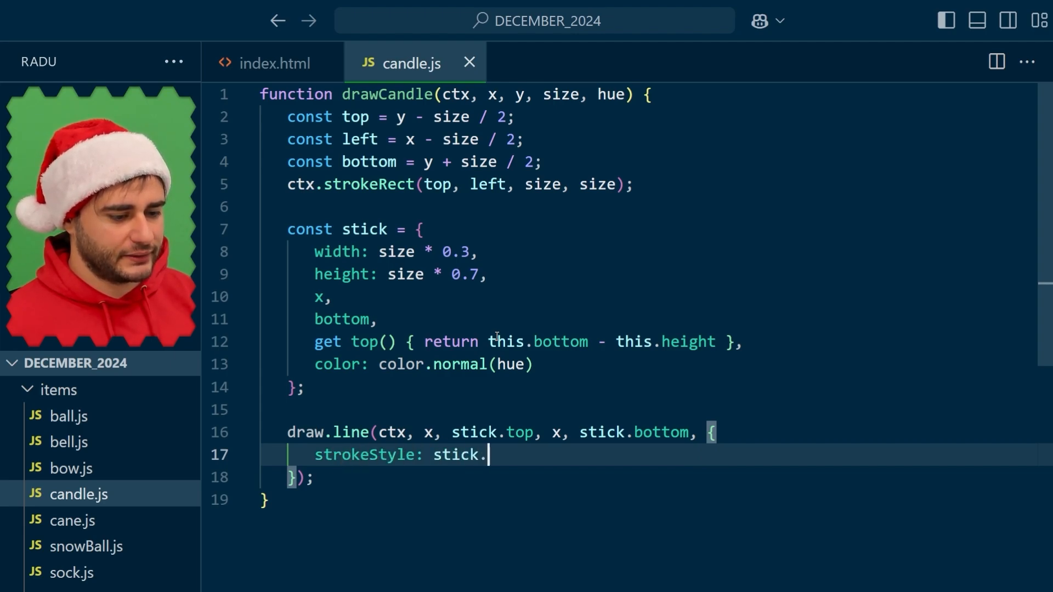
pyautogui.write('color,')
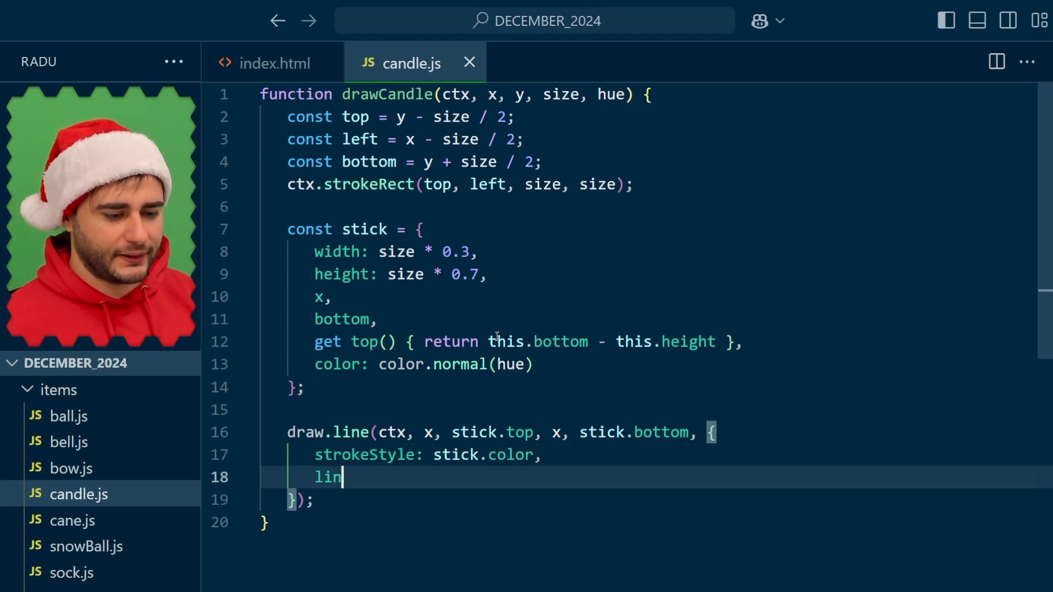
pyautogui.write('eWidth: stick.wi')
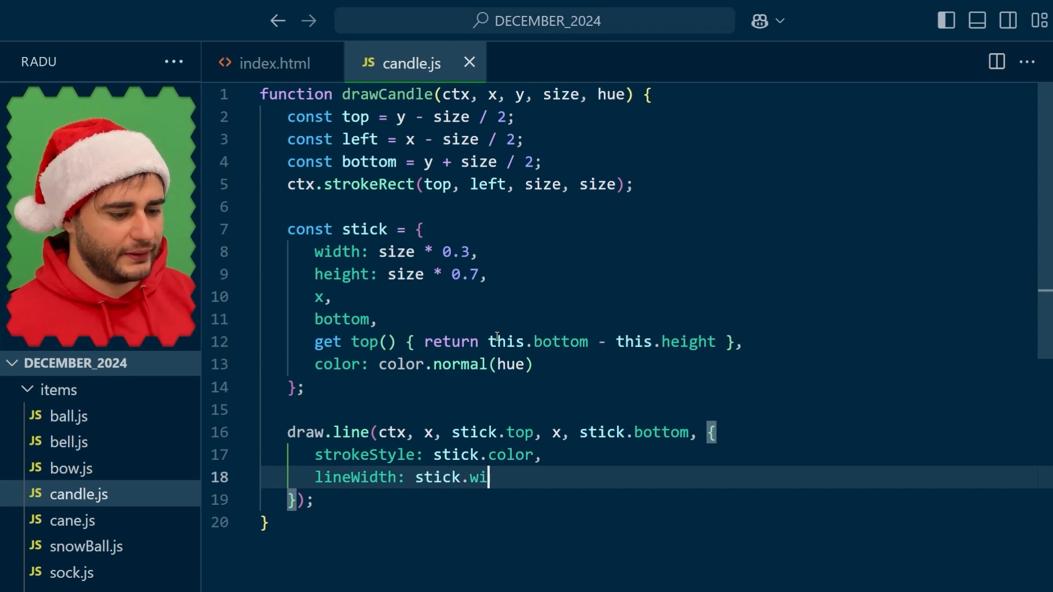
pyautogui.write('dth')
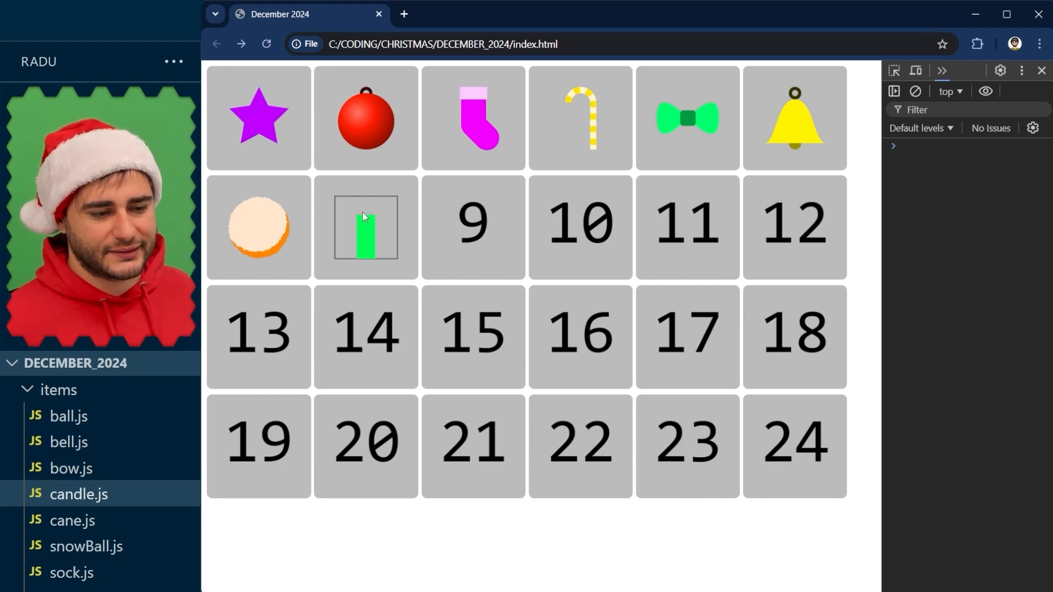
pyautogui.moveTo(361, 257)
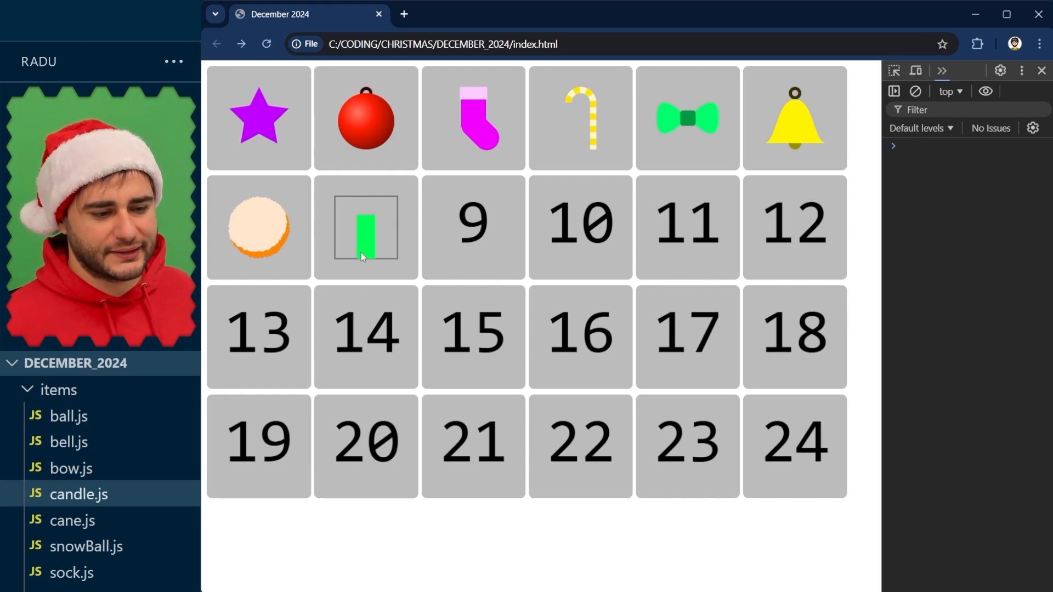
pyautogui.moveTo(362, 215)
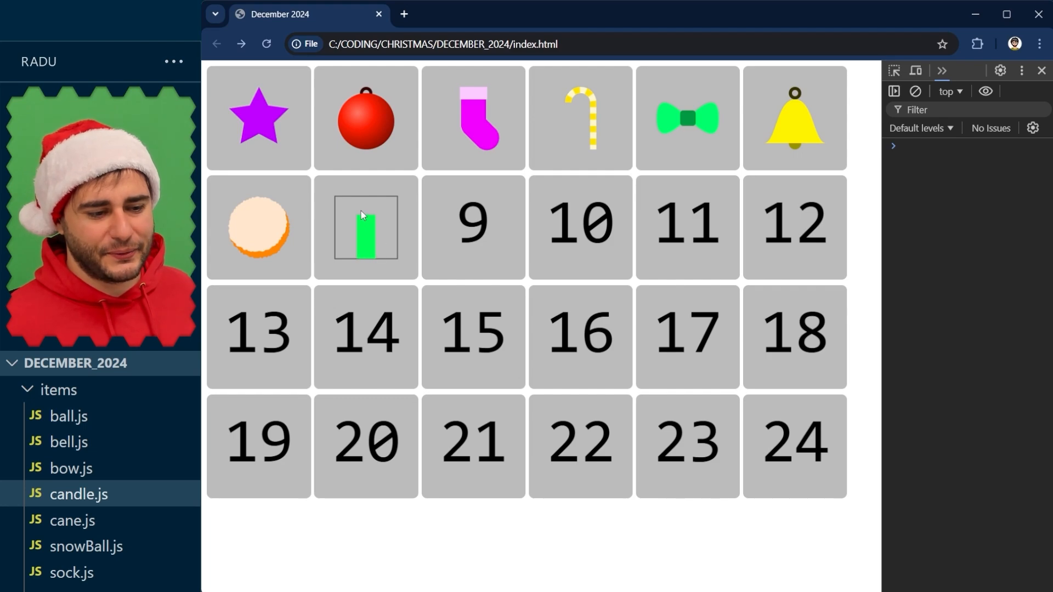
pyautogui.moveTo(376, 223)
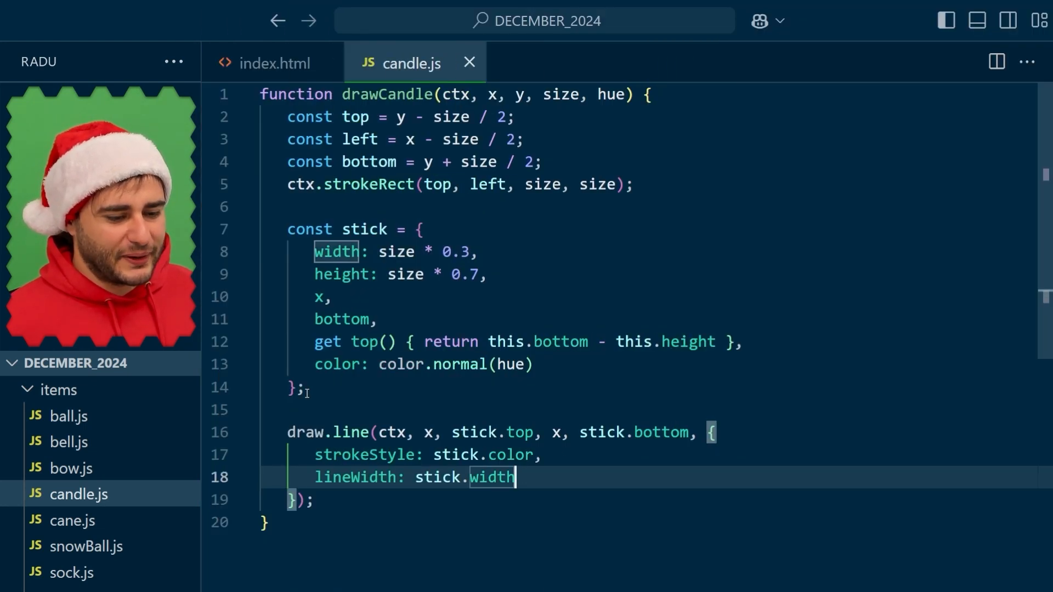
# Start the flame object with width stick.width * 0.3, a height based on size and stick, and x
pyautogui.scroll(-3)
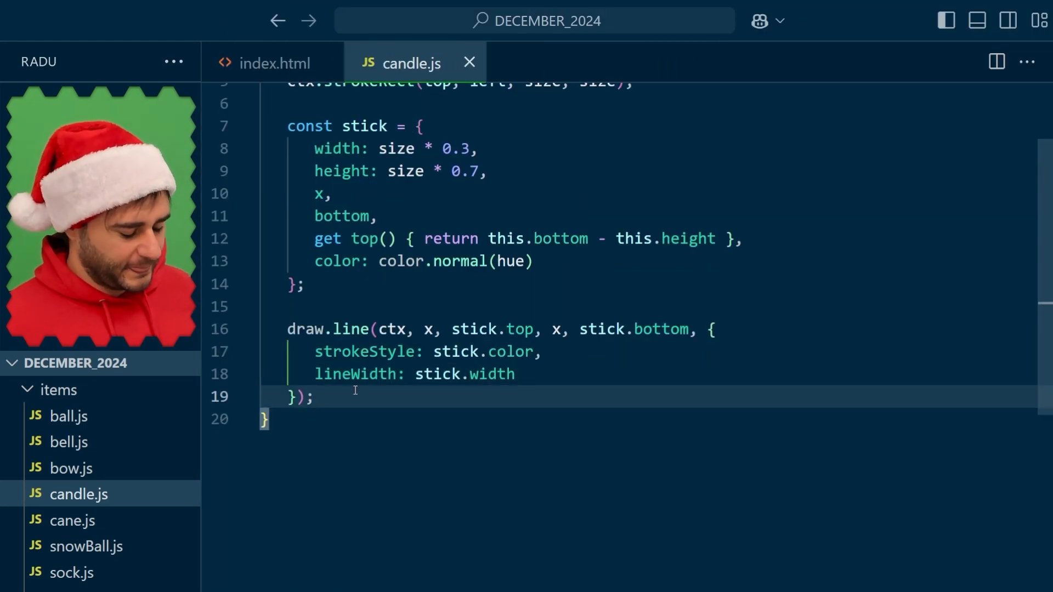
pyautogui.press('Enter')
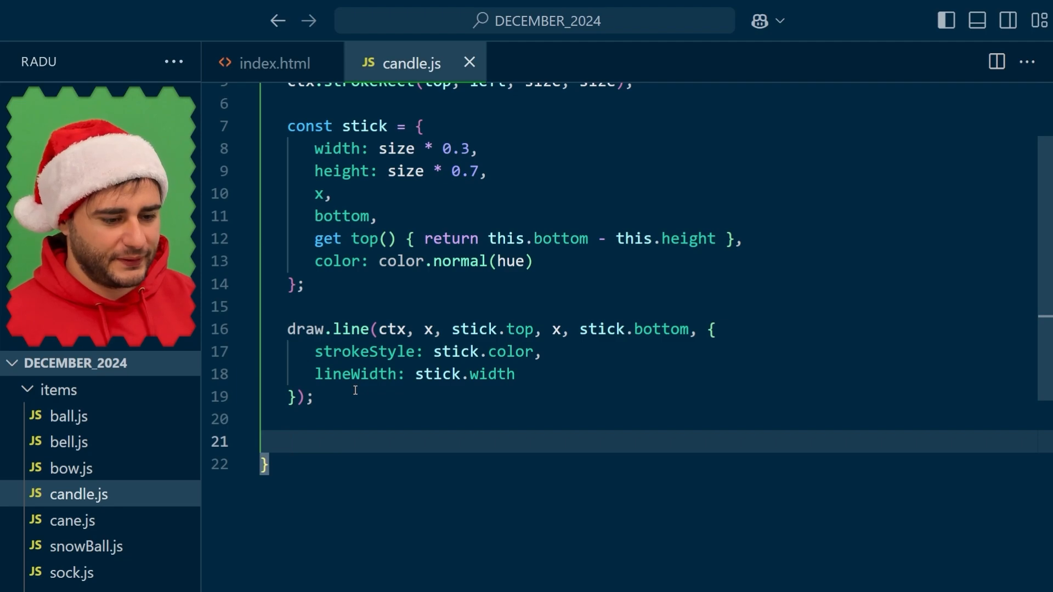
pyautogui.write('const flame = {')
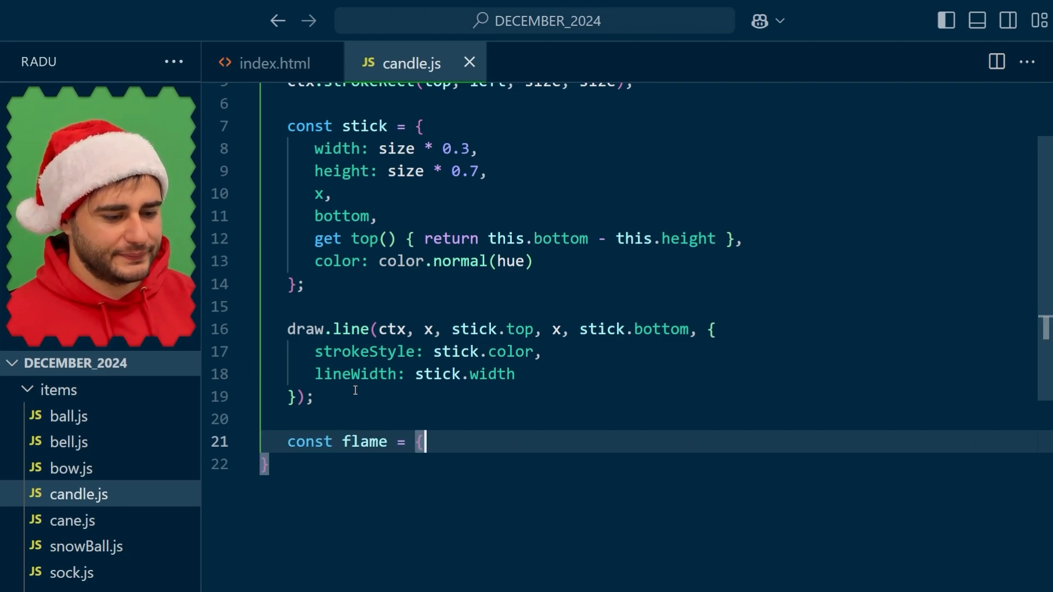
pyautogui.write('w')
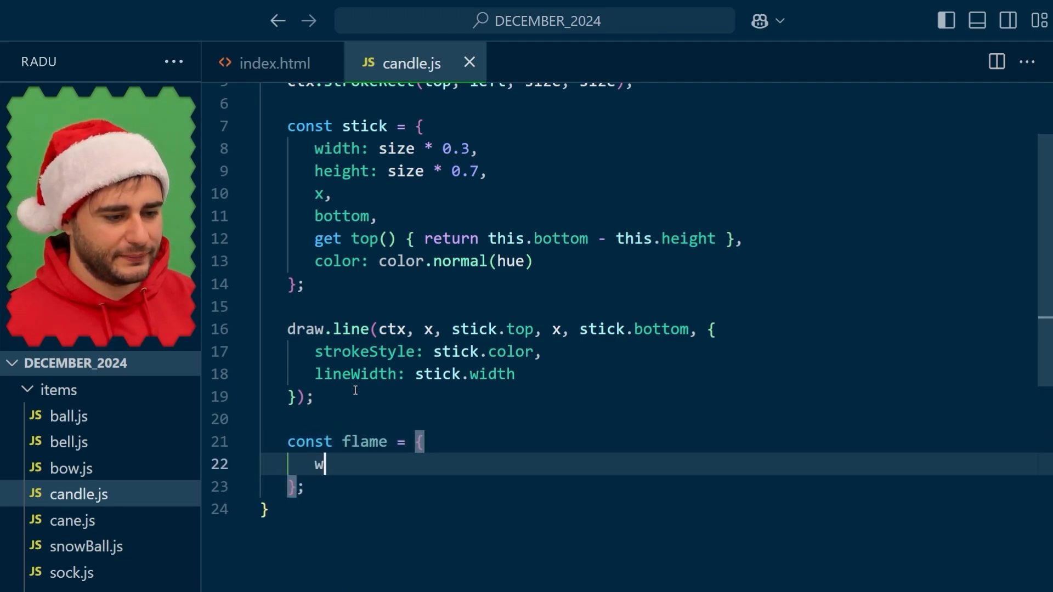
pyautogui.write('idth: stick.wid')
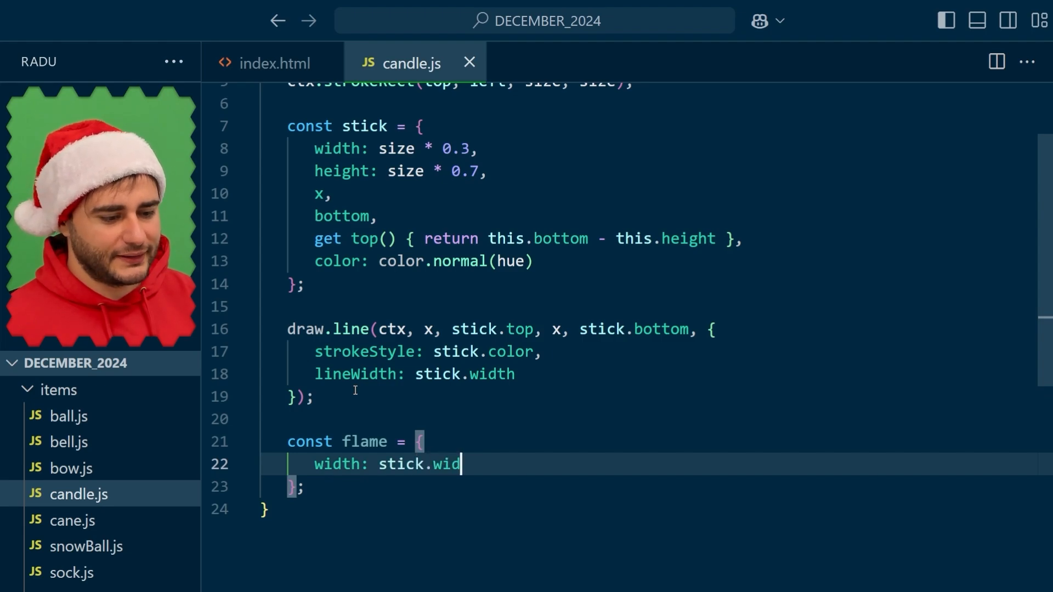
pyautogui.write('th * 0.3,')
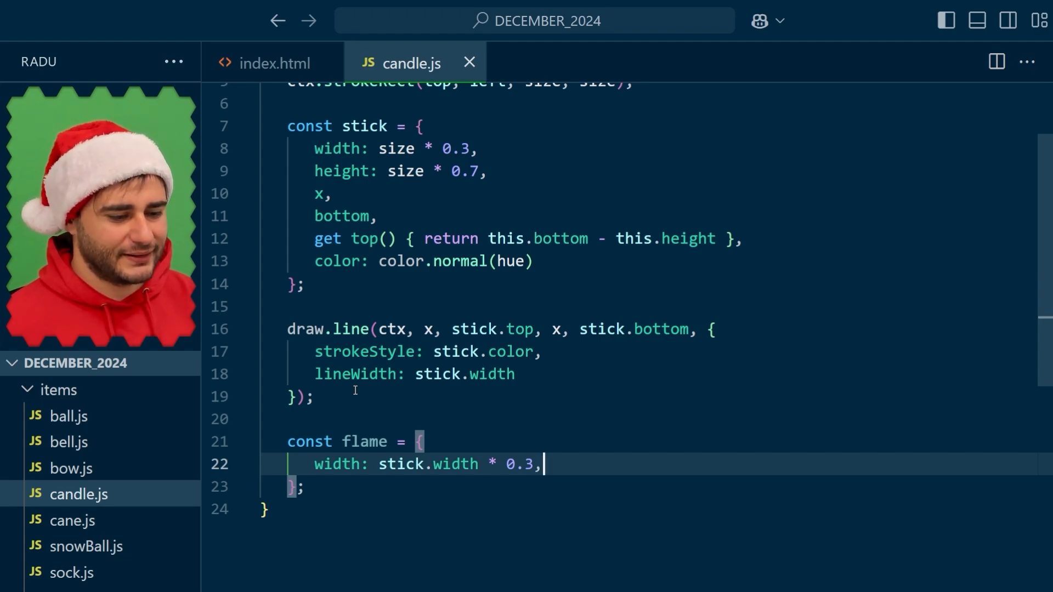
pyautogui.write('heigh')
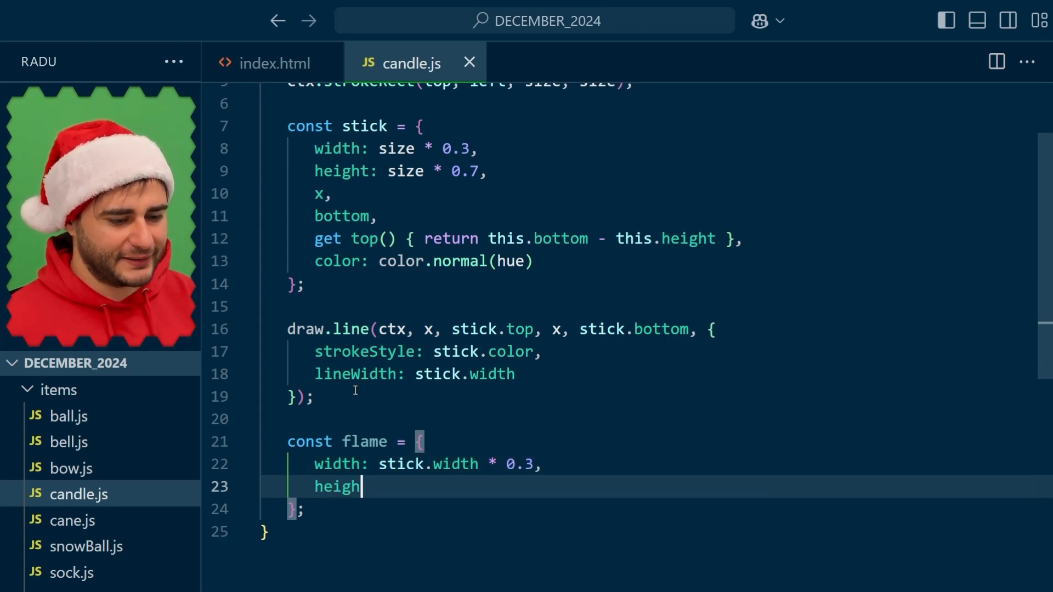
pyautogui.write('t: size - stick.height,')
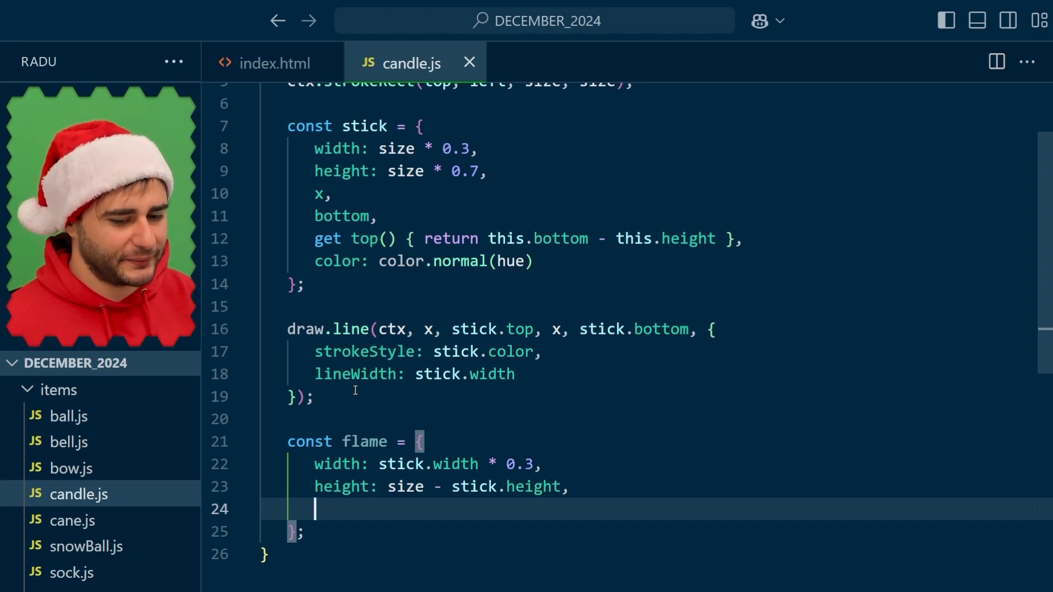
pyautogui.write('x,')
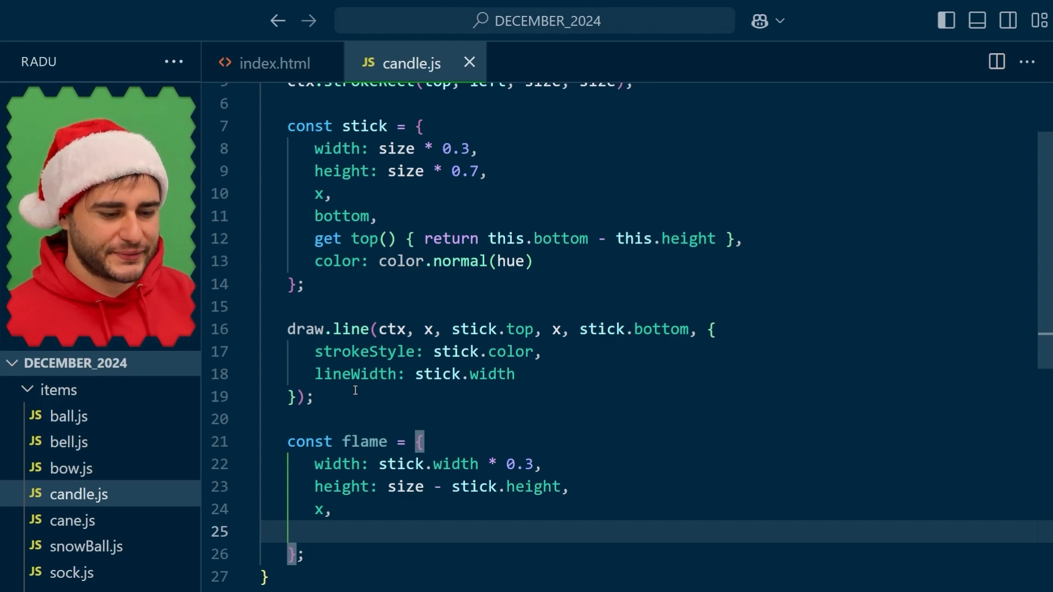
# Add flame xRadius, yRadius (height / 2) and y (above stick.top) getters, plus colour "yellow"
pyautogui.write('get xR')
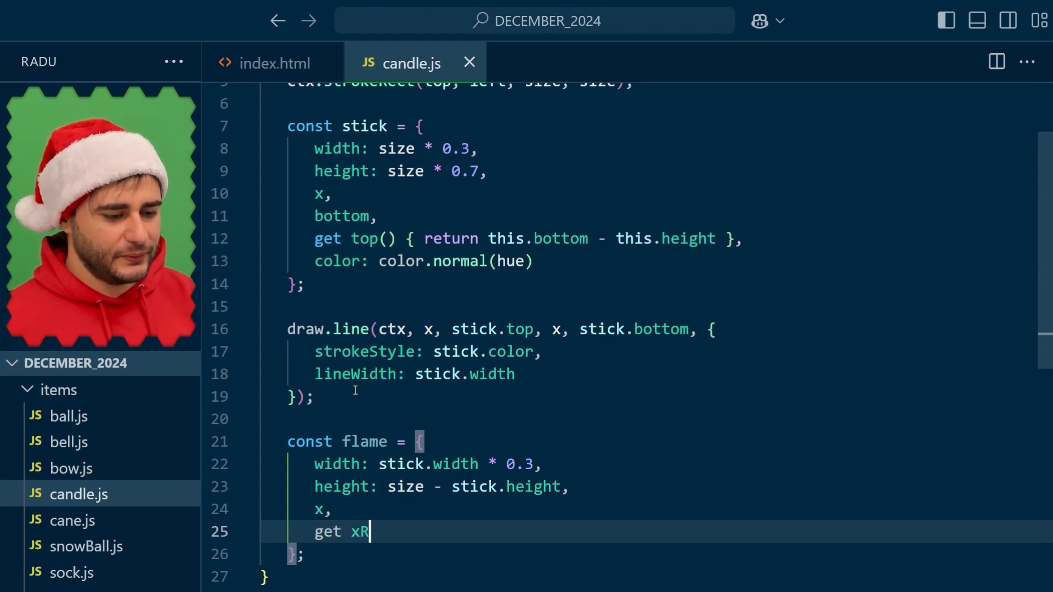
pyautogui.write('adius() { r')
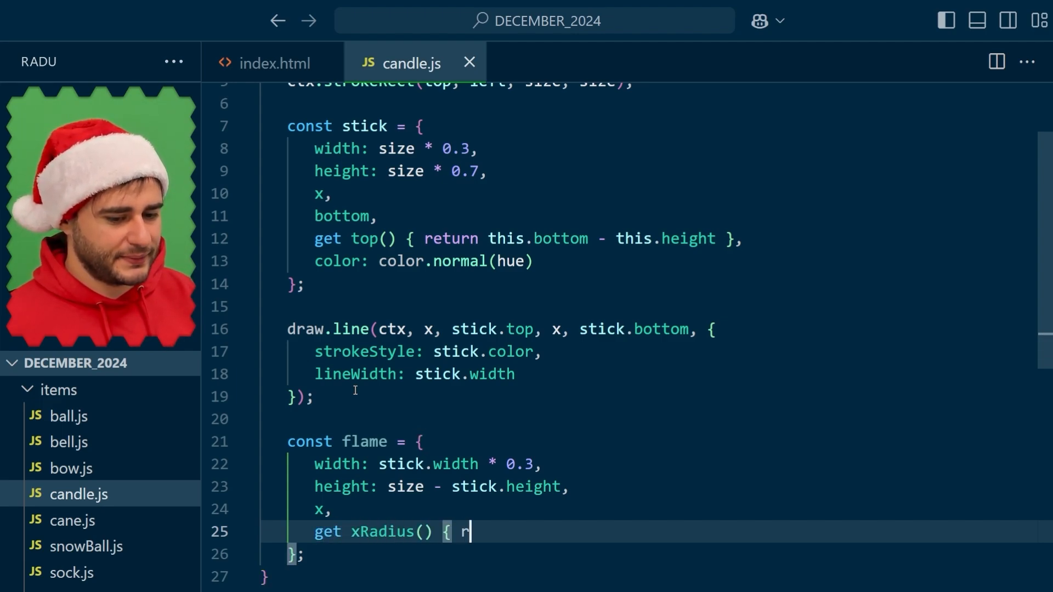
pyautogui.write('eturn this.width / 2 },')
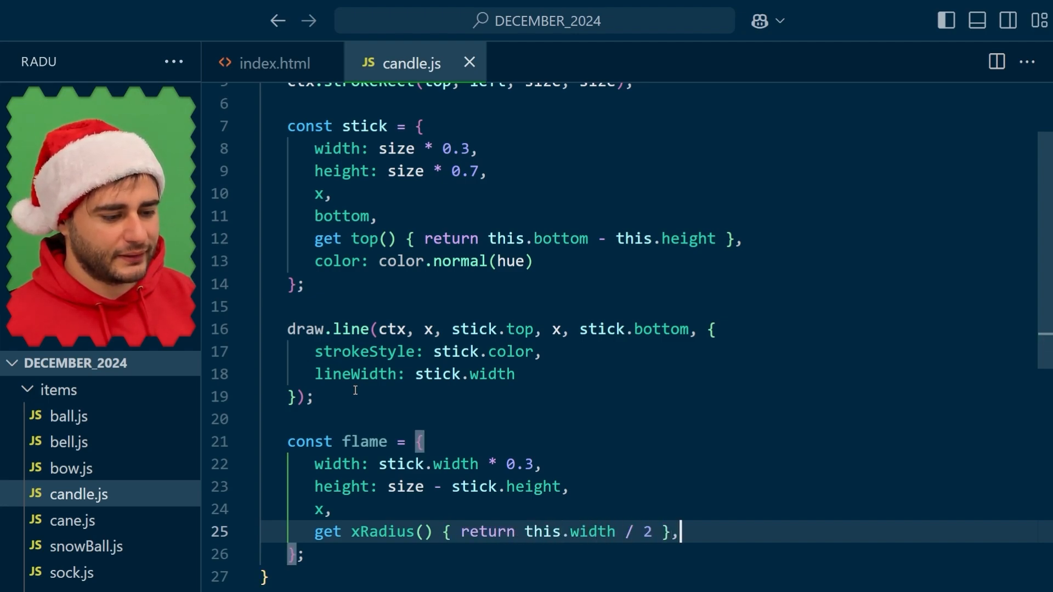
pyautogui.write('get yRadius')
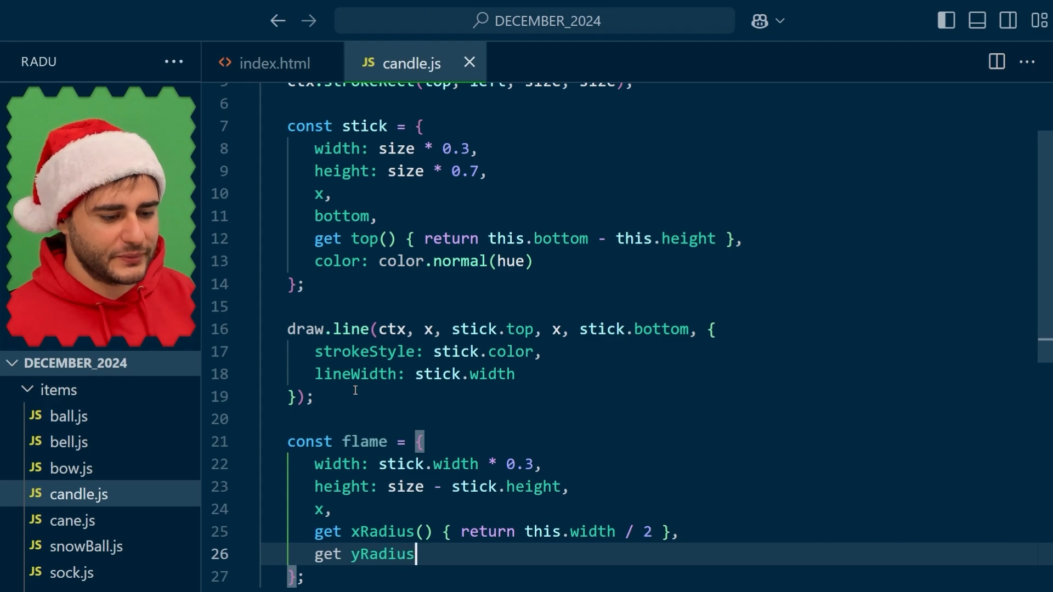
pyautogui.write('() { return th')
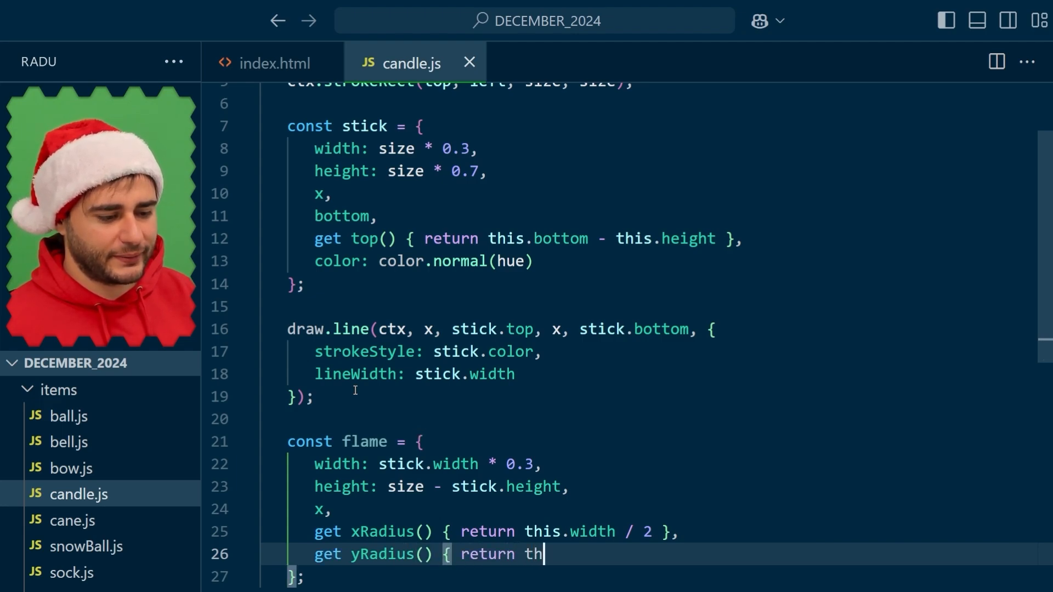
pyautogui.write('is.height / 2')
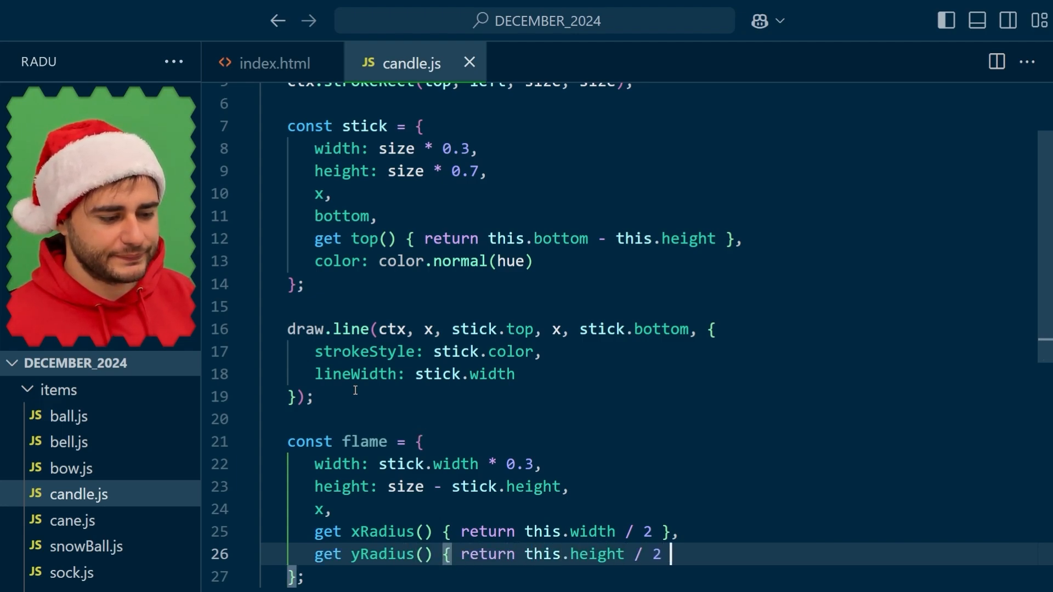
pyautogui.write(',')
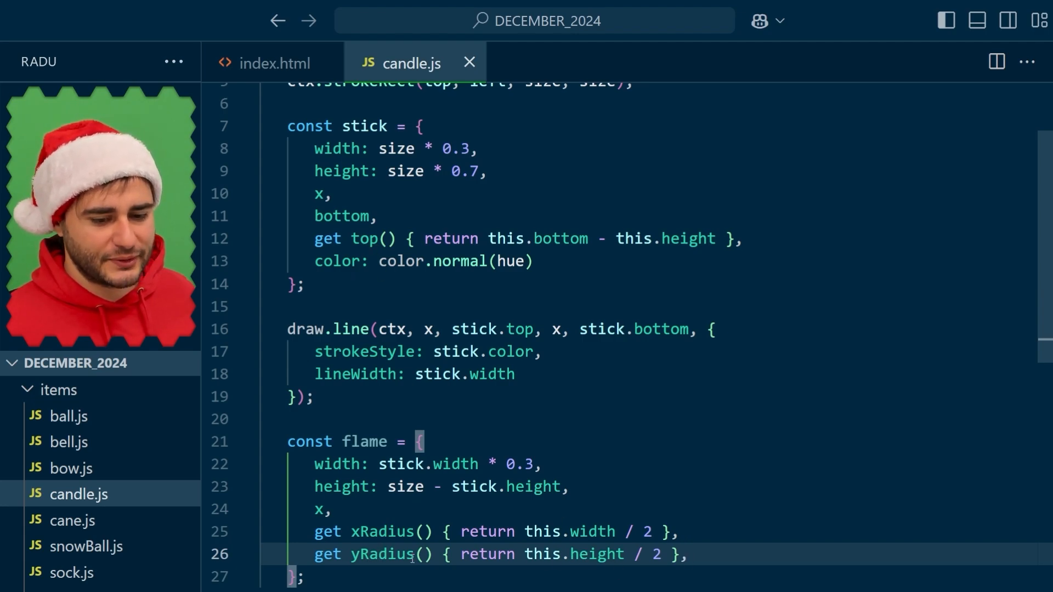
pyautogui.write('get y(')
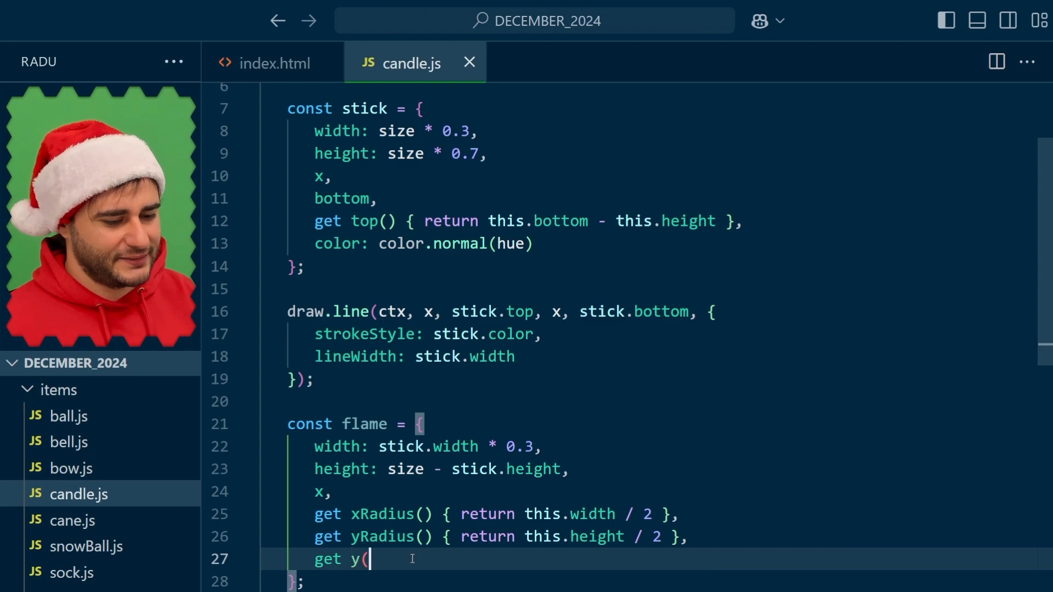
pyautogui.write(') { return stick')
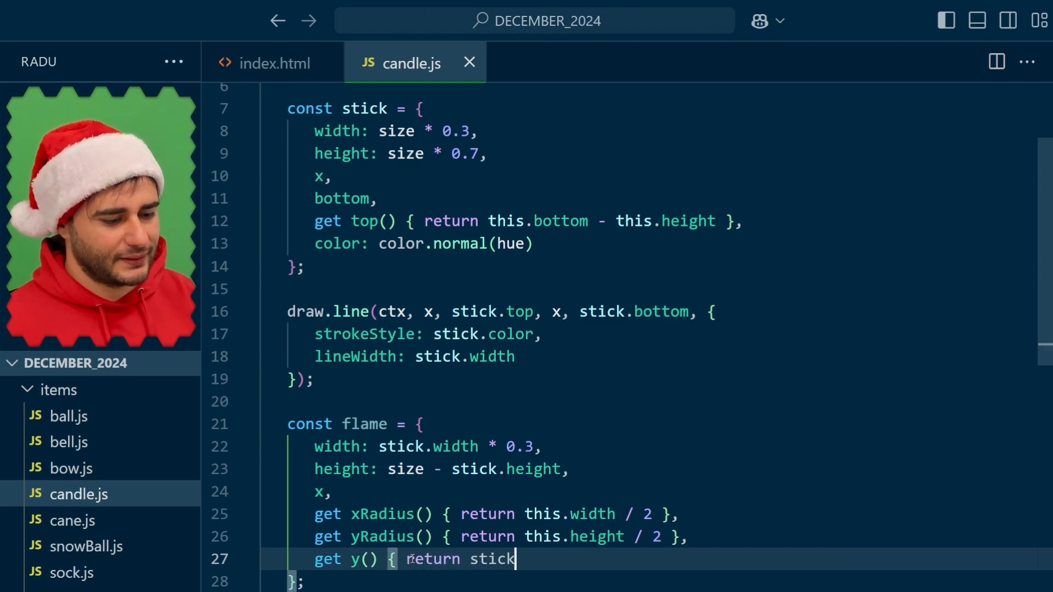
pyautogui.write('.top - this.yRadius },')
pyautogui.write('color: "ye')
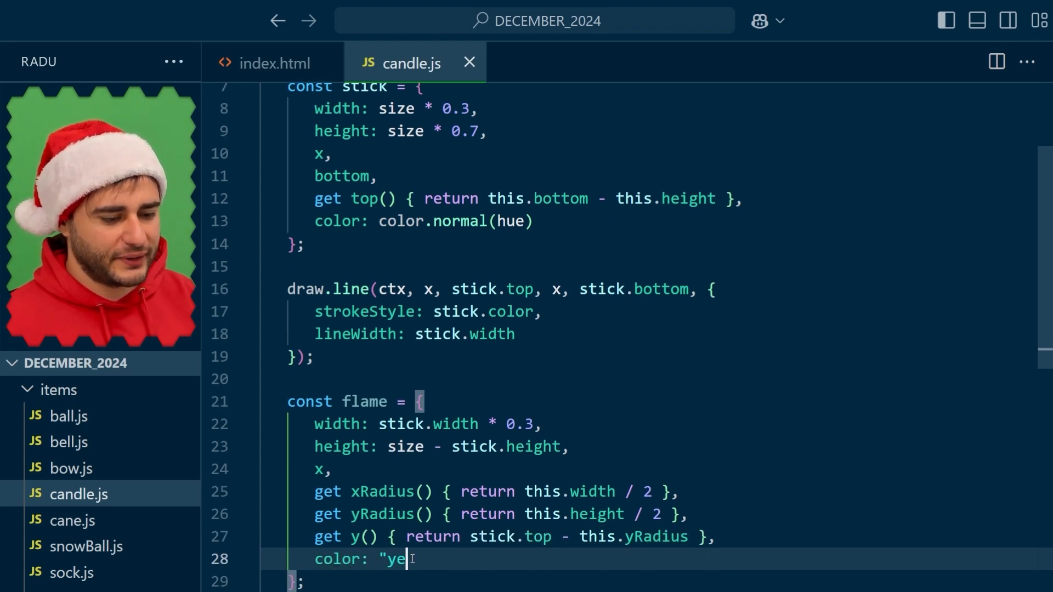
pyautogui.write('llow"')
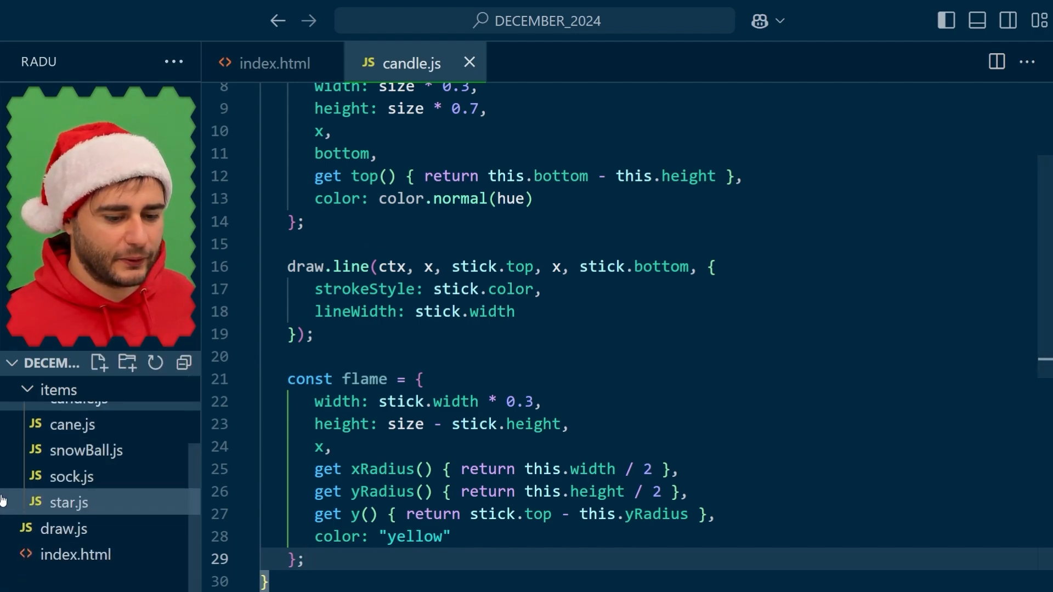
pyautogui.click(63, 528)
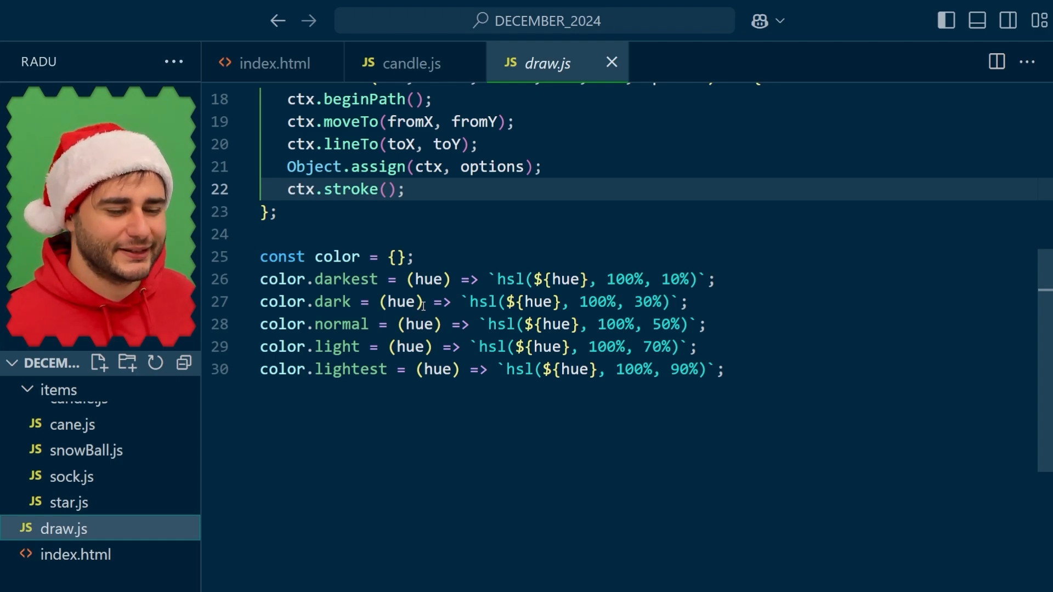
pyautogui.moveTo(546, 63)
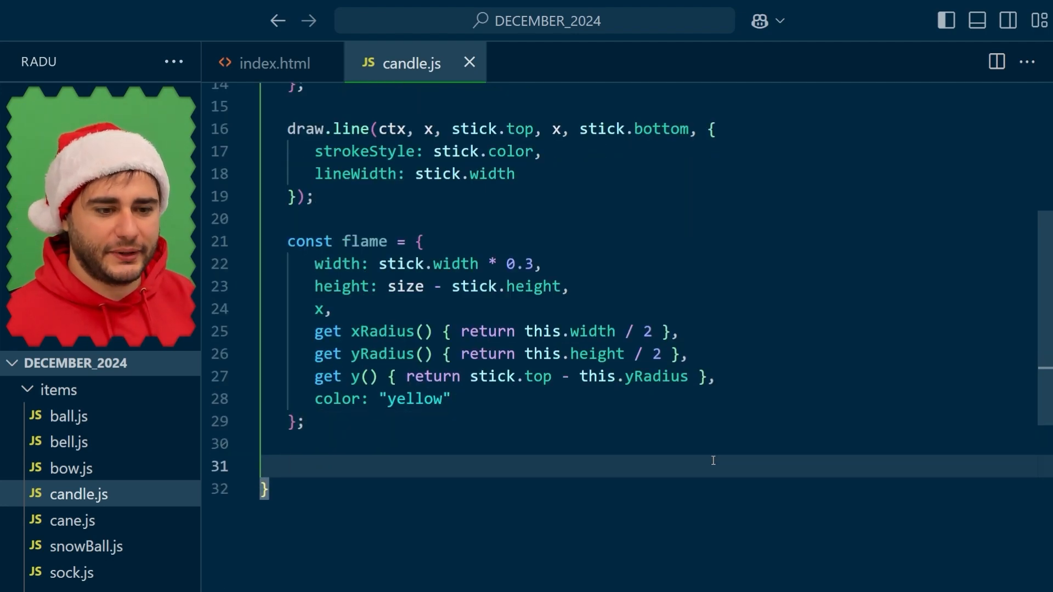
# Call draw.ellipse(ctx, flame.x, flame.y, flame.xRadius, flame.yRadius) with fillStyle flame.color
pyautogui.write('draw.ellipse')
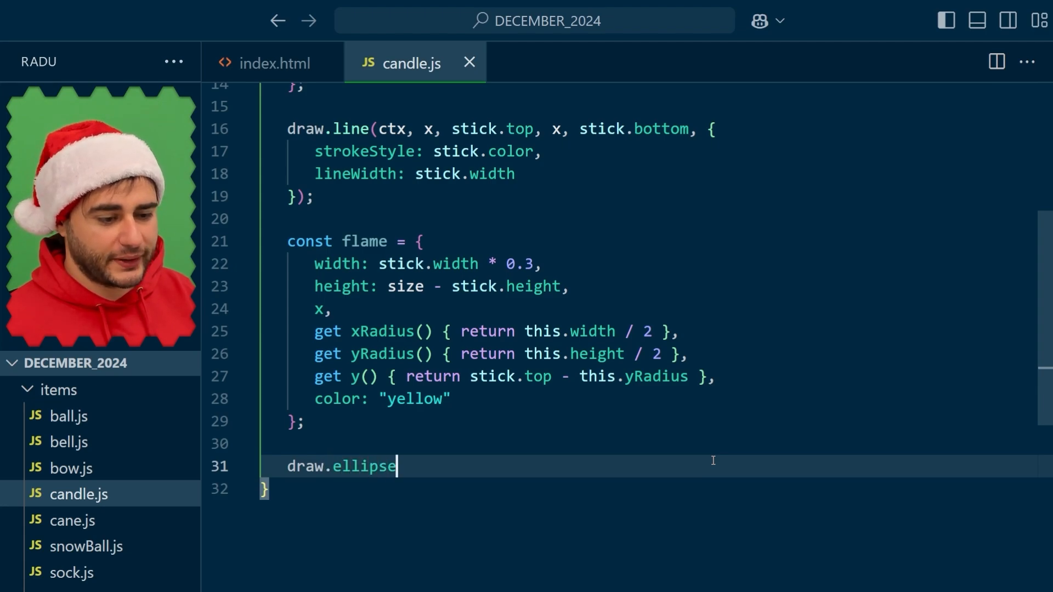
pyautogui.write('(ctx,')
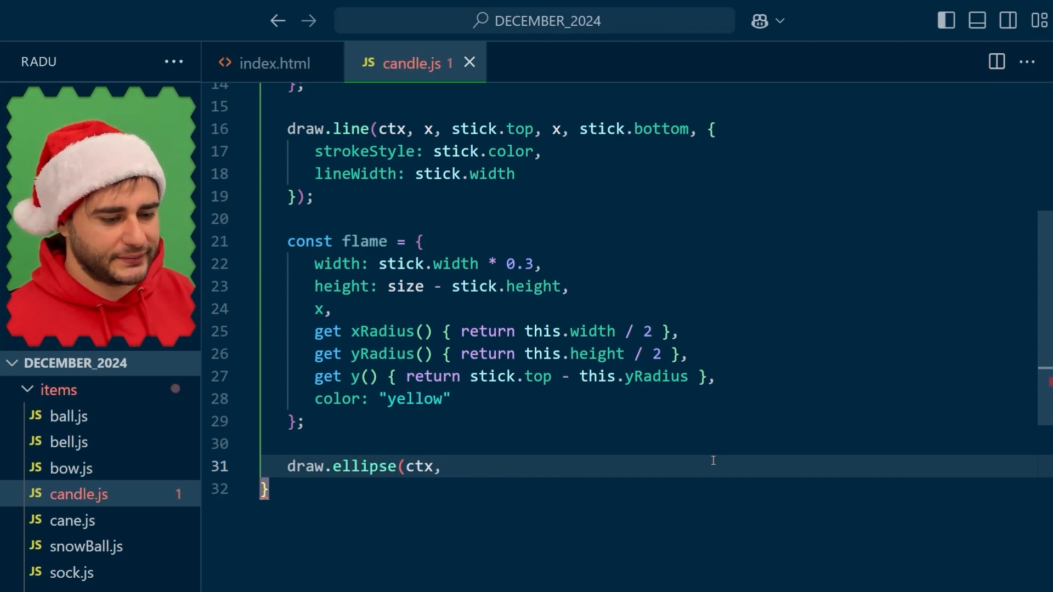
pyautogui.write('flame.x,')
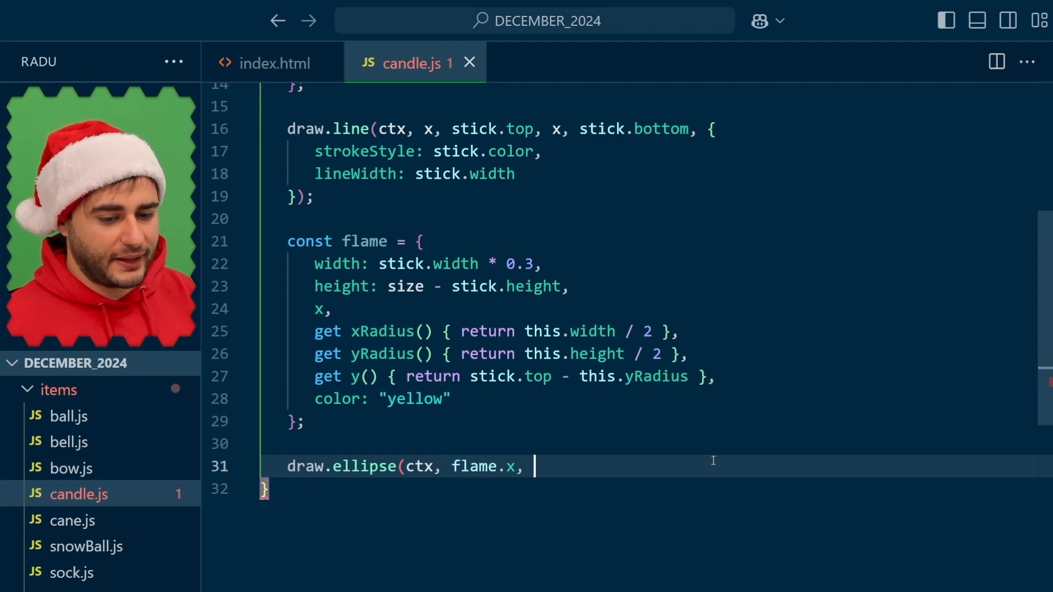
pyautogui.write('flame.y, flam')
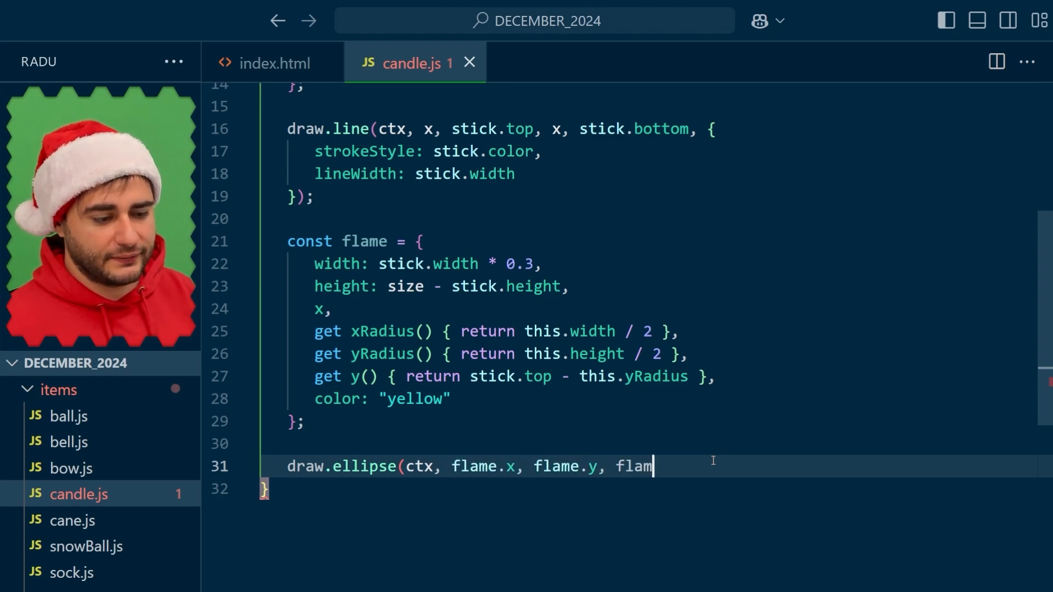
pyautogui.write('e.xRadius, flame')
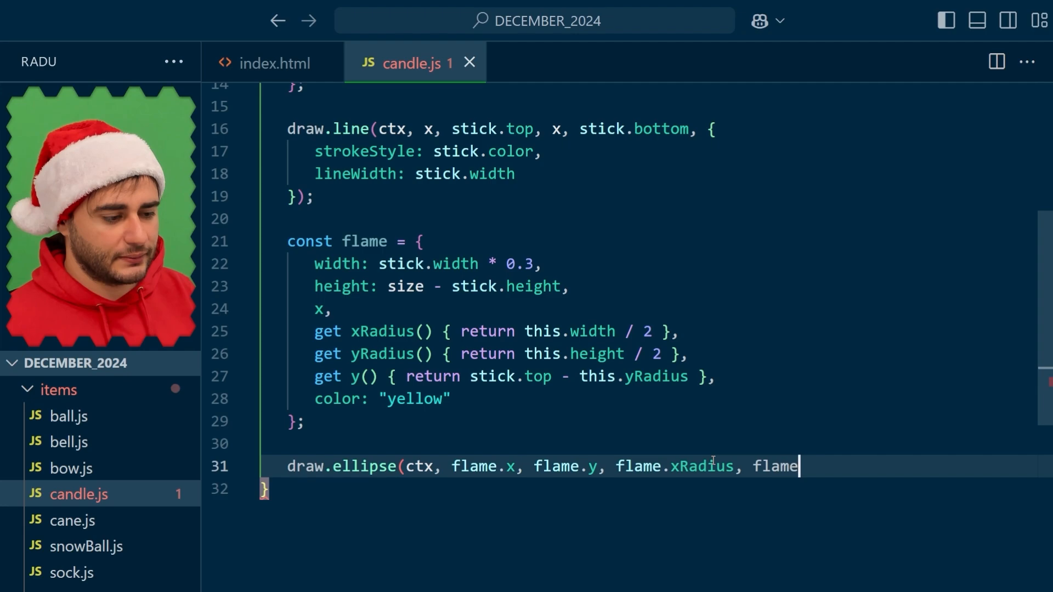
pyautogui.write('.yRadius, {')
pyautogui.write('fillSt')
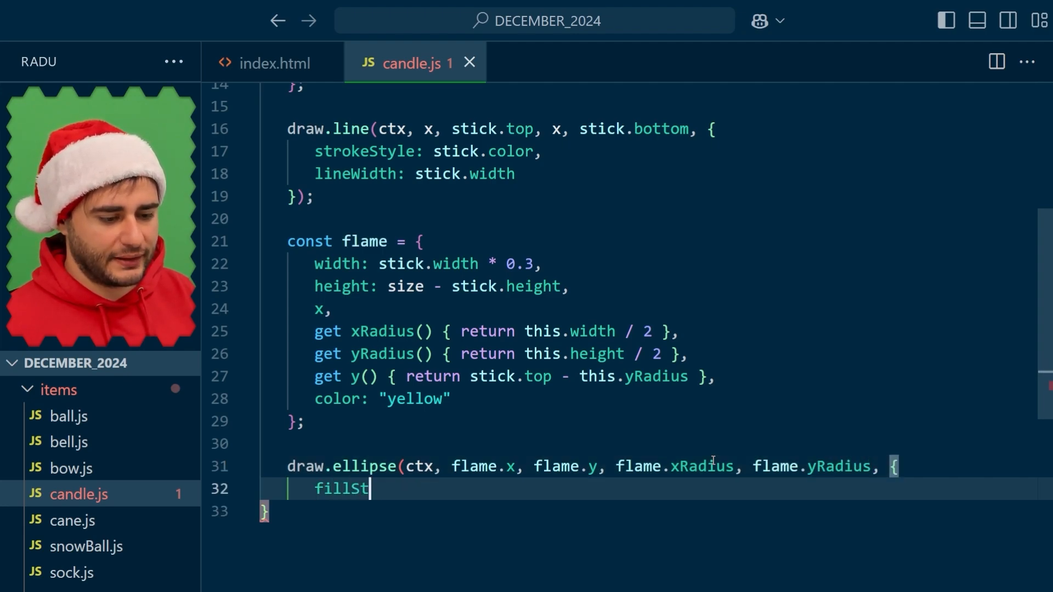
pyautogui.write('yle: flame.color')
pyautogui.write('});')
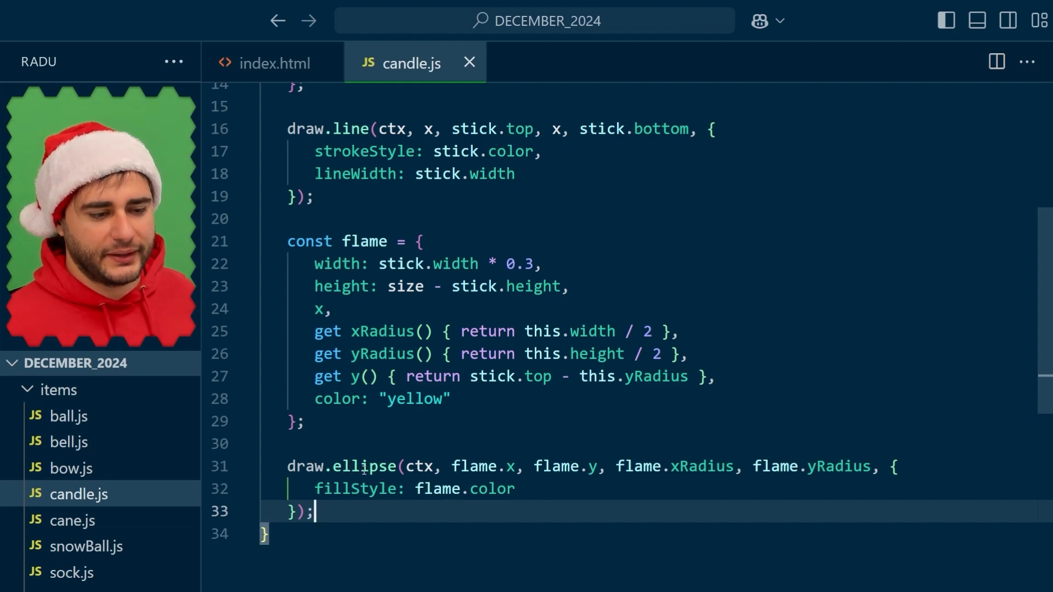
pyautogui.scroll(-3)
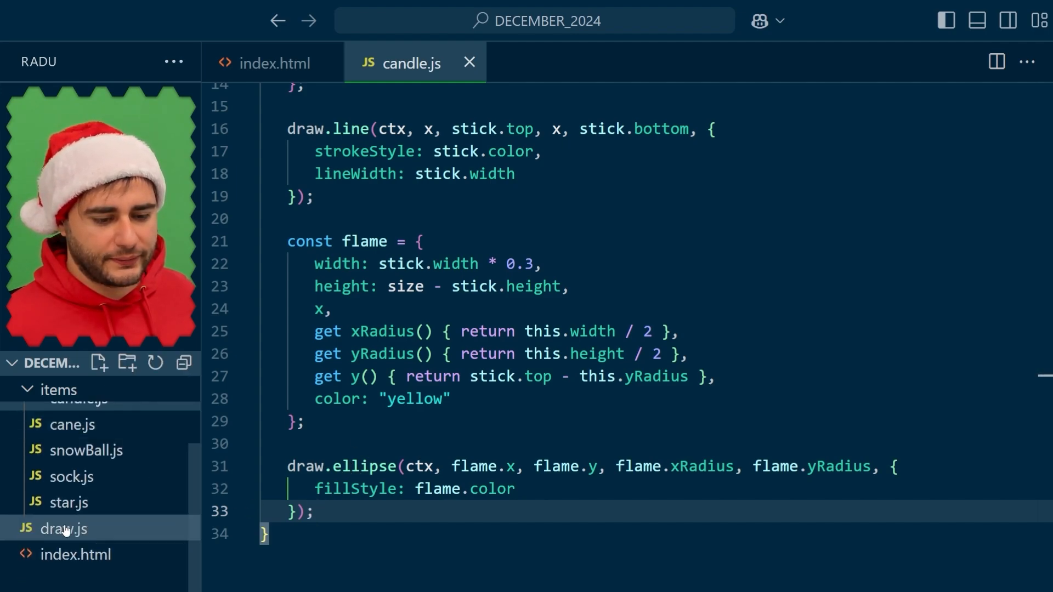
# In draw.js, declare draw.ellipse = (ctx, x, y, xRadius, yRadius, options) =>
pyautogui.click(62, 528)
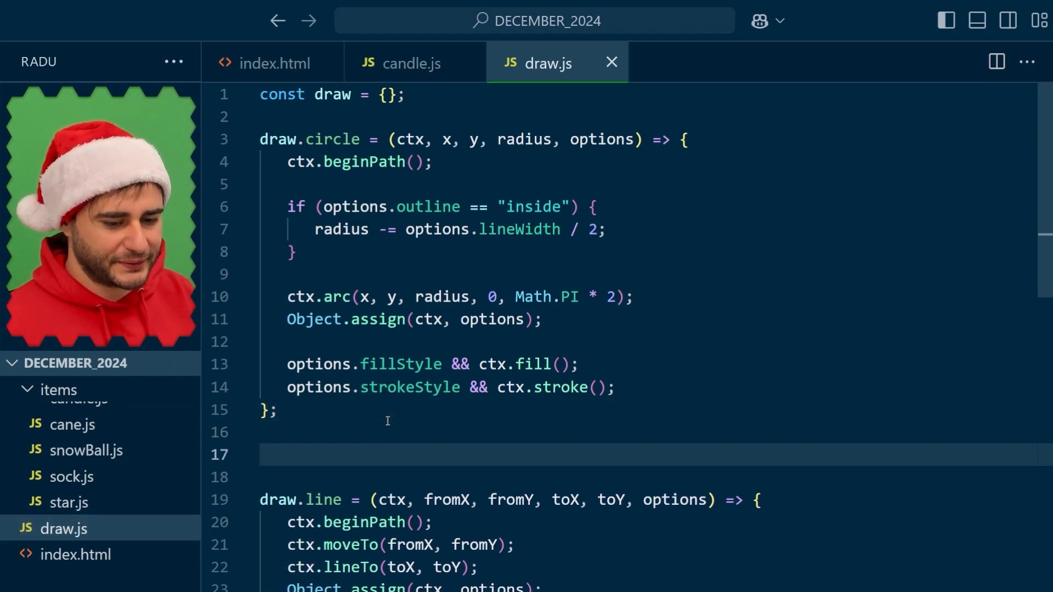
pyautogui.write('draw.ell')
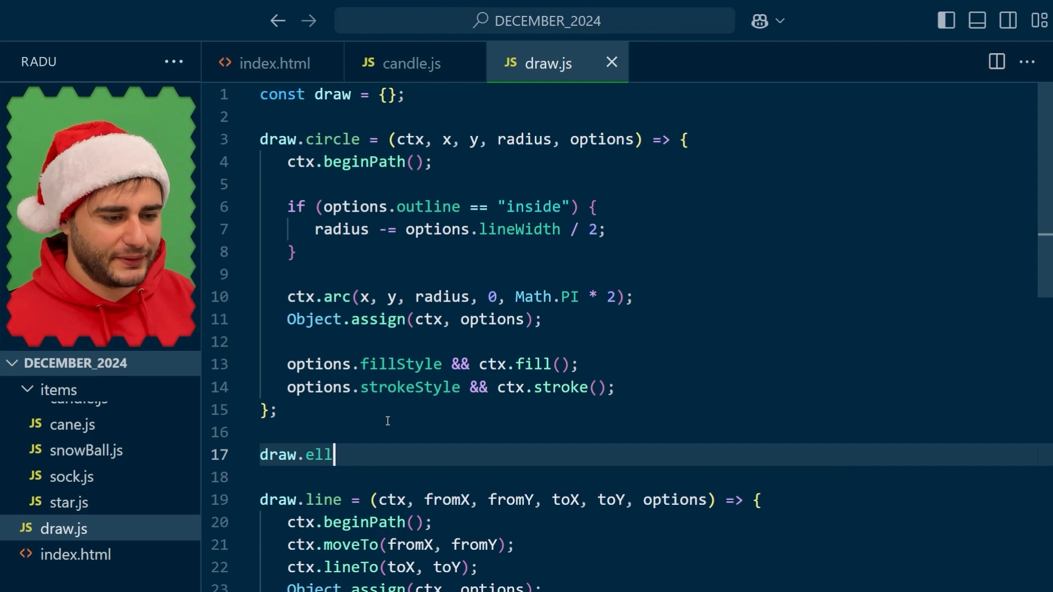
pyautogui.write('ipse = (ctx, x,')
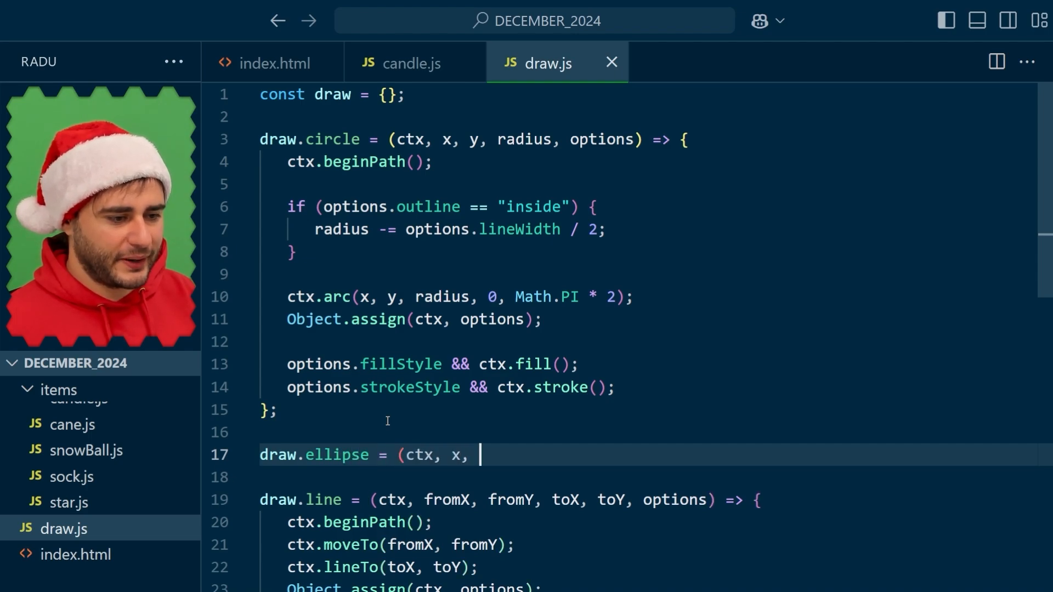
pyautogui.write('y, xRadius, yR')
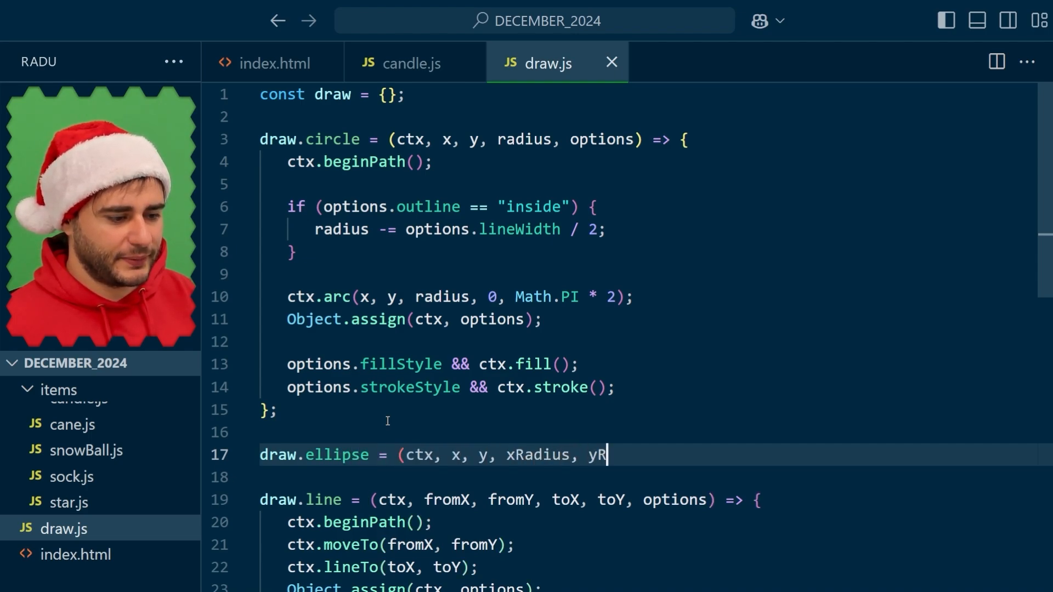
pyautogui.write('adius, op')
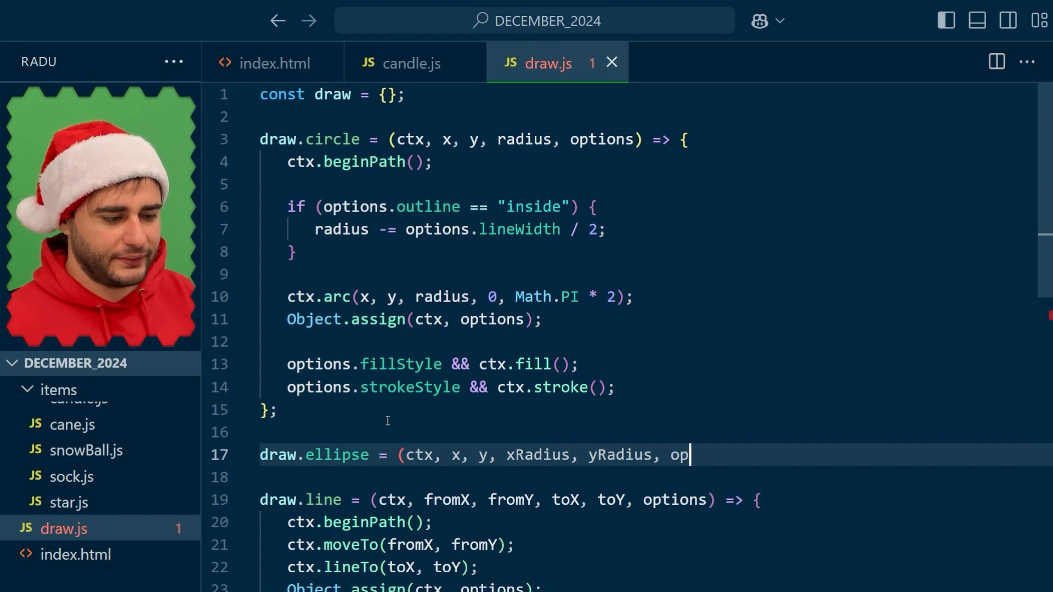
pyautogui.write('tions) =>')
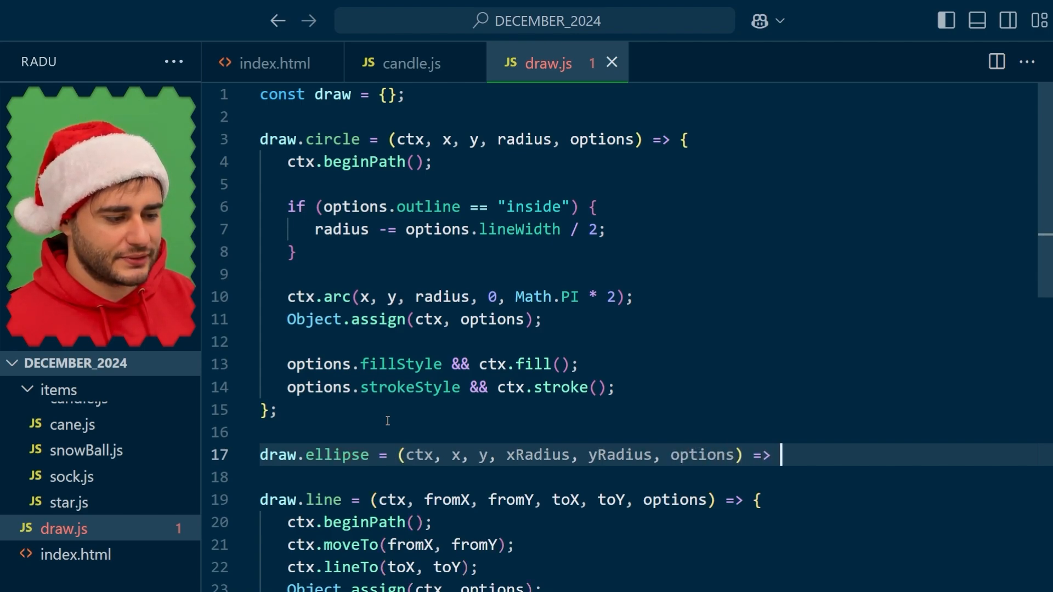
pyautogui.write('{')
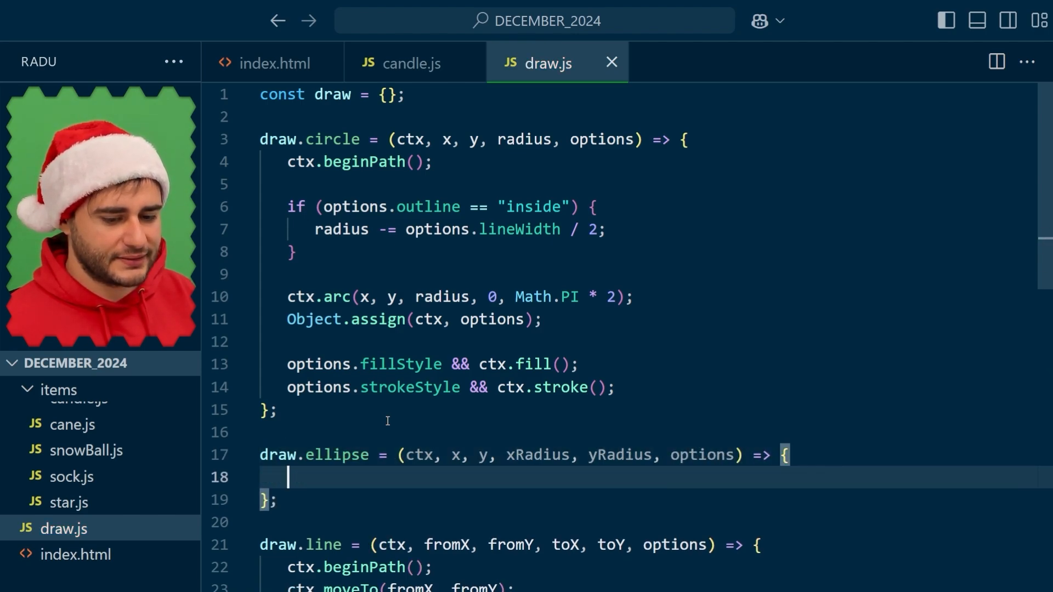
# Make the helper call ctx.beginPath() and ctx.ellipse(x, y, xRadius, yRadius, 0, 0, Math.PI * 2)
pyautogui.write('ctx.begi')
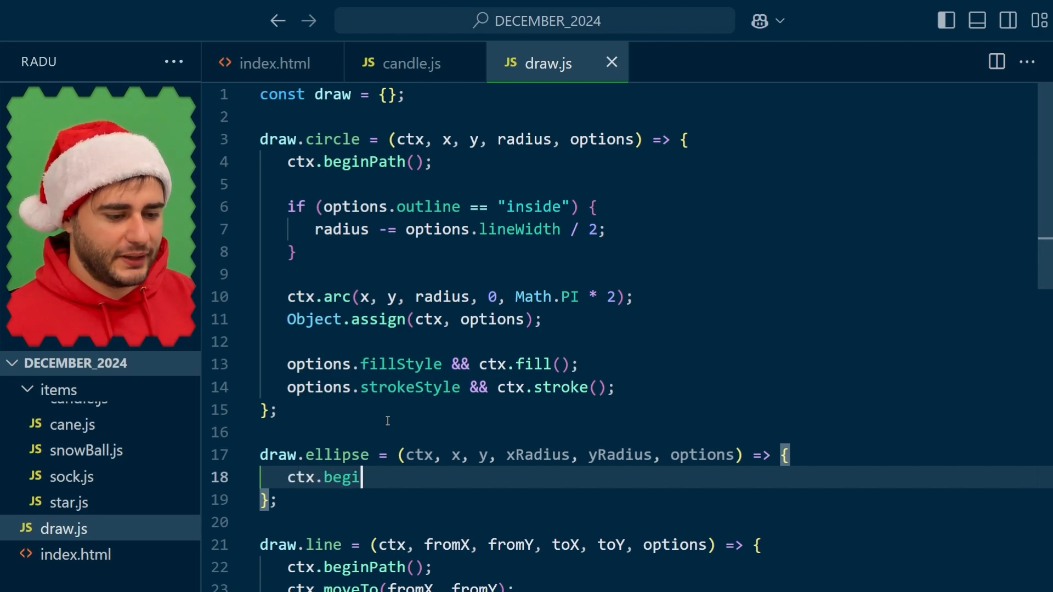
pyautogui.write('nPath();')
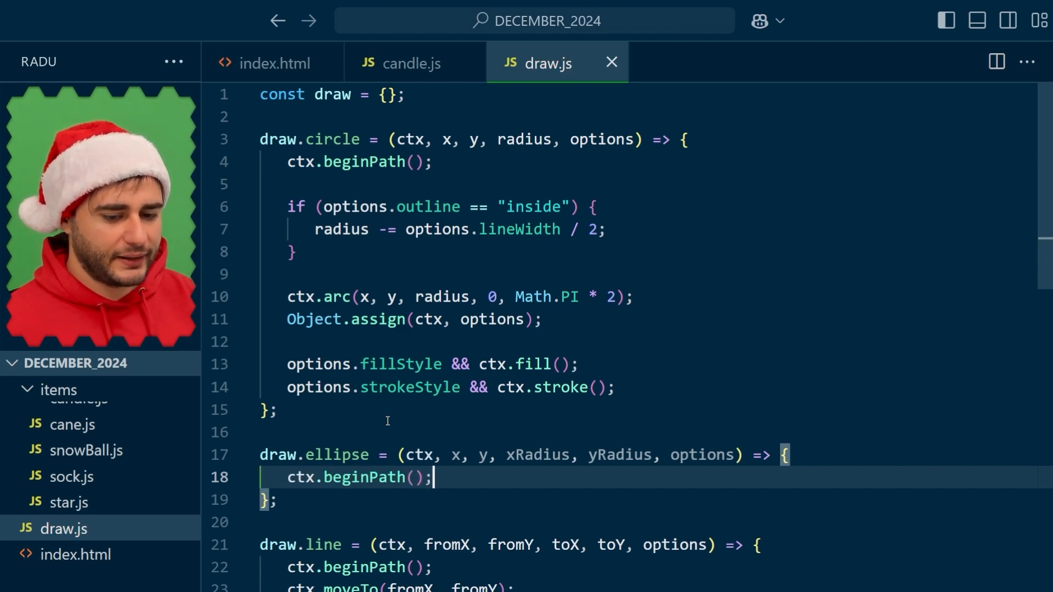
pyautogui.write('ctx.elli')
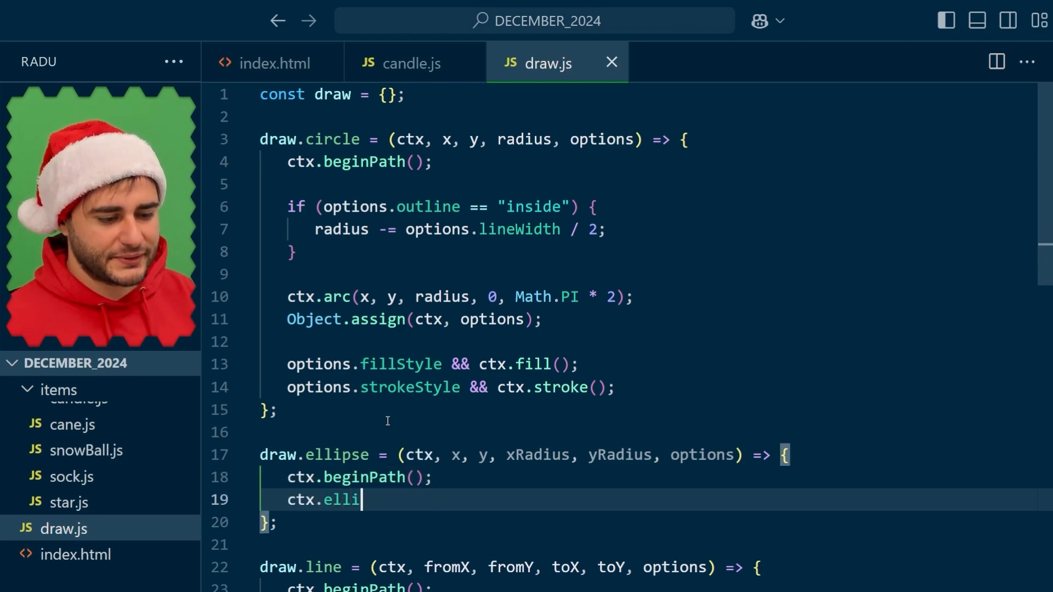
pyautogui.write('pse')
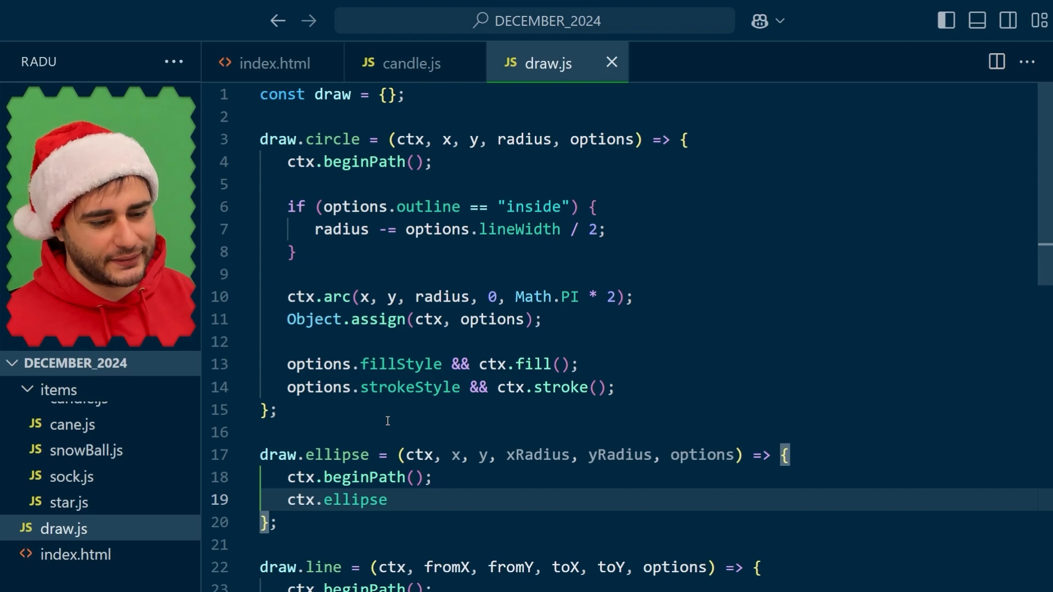
pyautogui.write('(')
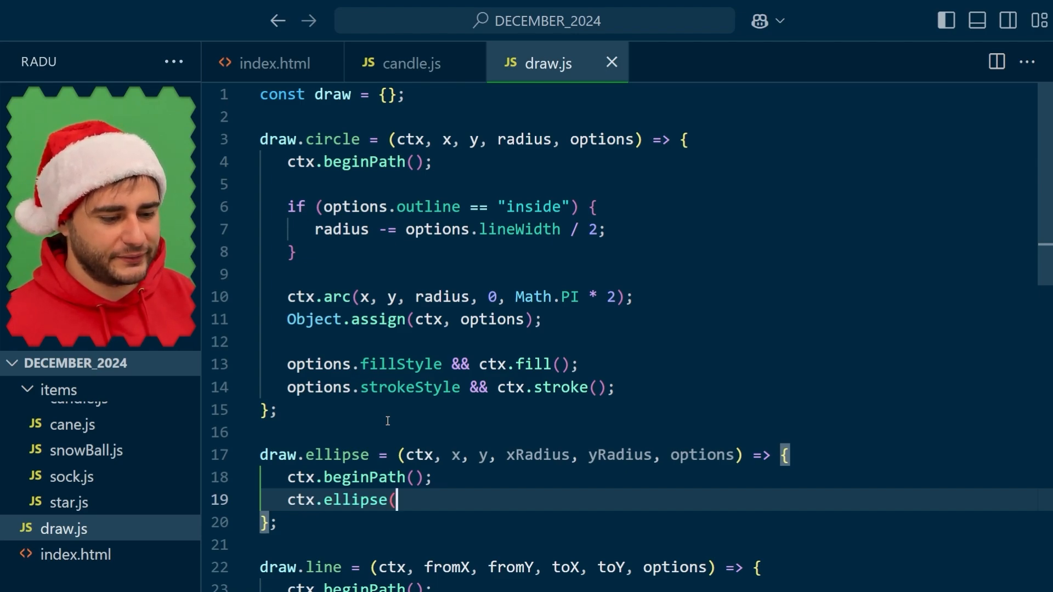
pyautogui.write('x, y, xRad')
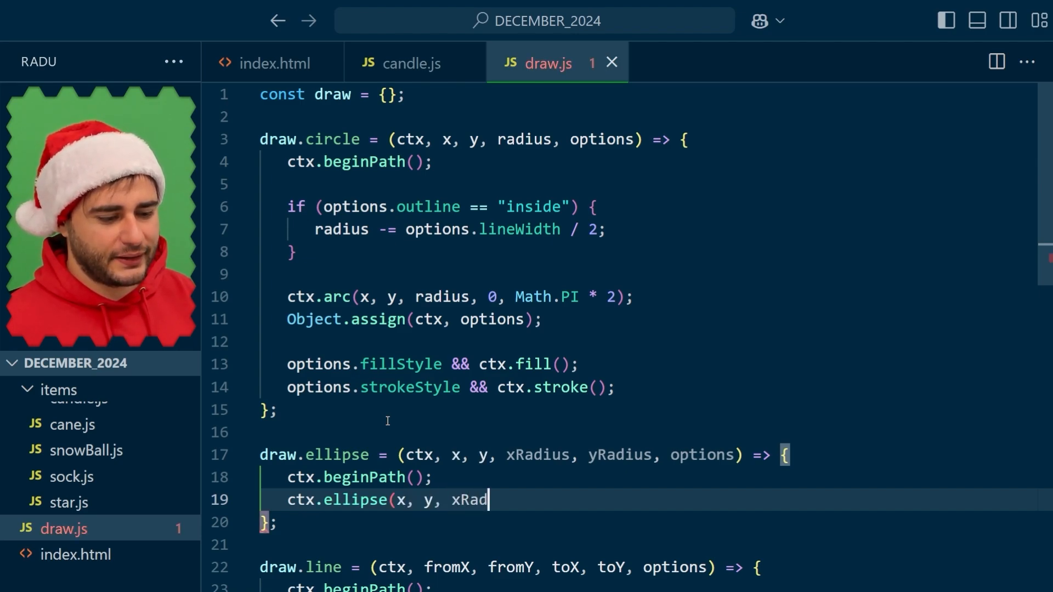
pyautogui.write('ius, yRadius')
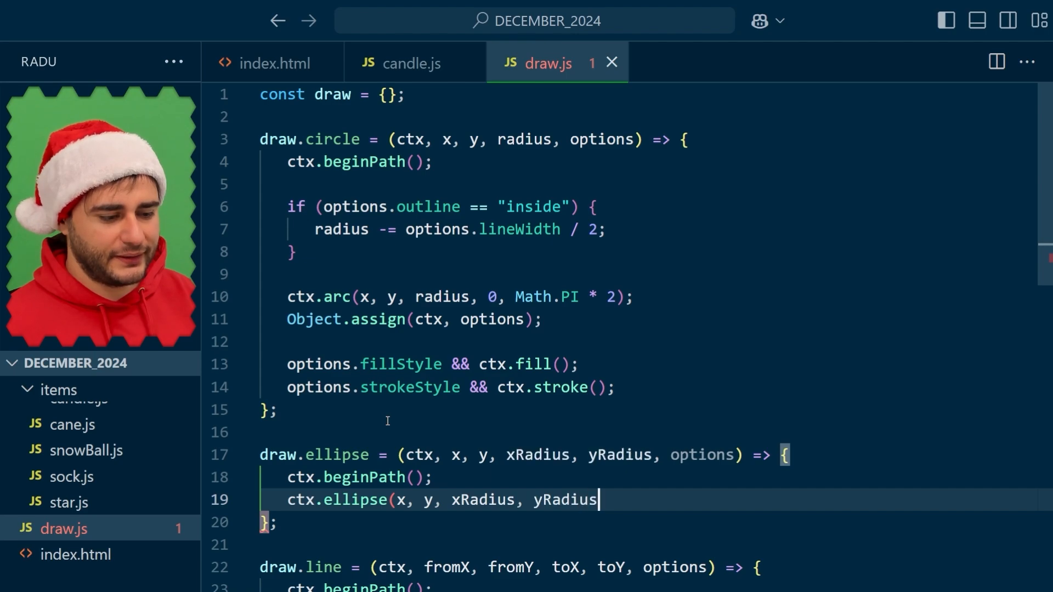
pyautogui.write(',')
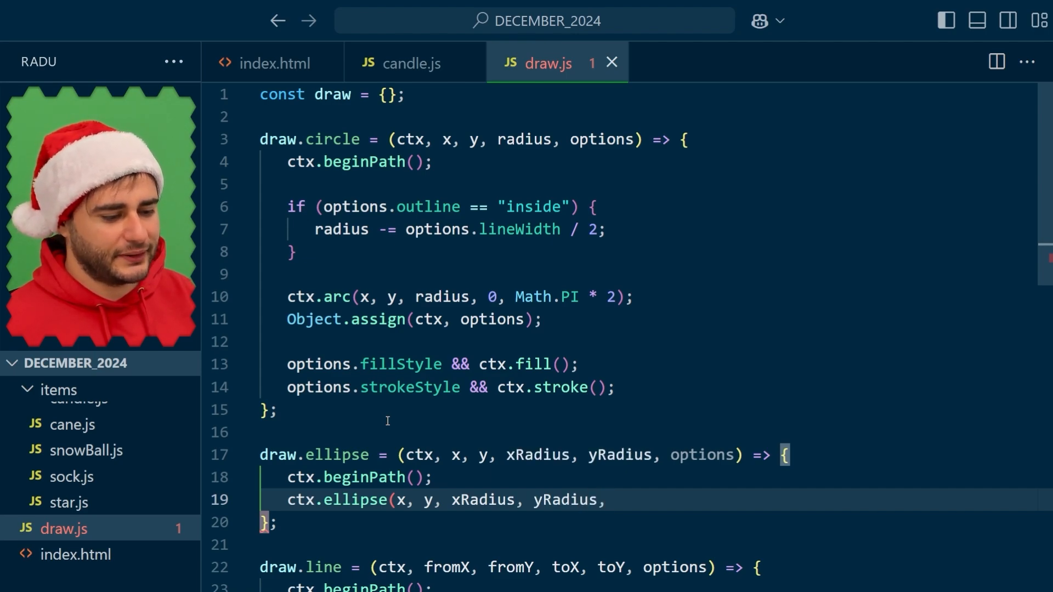
pyautogui.write('0')
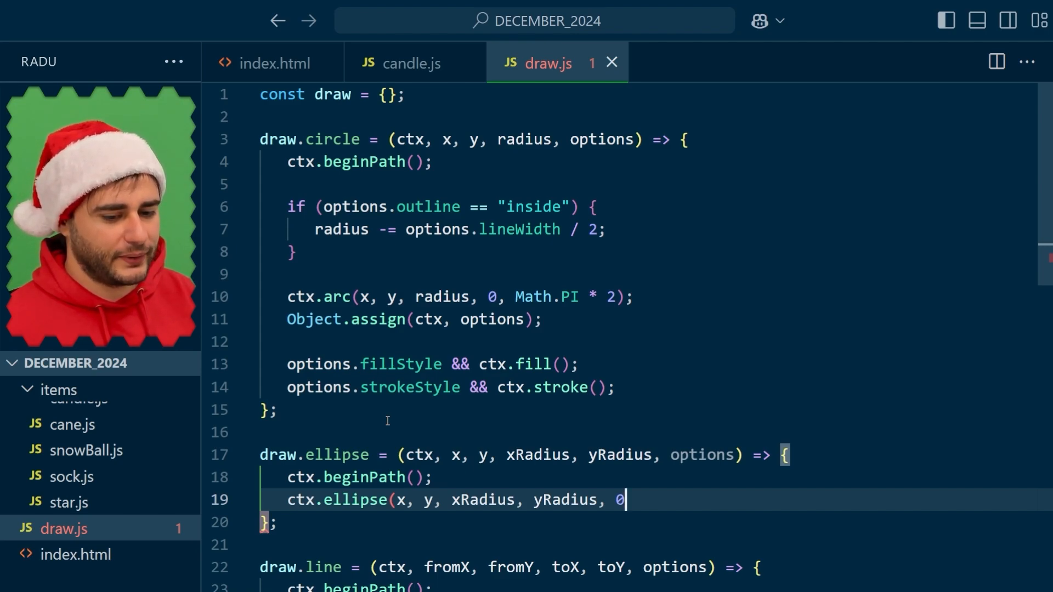
pyautogui.write(', 0')
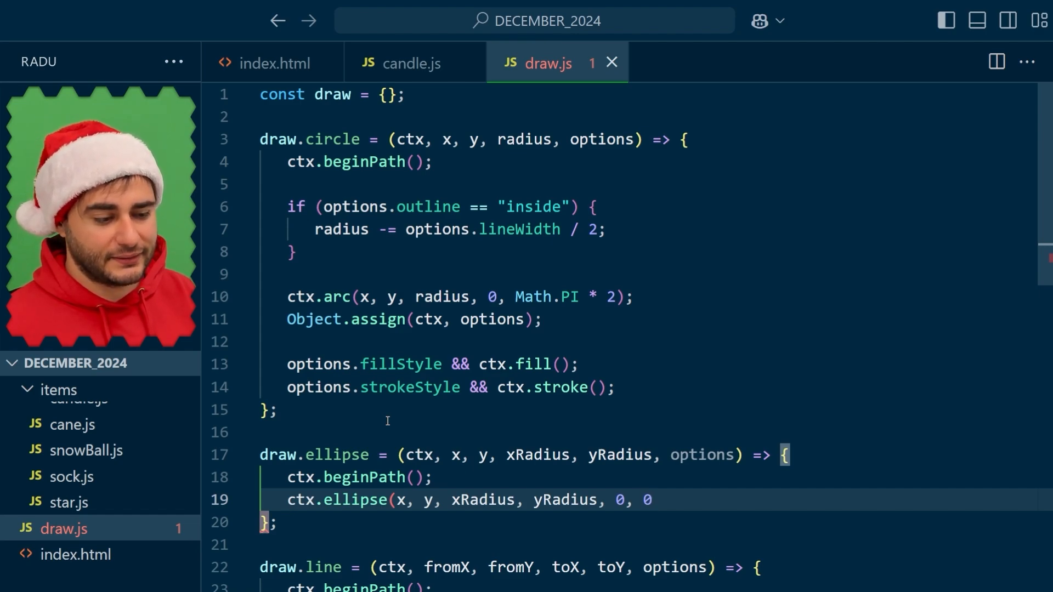
pyautogui.write('Mat')
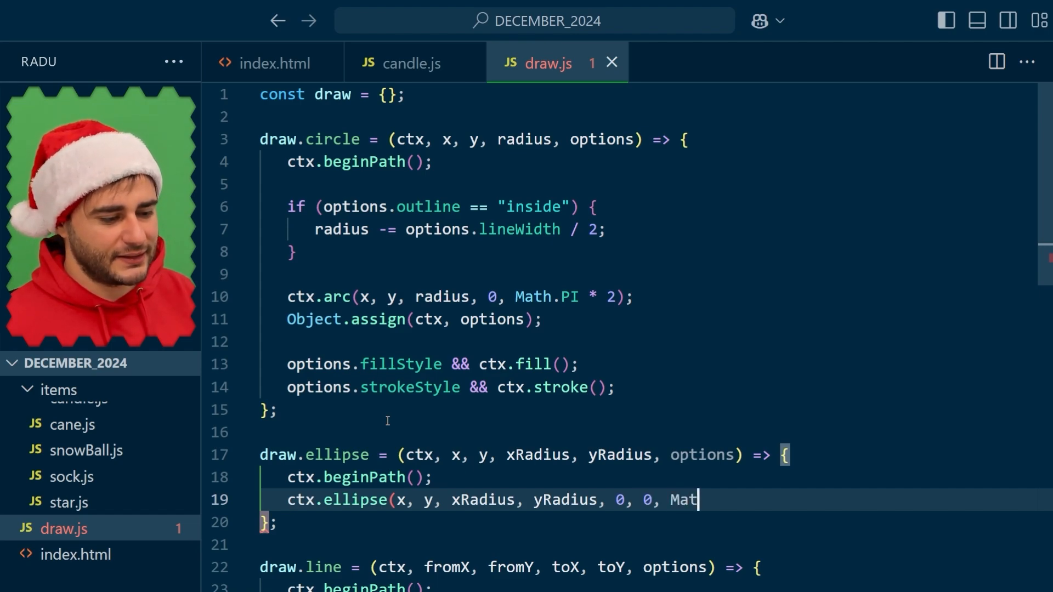
pyautogui.write('h.PI * 2);')
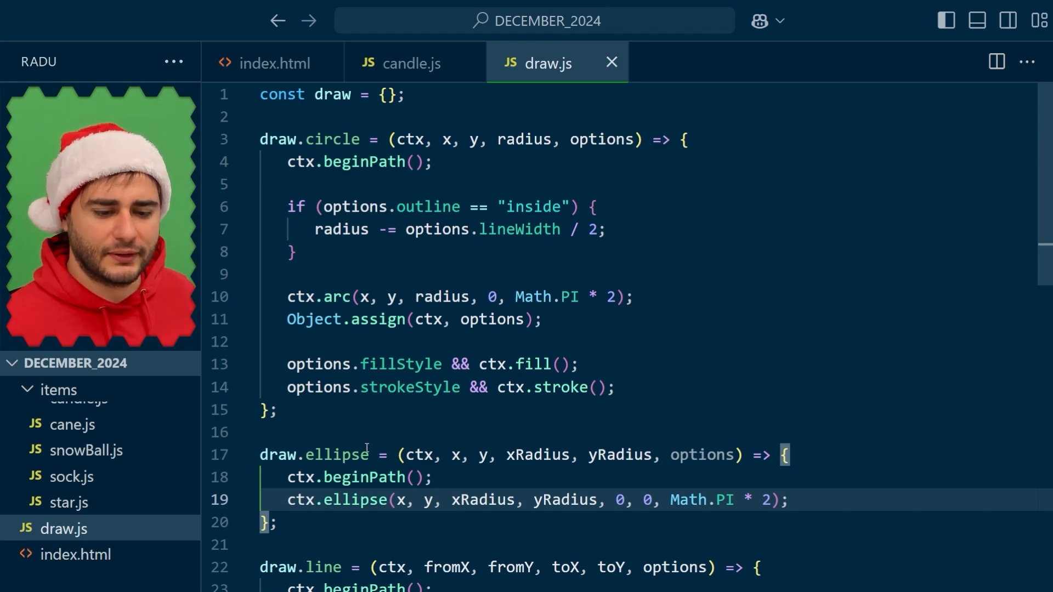
pyautogui.moveTo(698, 455)
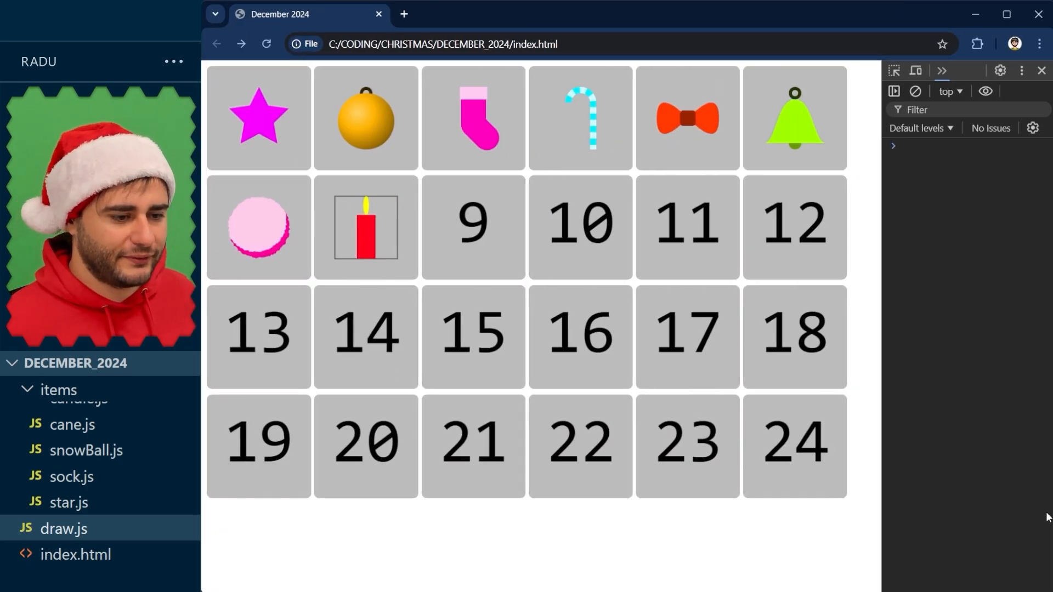
pyautogui.moveTo(371, 270)
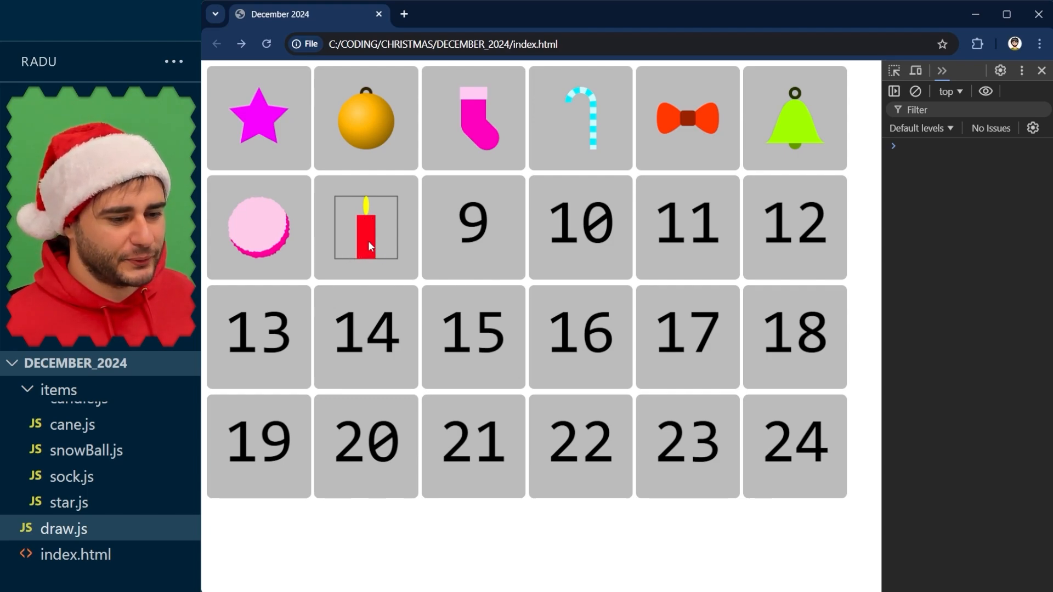
pyautogui.moveTo(362, 222)
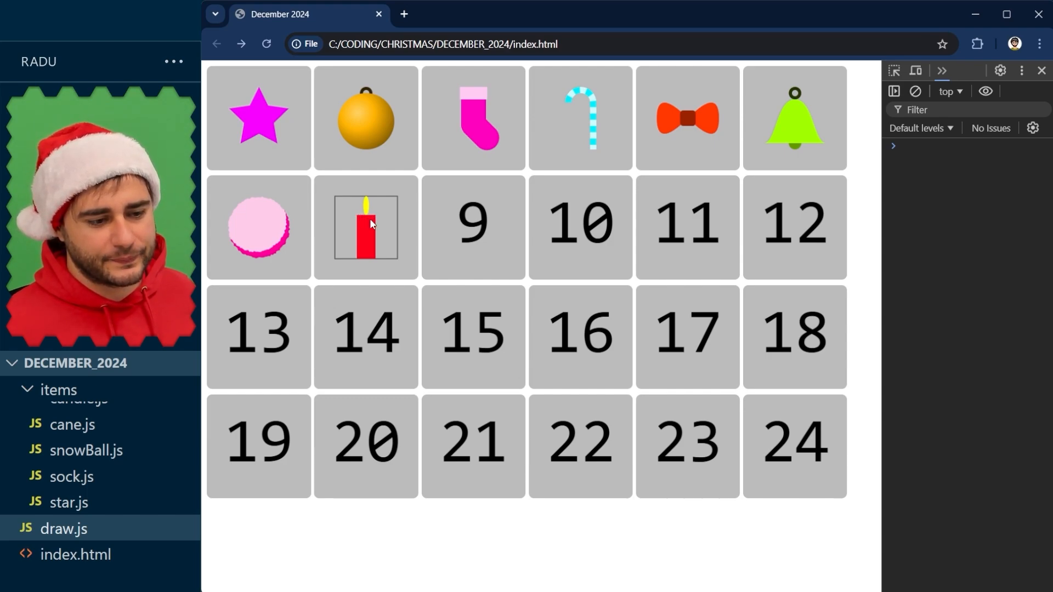
pyautogui.moveTo(368, 259)
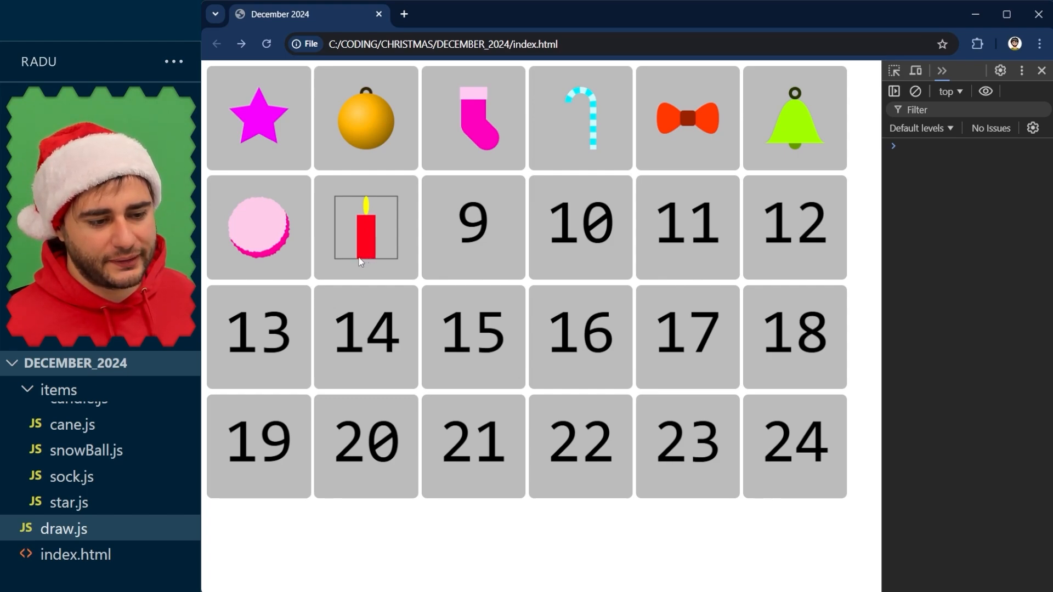
pyautogui.moveTo(376, 260)
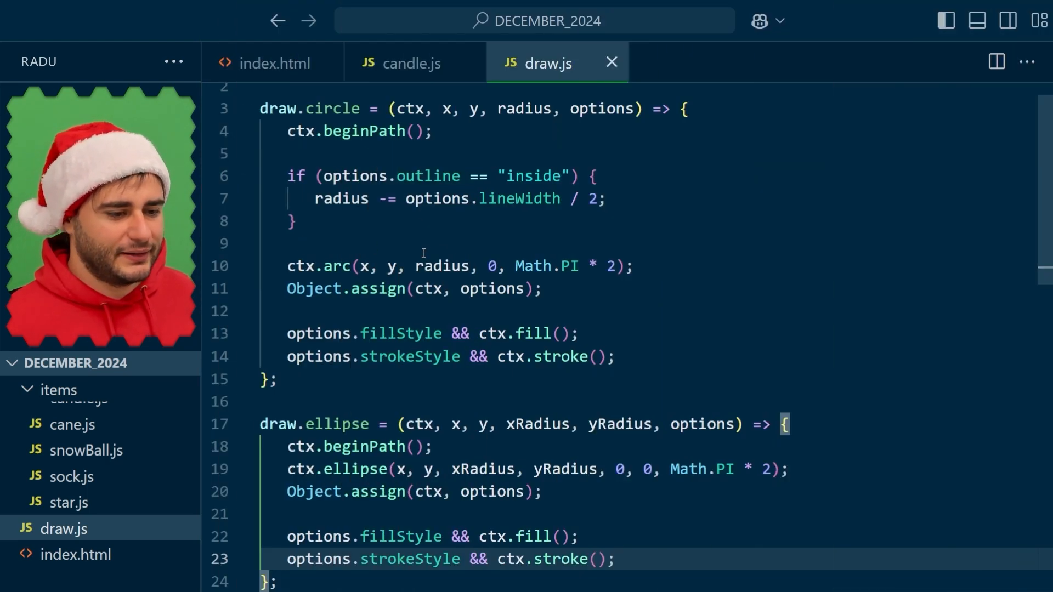
# In candle.js, add stick xRadius (width / 2) and yRadius getters, offsetting bottom and top by this.yRadius
pyautogui.click(412, 62)
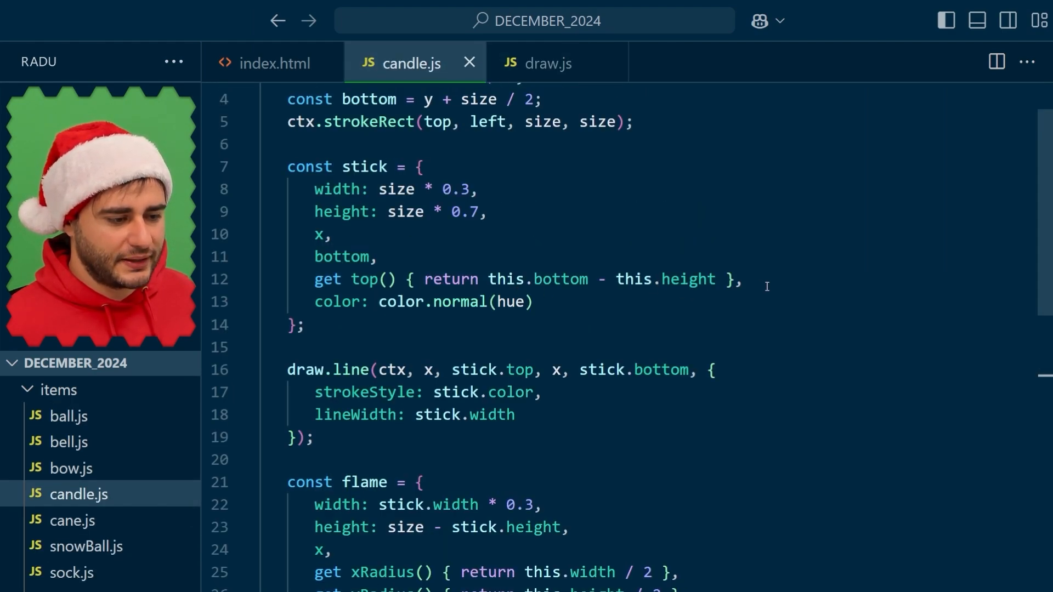
pyautogui.press('Enter')
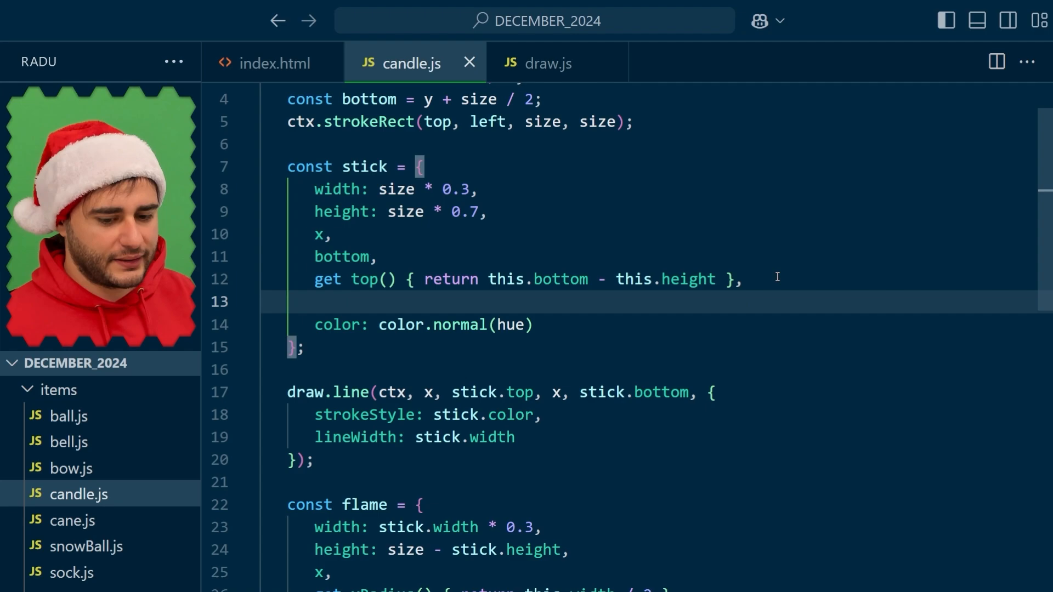
pyautogui.write('get')
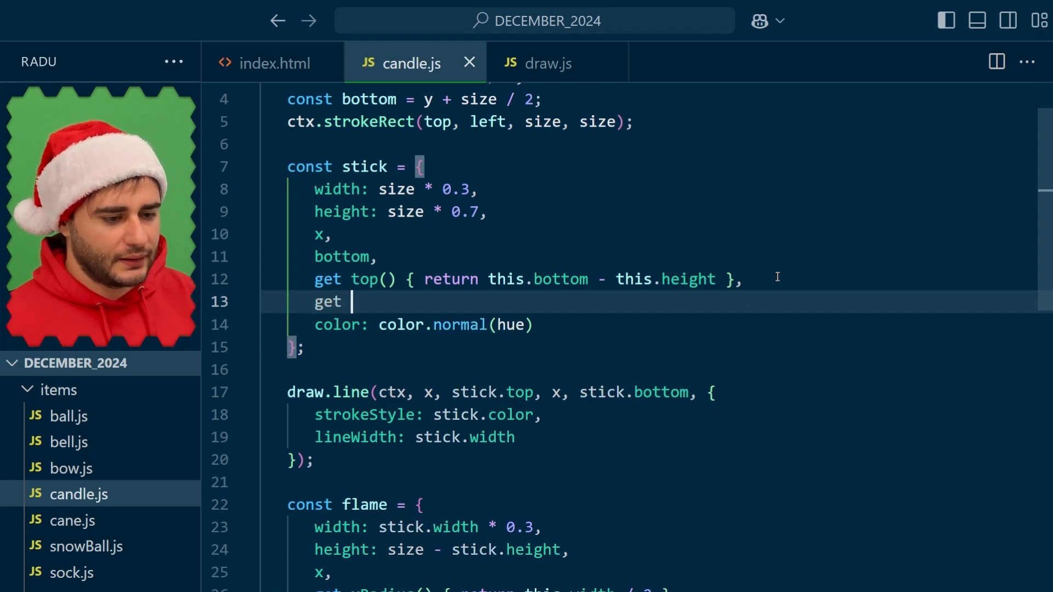
pyautogui.write('xRadius() { r')
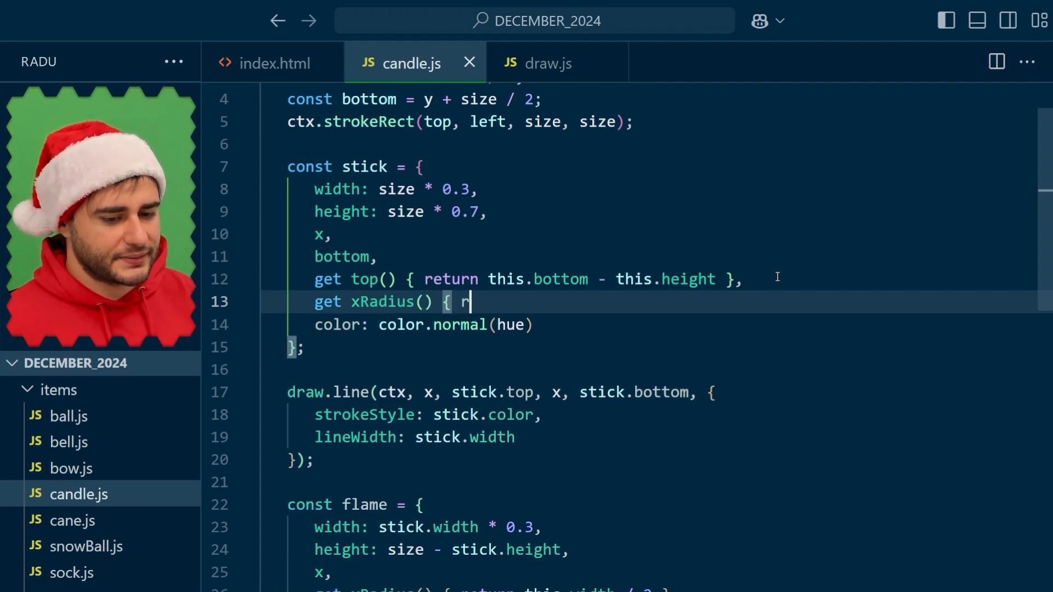
pyautogui.write('return this.width / 2 },')
pyautogui.write('get yRadius')
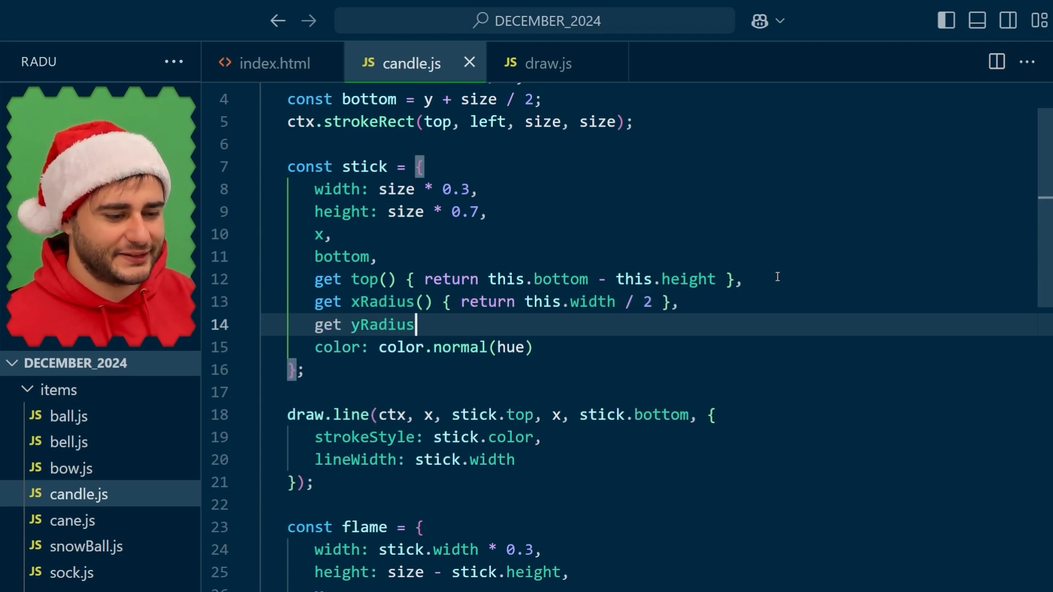
pyautogui.write('() { return')
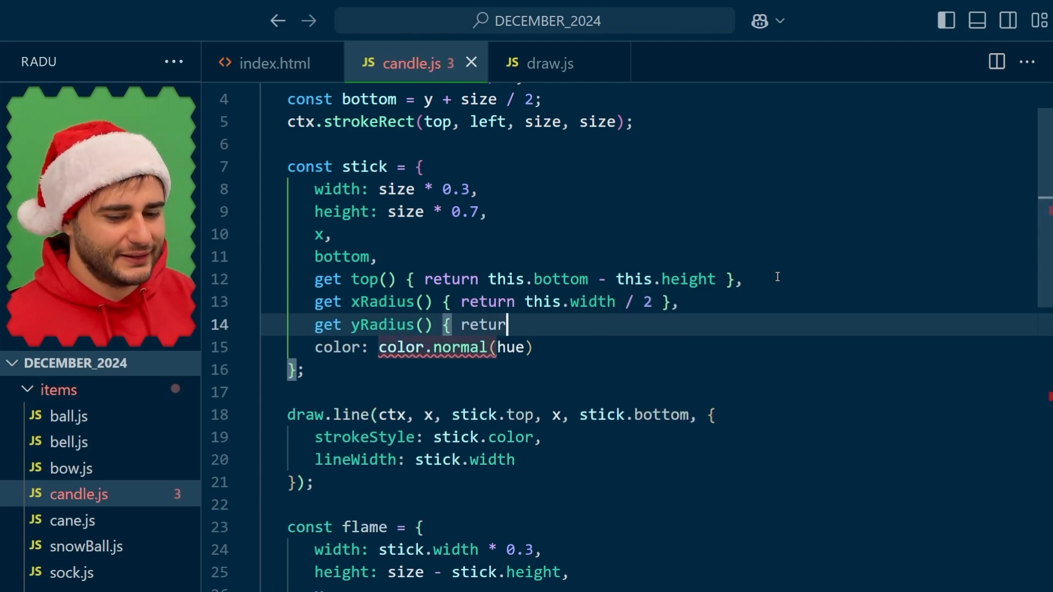
pyautogui.write('this.xRadius / 2 },')
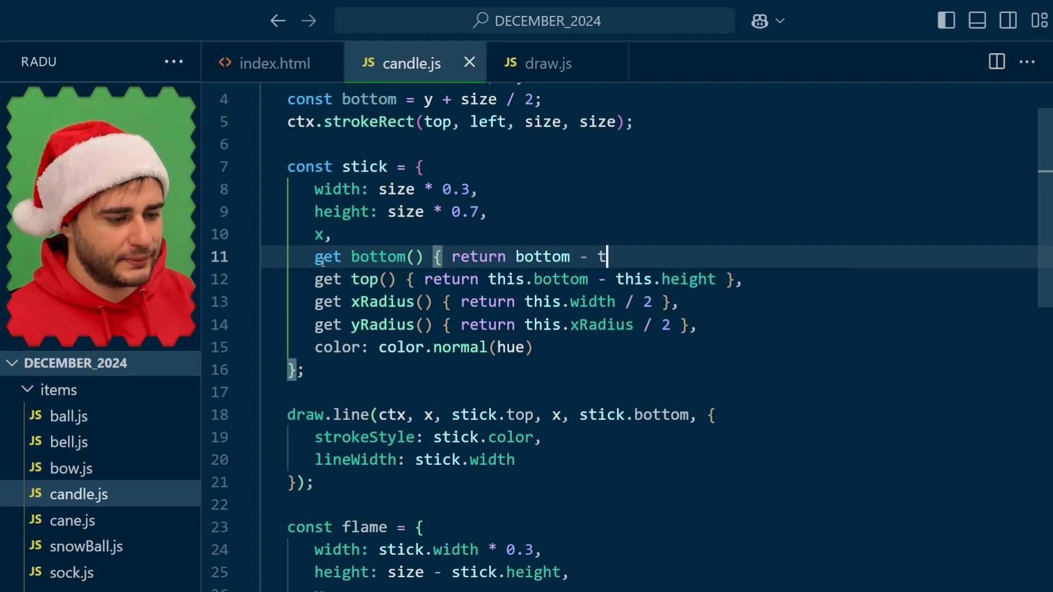
pyautogui.write('his.yRadius }')
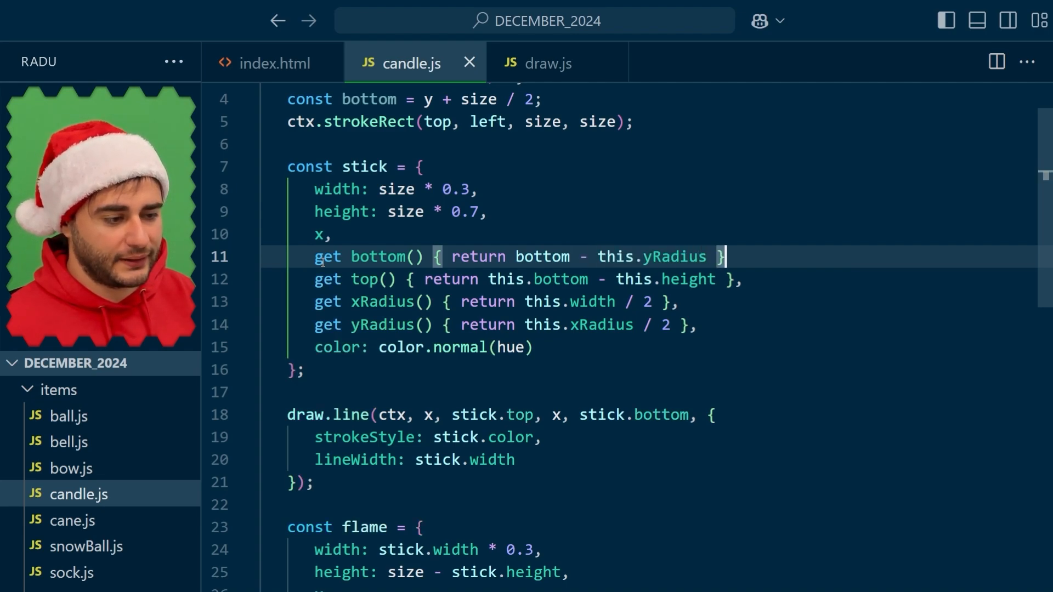
pyautogui.write(',')
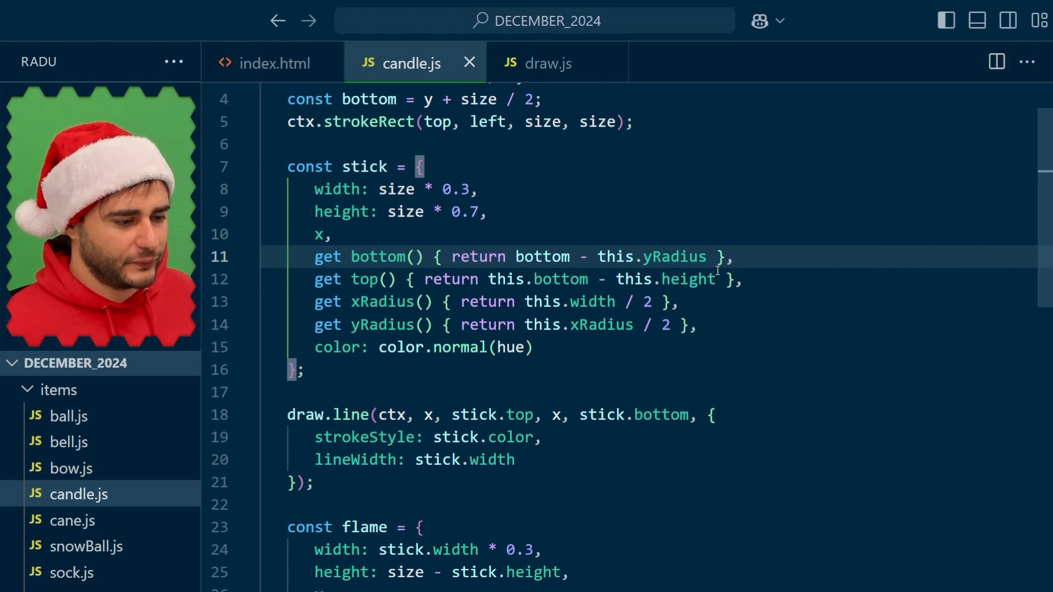
pyautogui.write('+')
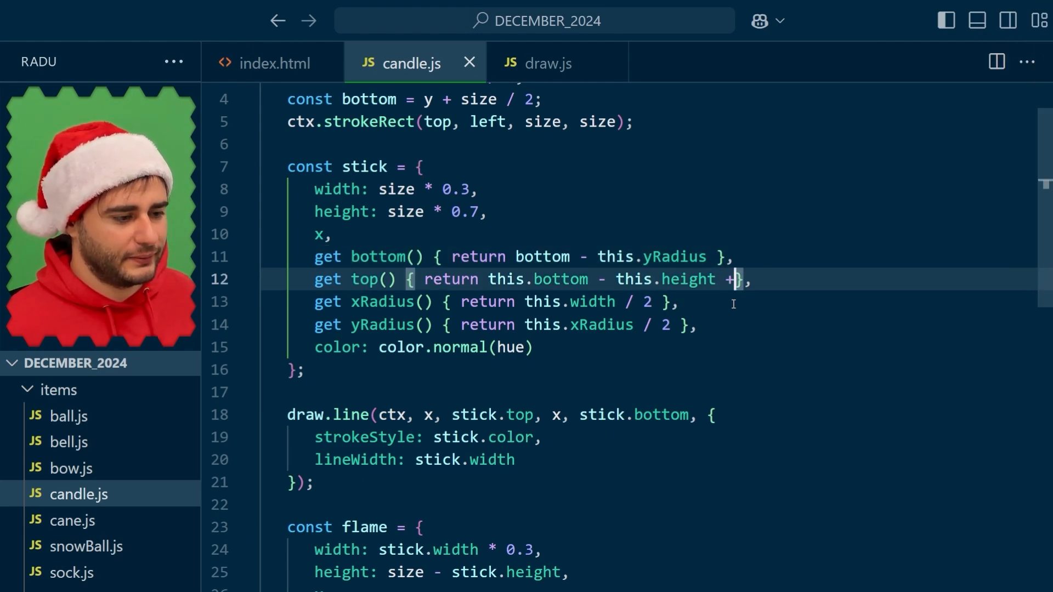
pyautogui.write('this.yRadius')
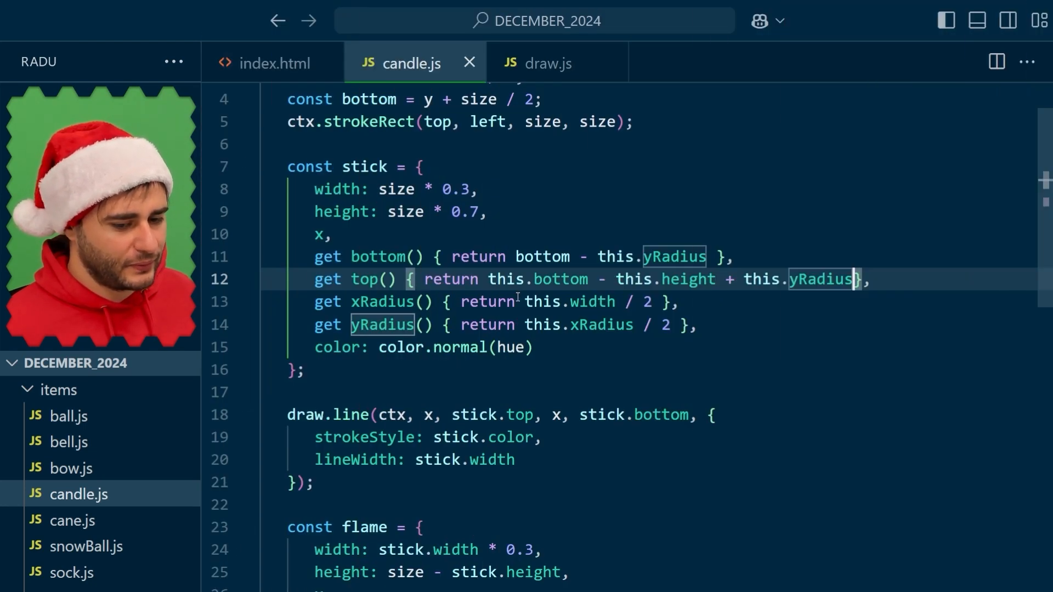
# Add draw.ellipse at stick.x, stick.bottom with stick.xRadius, stick.yRadius and fillStyle stick.color
pyautogui.scroll(-3)
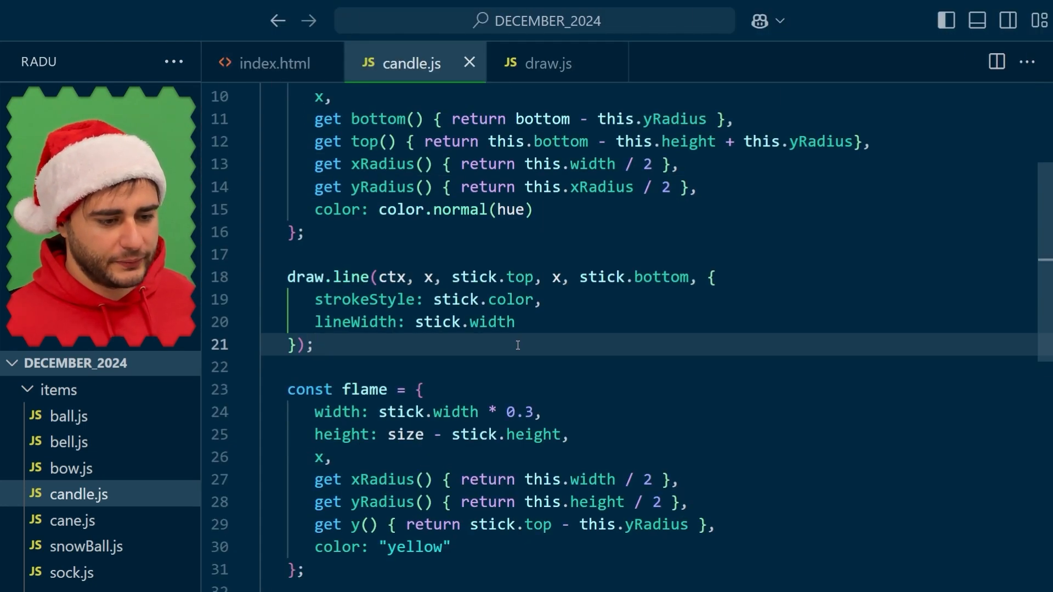
pyautogui.press('Enter')
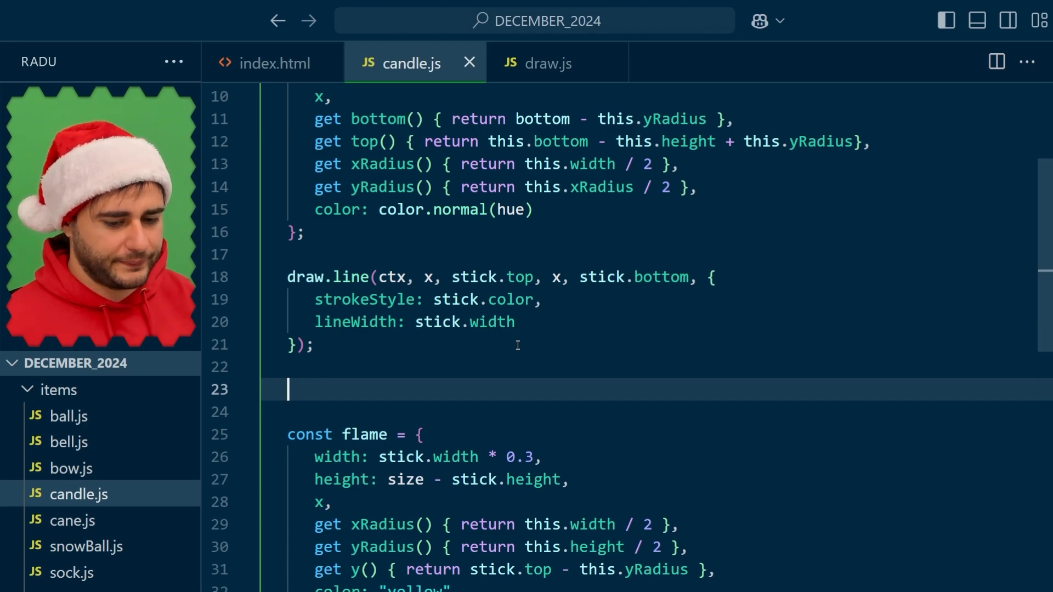
pyautogui.write('draw.ellips')
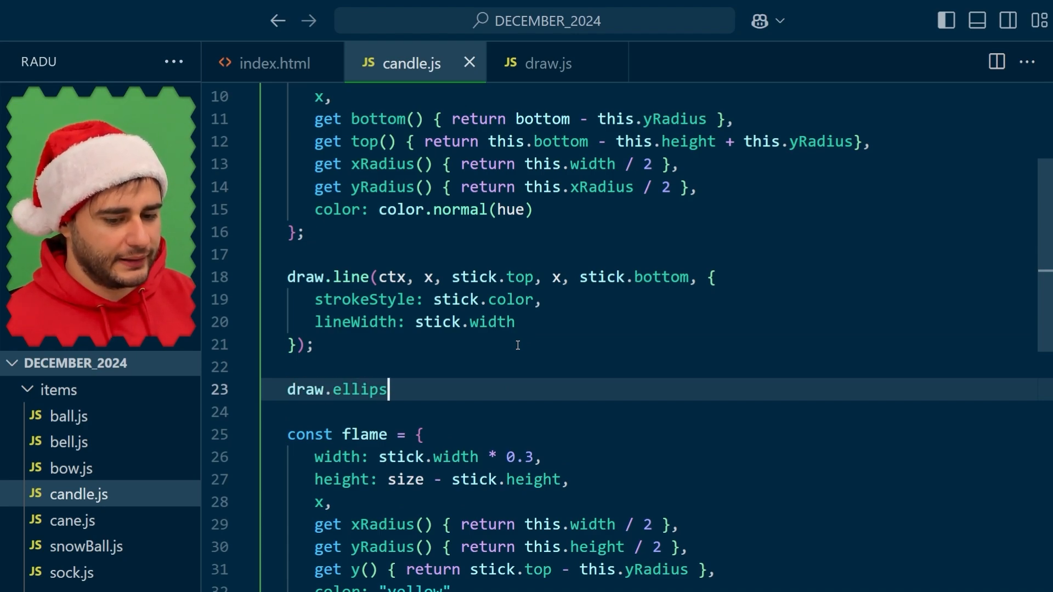
pyautogui.write('e(ctx, stick.x,')
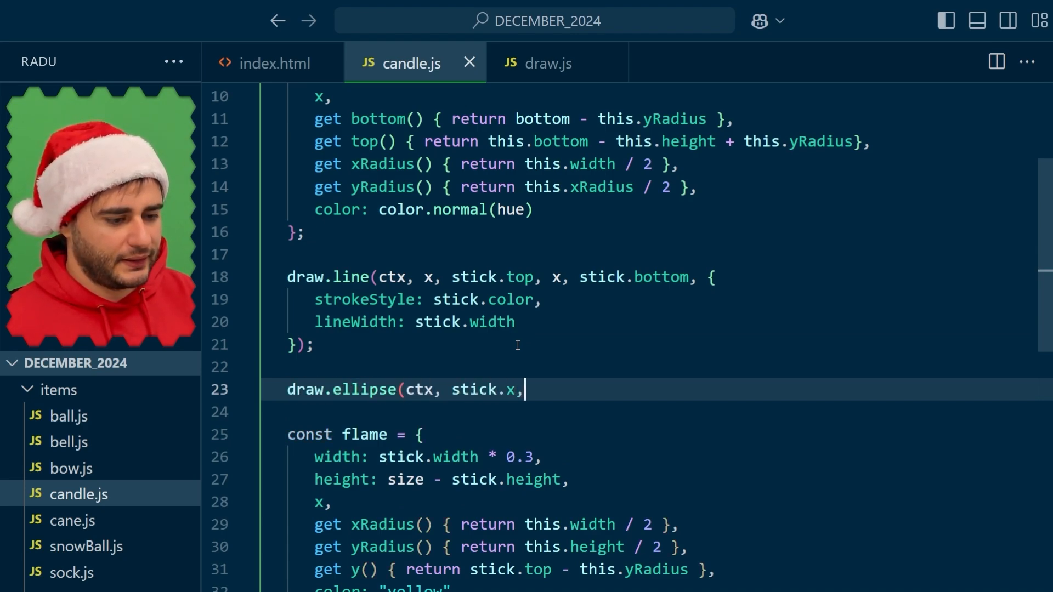
pyautogui.write('stick.bott')
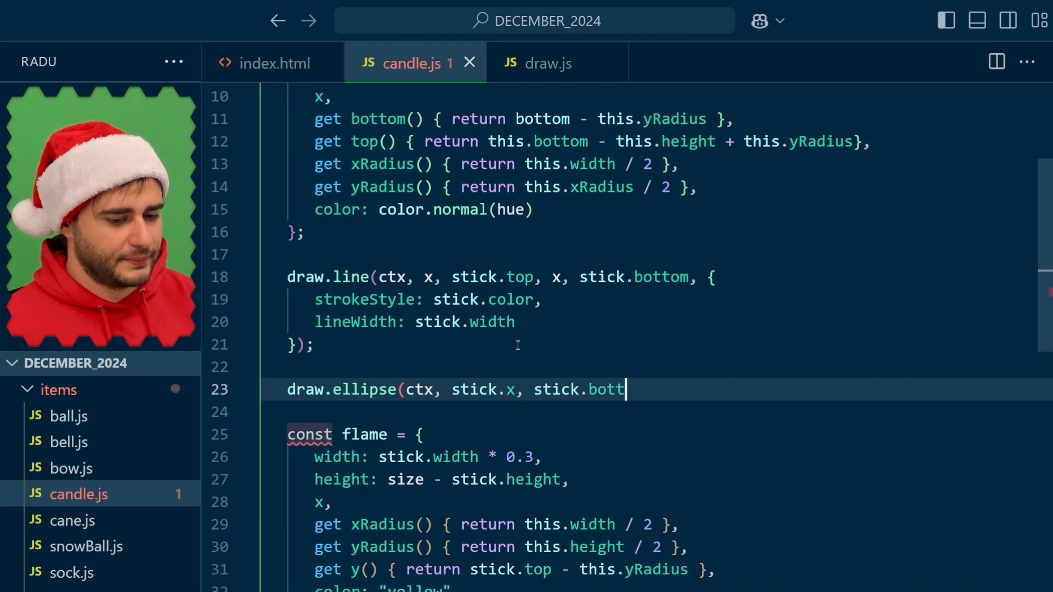
pyautogui.write('om, stick.xRad')
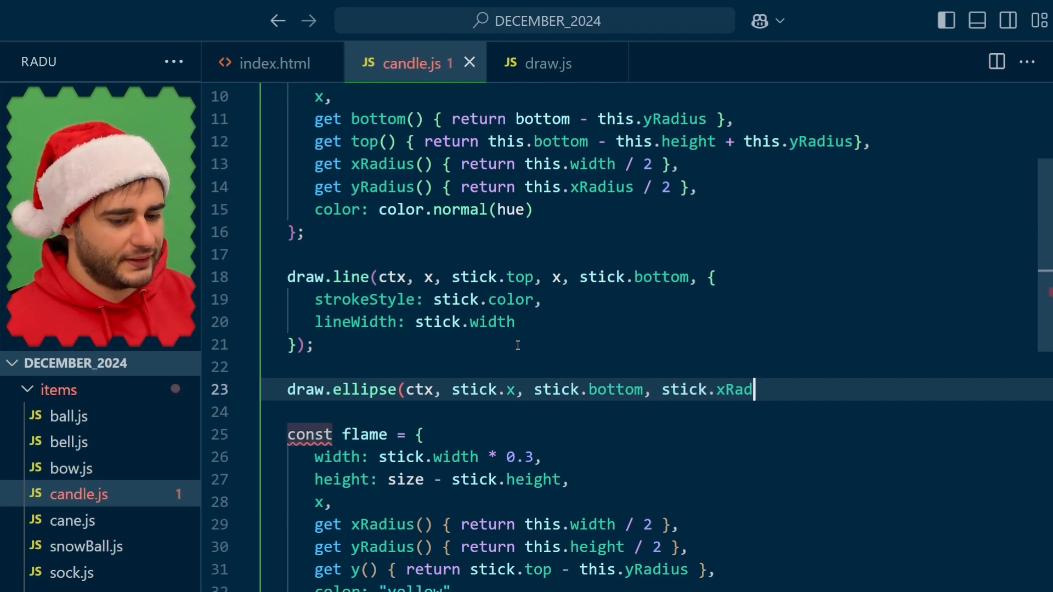
pyautogui.write('ius, stick.yRad')
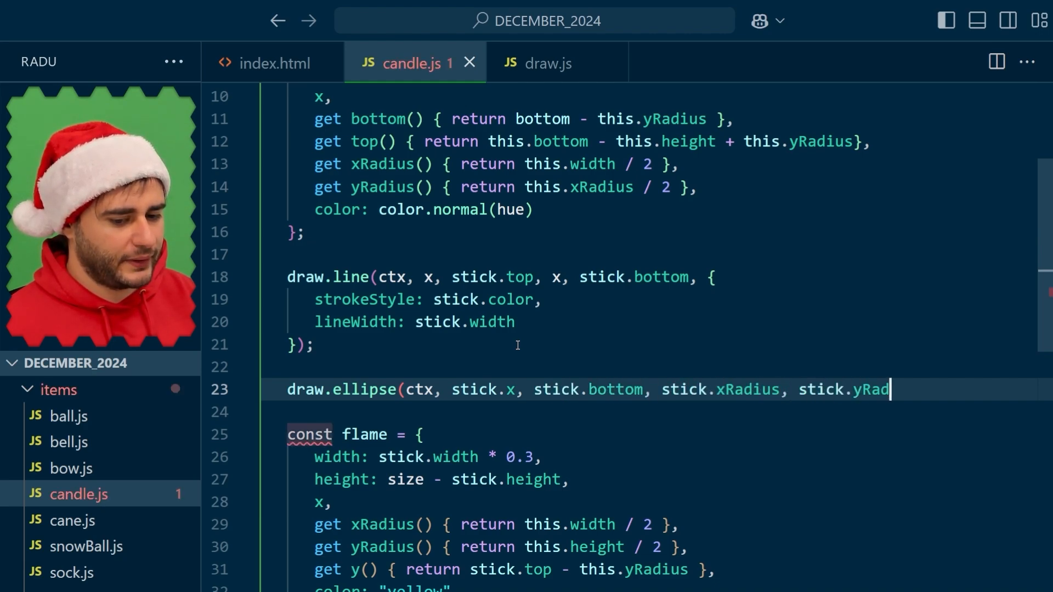
pyautogui.write('ius, {')
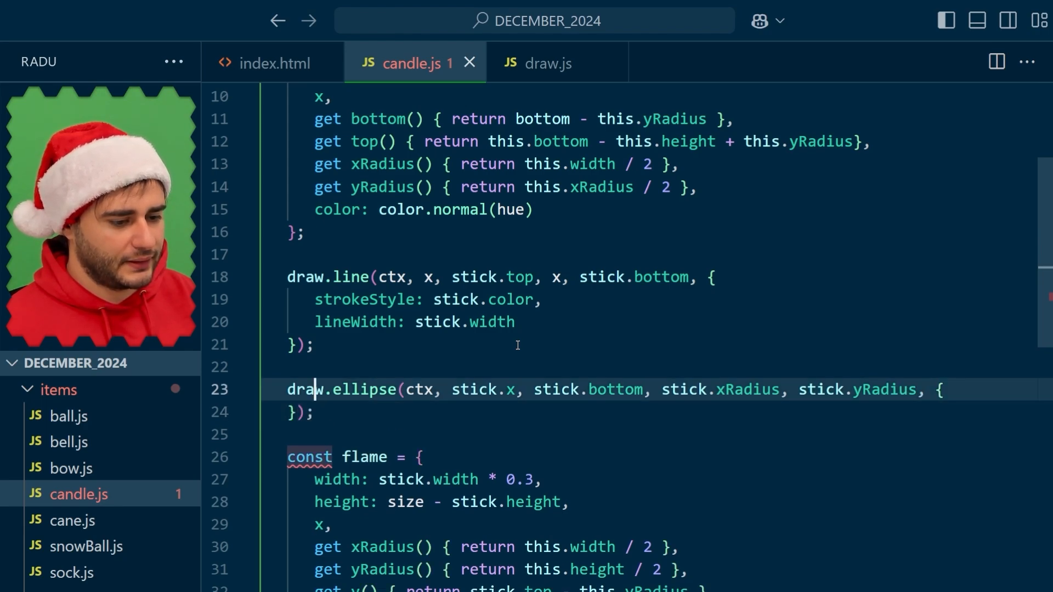
pyautogui.write('fillStyle:')
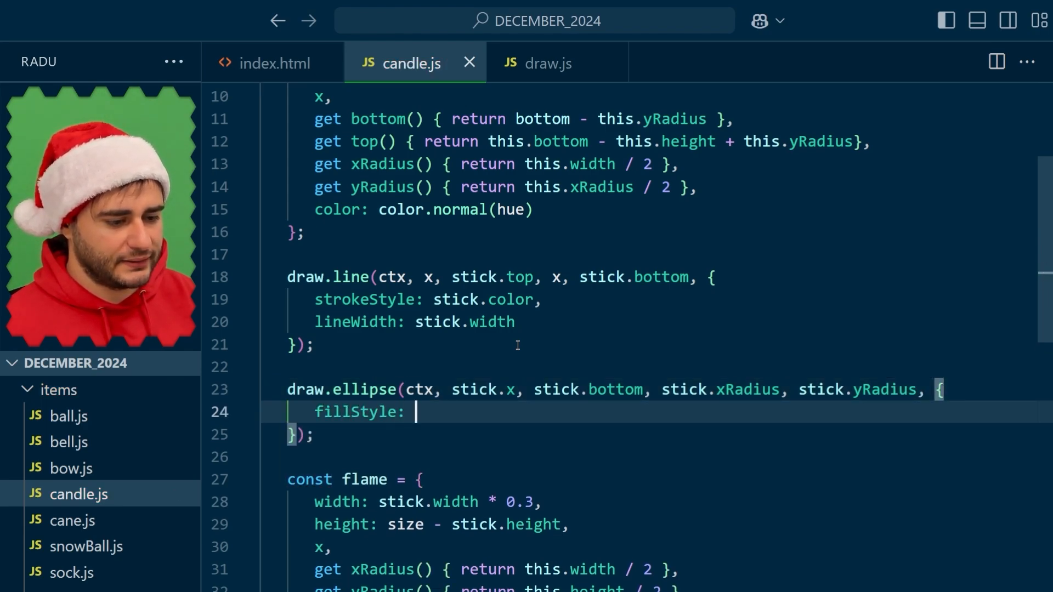
pyautogui.write('stick.color')
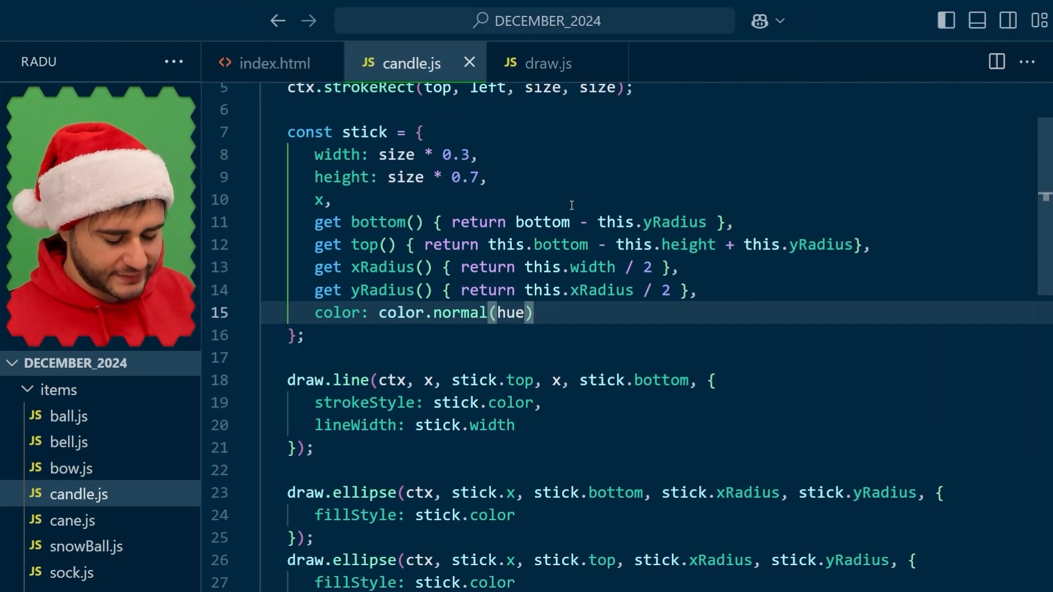
# Add lightColor: color.lightest(hue) to the stick object
pyautogui.press('Enter')
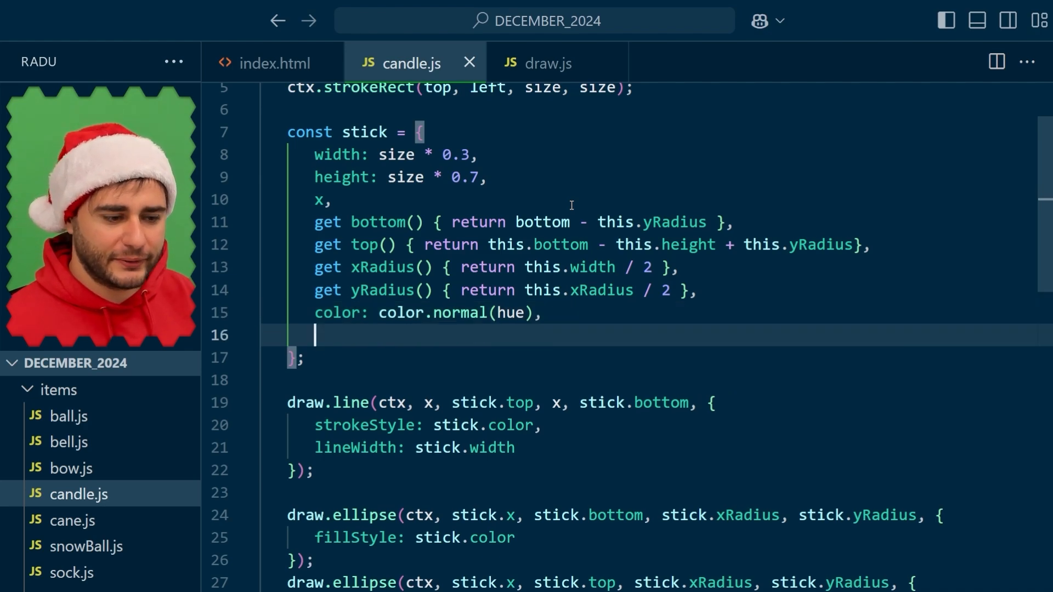
pyautogui.write('lightColor:')
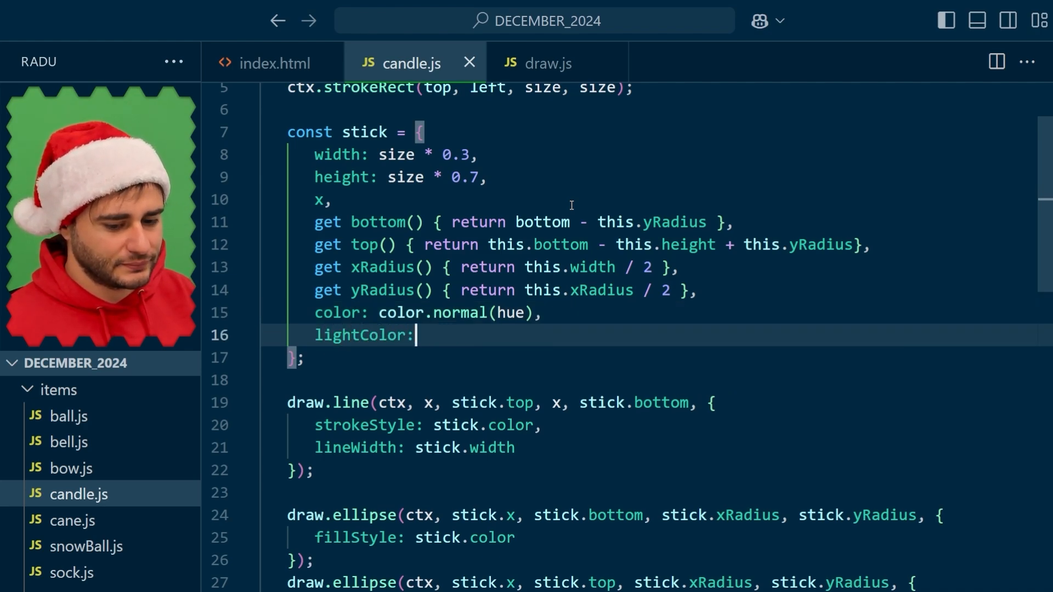
pyautogui.write('color.lightest')
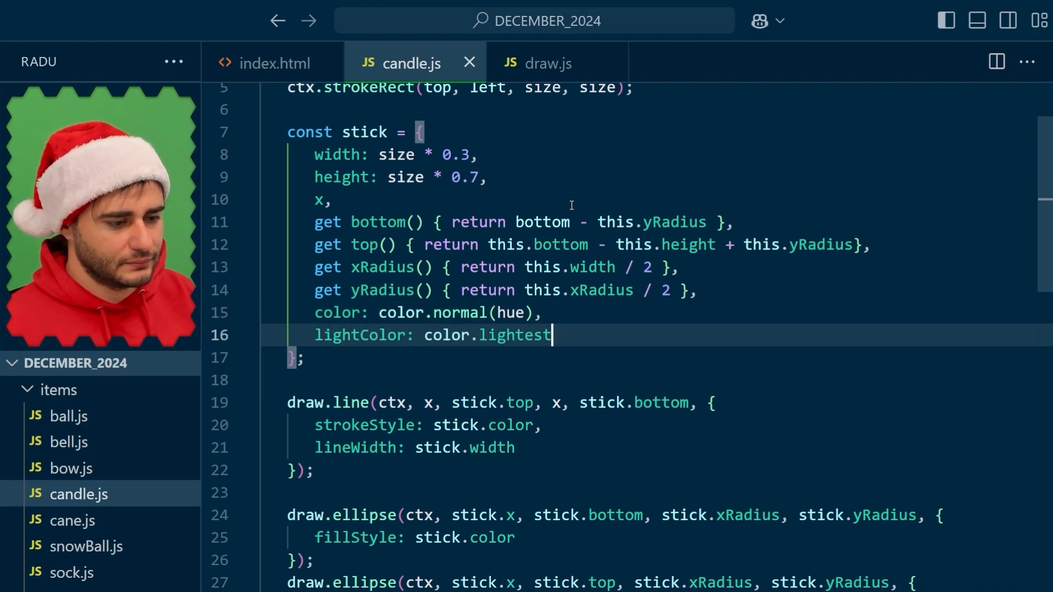
pyautogui.write('(hue)')
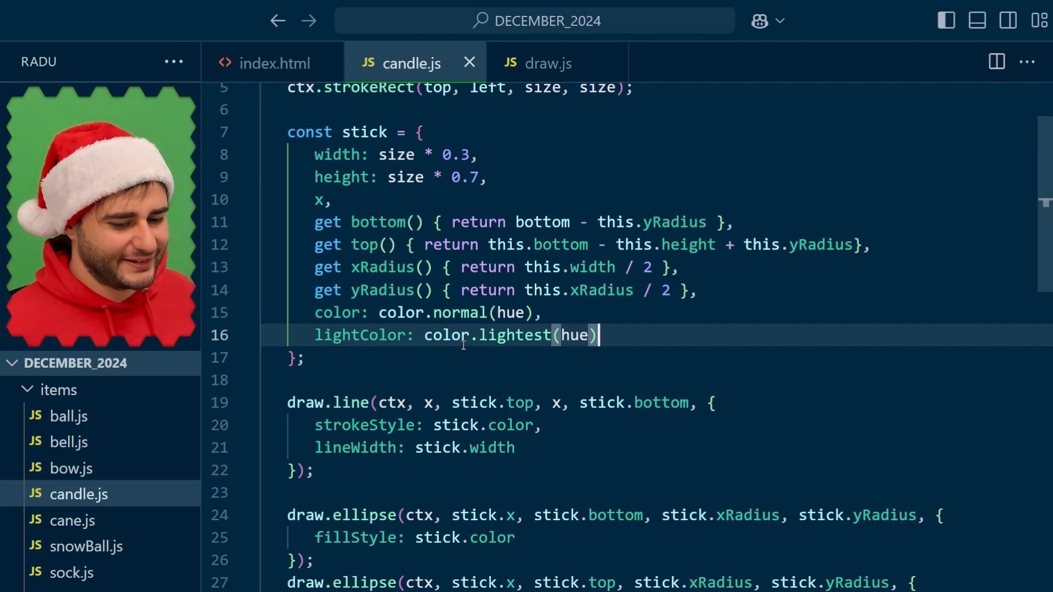
pyautogui.scroll(-3)
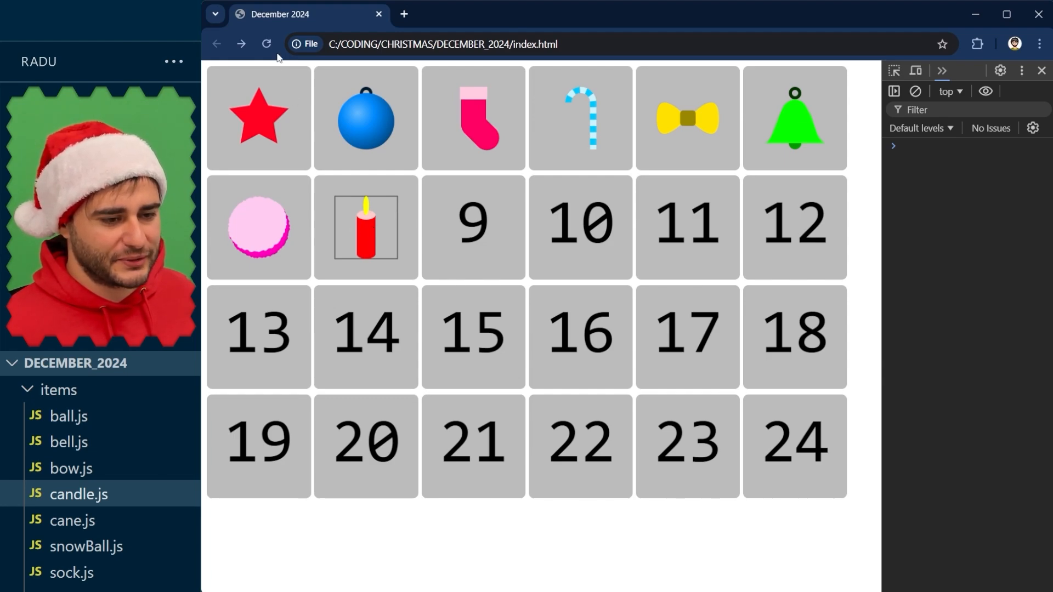
# Reload the calendar page in Chrome and check the recoloured candle in cell 8
pyautogui.click(266, 44)
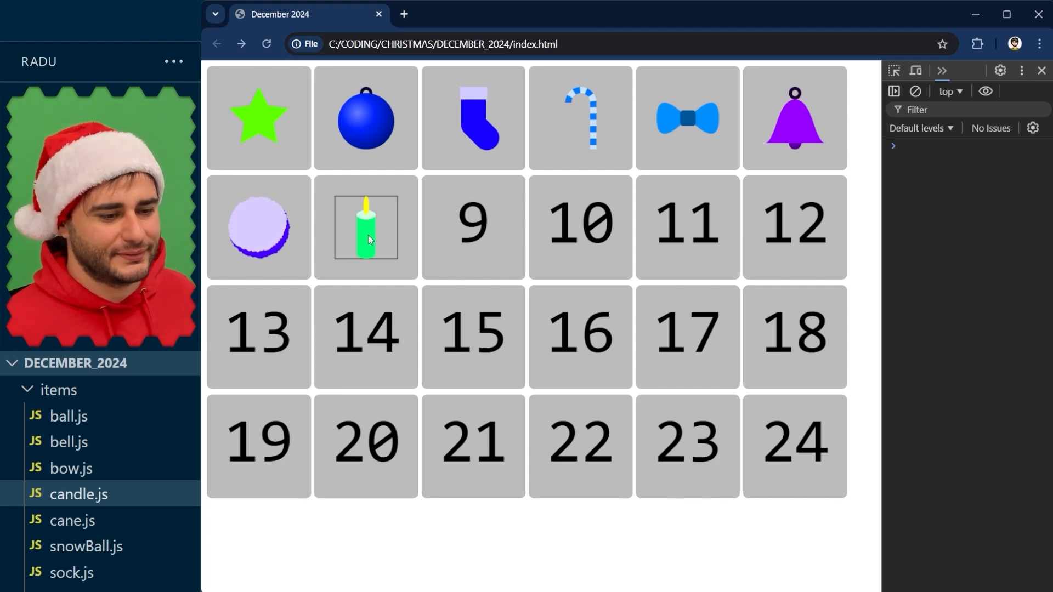
pyautogui.click(79, 493)
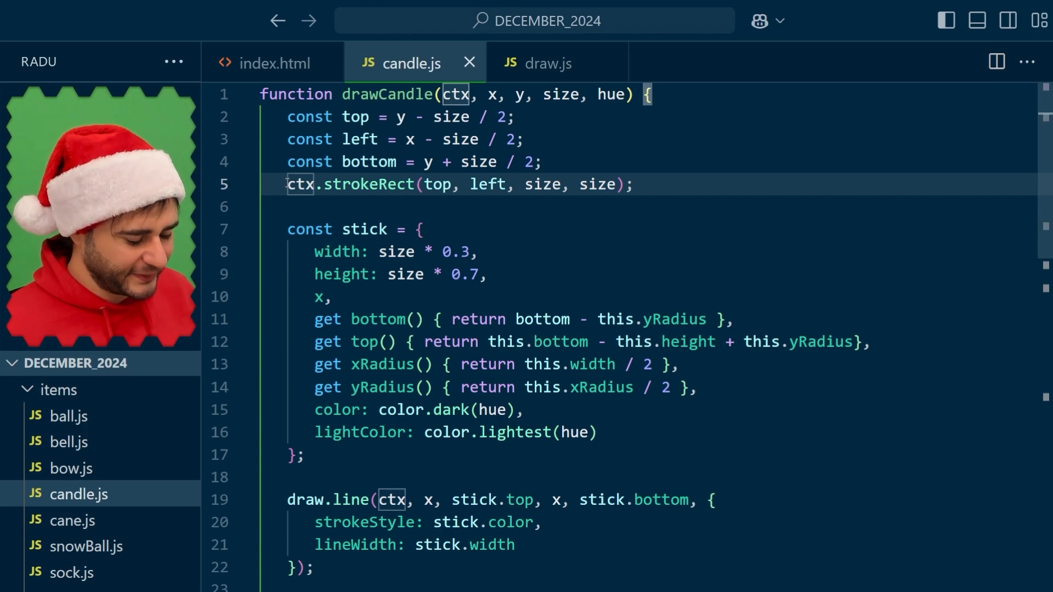
# Comment out the ctx.strokeRect outline call in candle.js with Ctrl+/
pyautogui.press('ctrl+/')
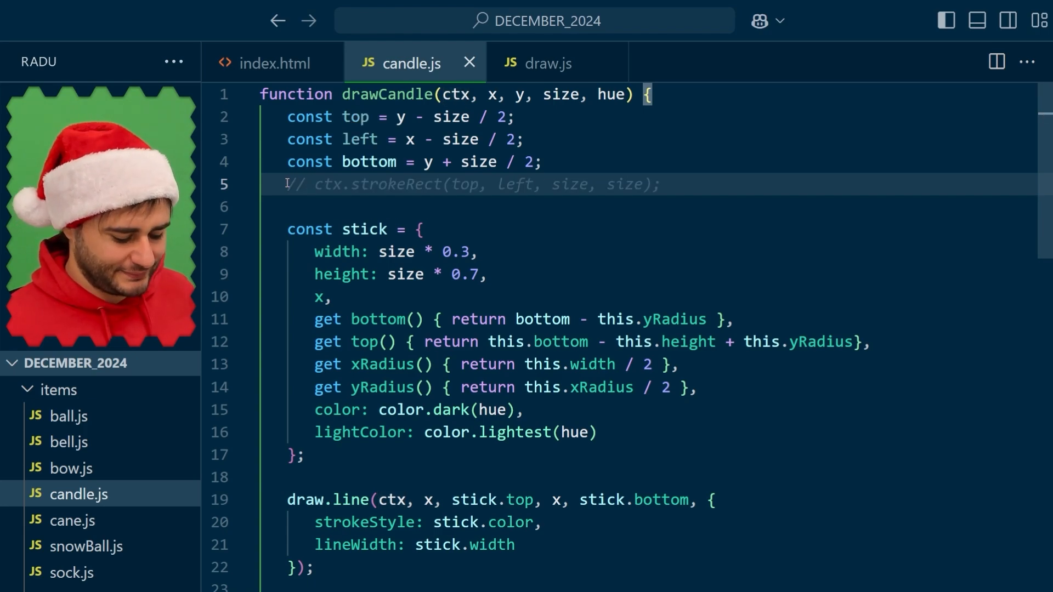